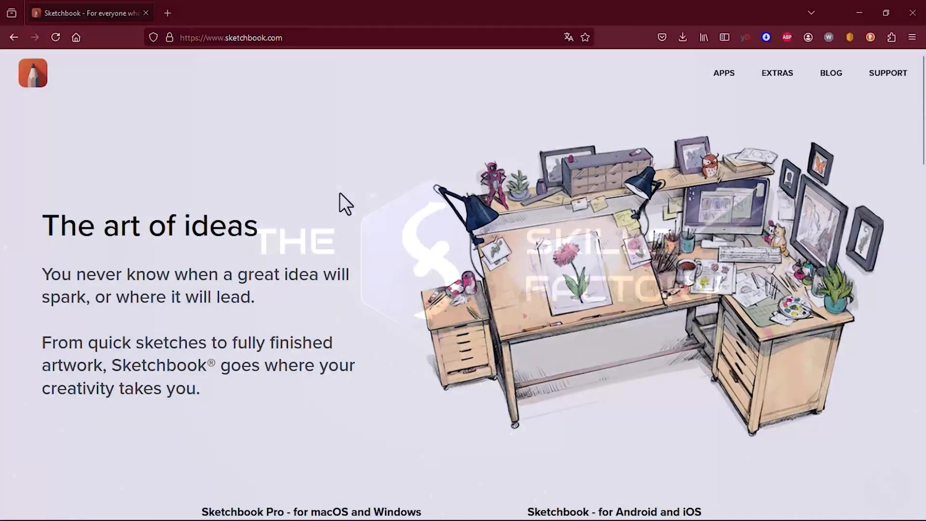
Scroll sketchbook.com down to the Sketchbook Pro macOS and Windows download buttons.
scroll("down", 3)
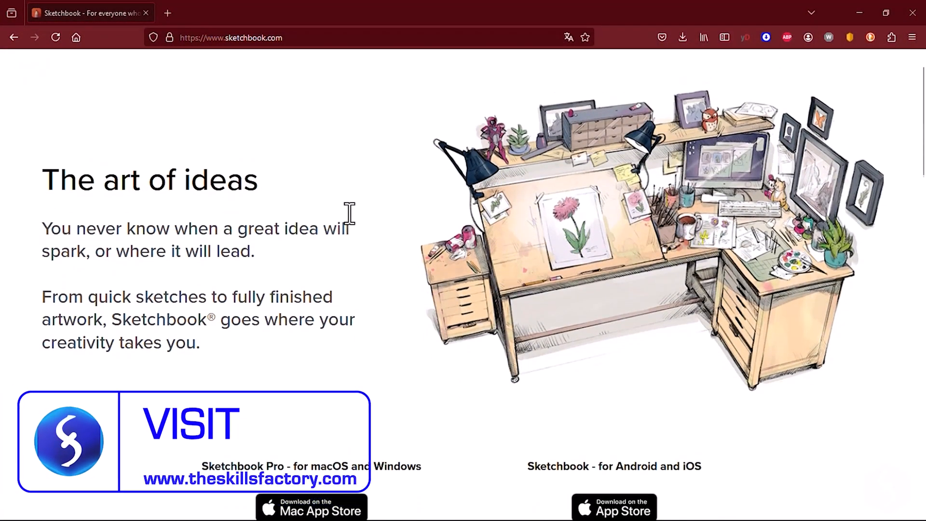
scroll("down", 3)
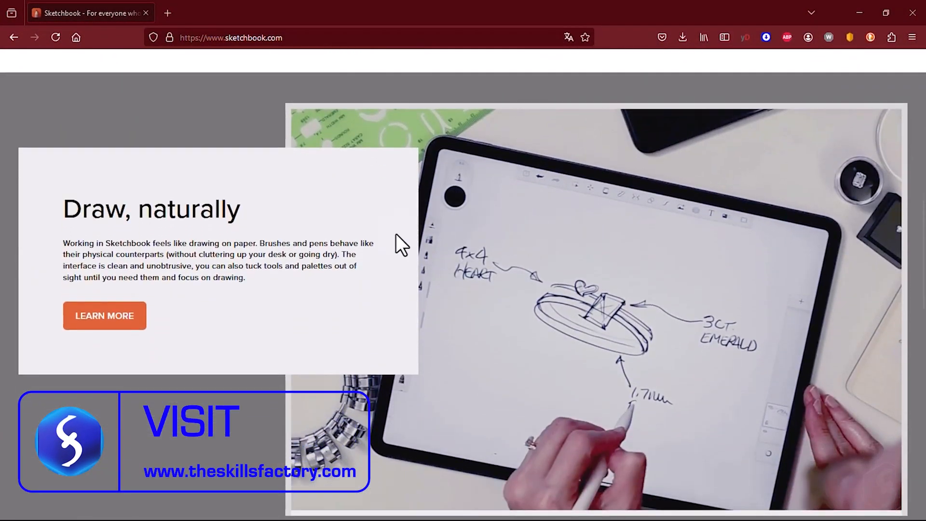
scroll("down", 3)
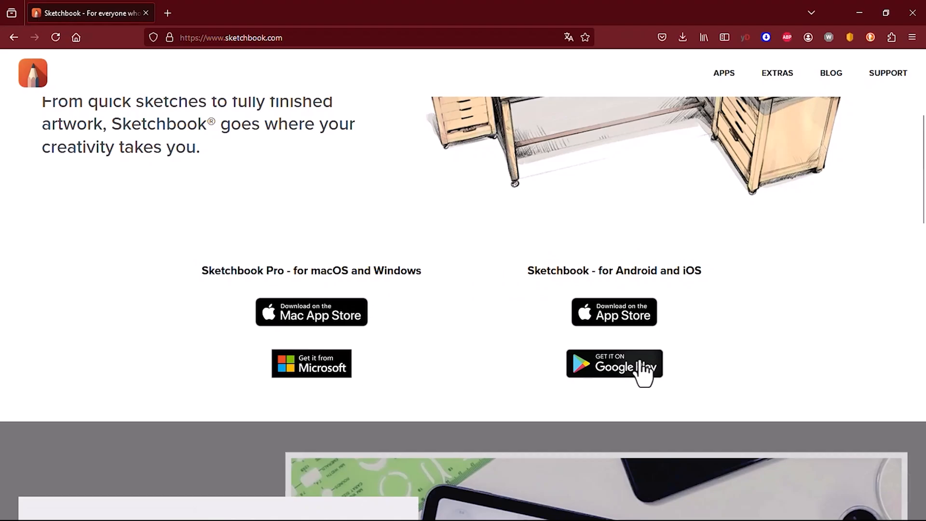
mouse_move(695, 327)
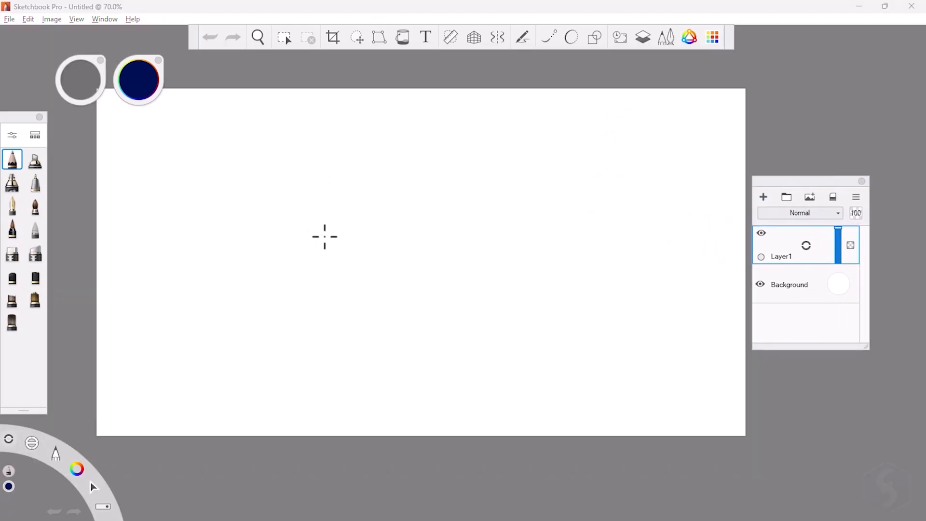
mouse_move(376, 227)
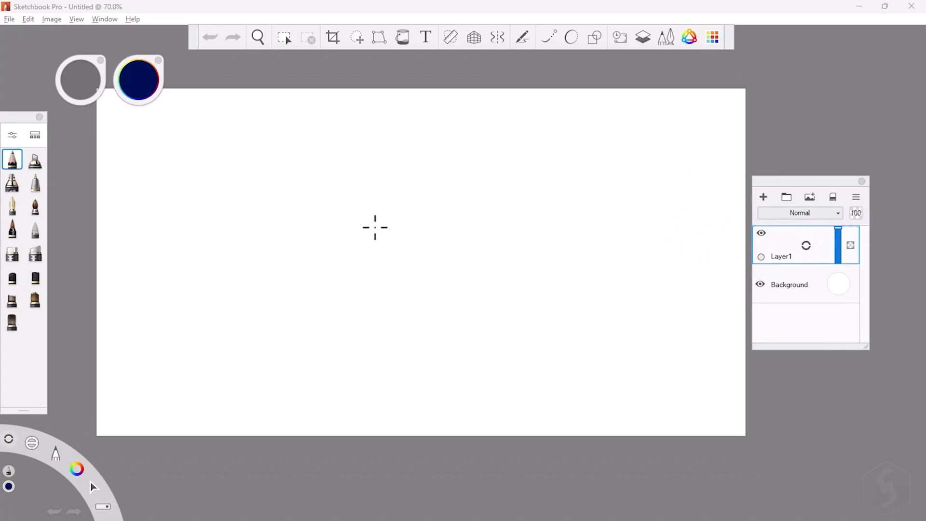
left_click(45, 19)
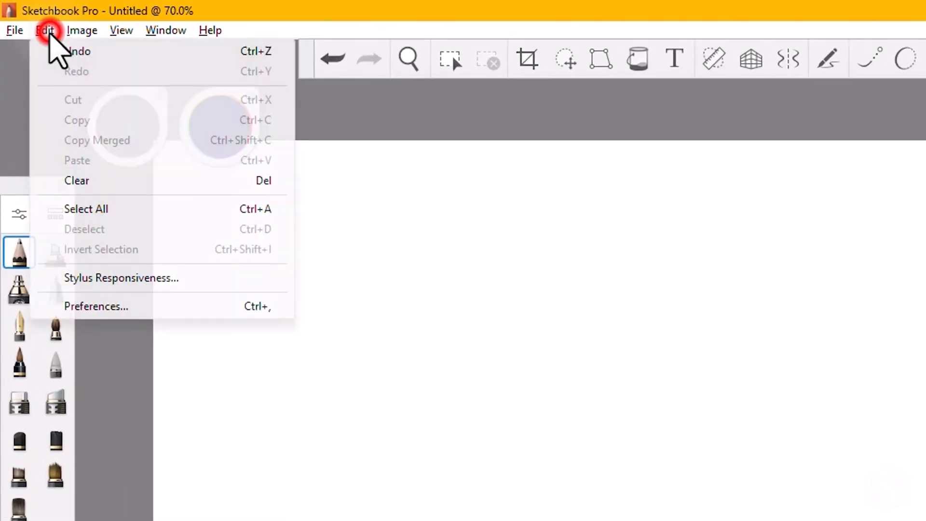
left_click(195, 404)
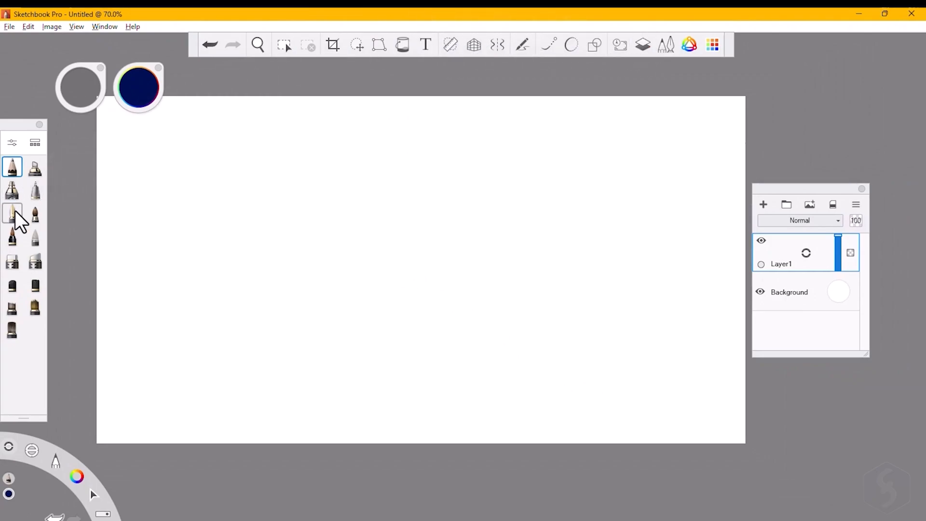
left_click(34, 286)
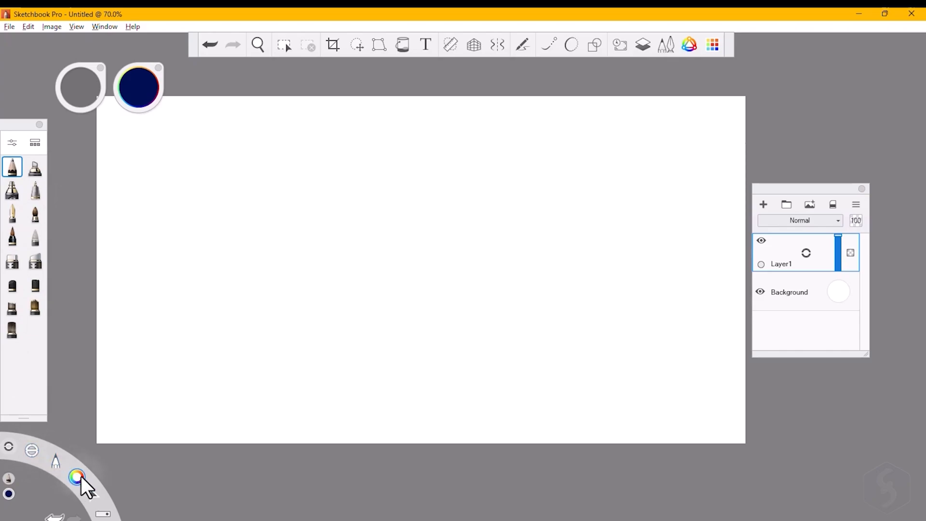
mouse_move(92, 487)
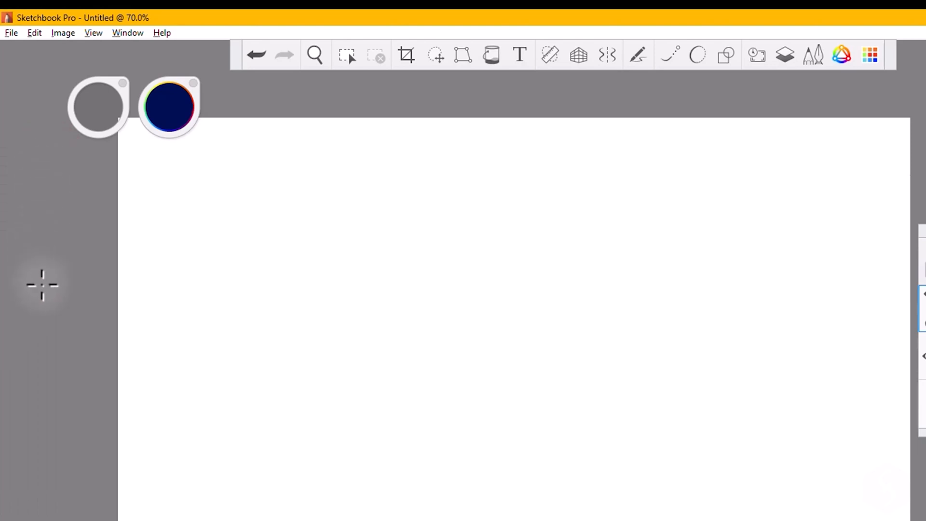
left_click(127, 33)
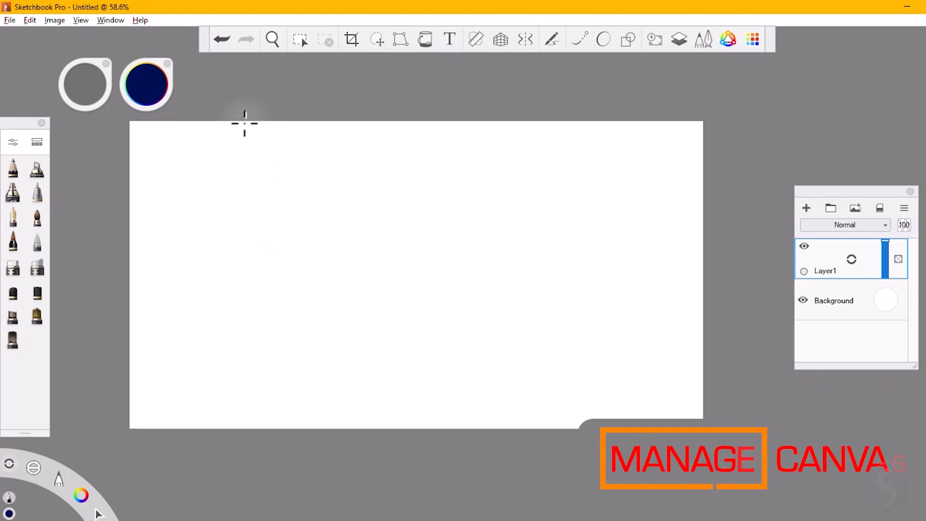
mouse_move(576, 419)
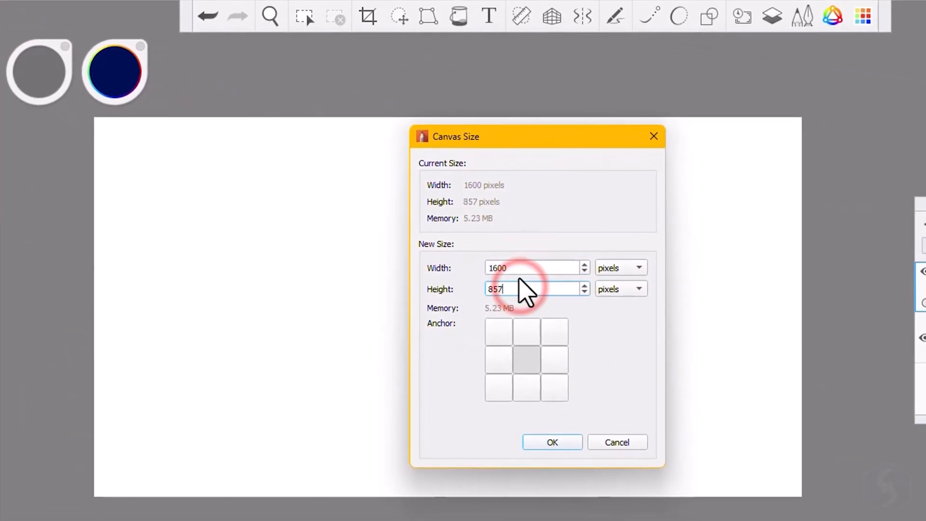
Leave Canvas Size unchanged and crop the canvas to 950 × 538 pixels.
left_click(551, 442)
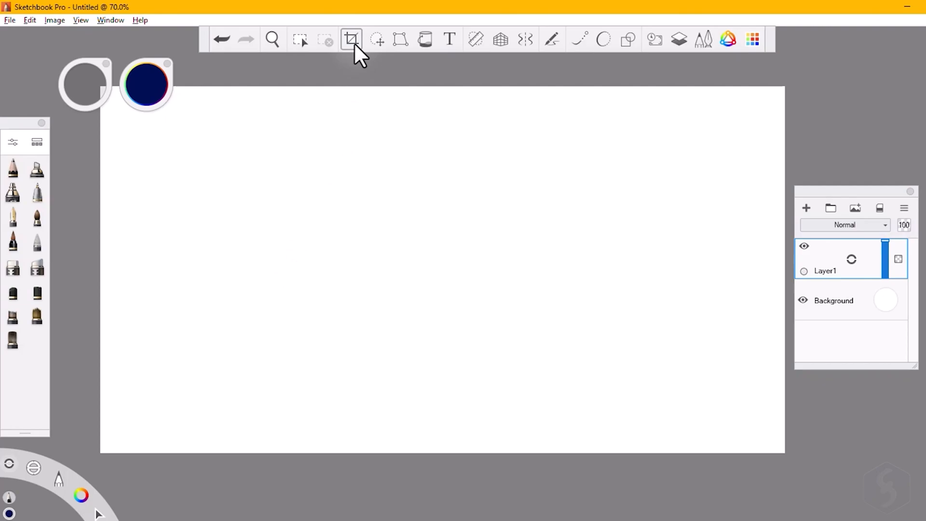
left_click(351, 39)
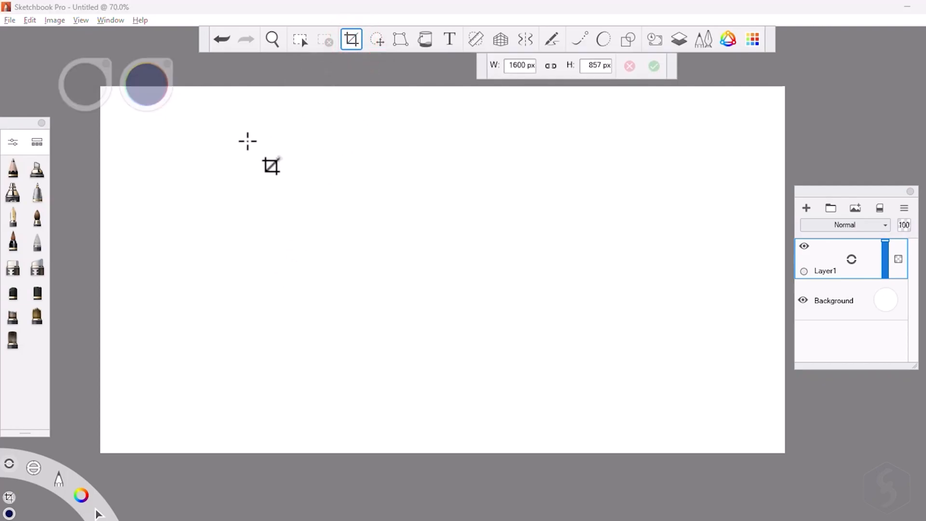
left_click_drag(247, 141, 594, 366)
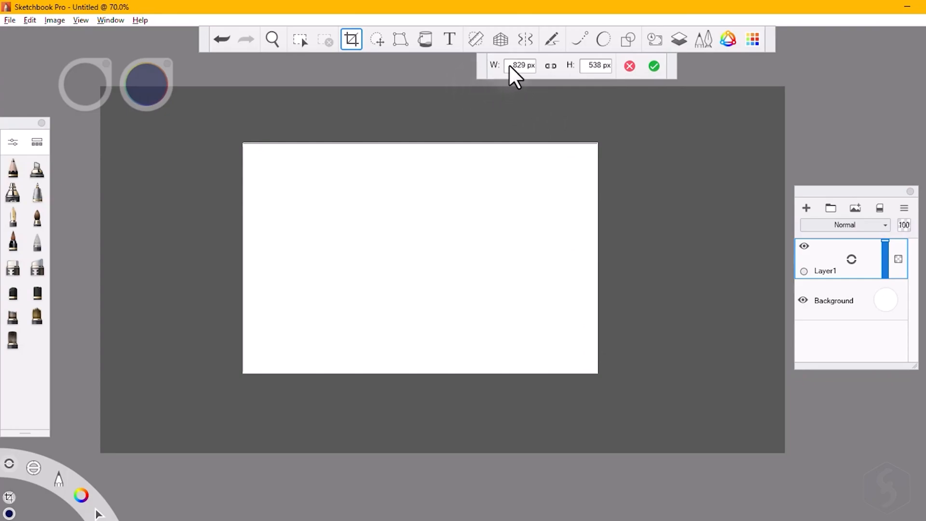
left_click(519, 65)
type("950")
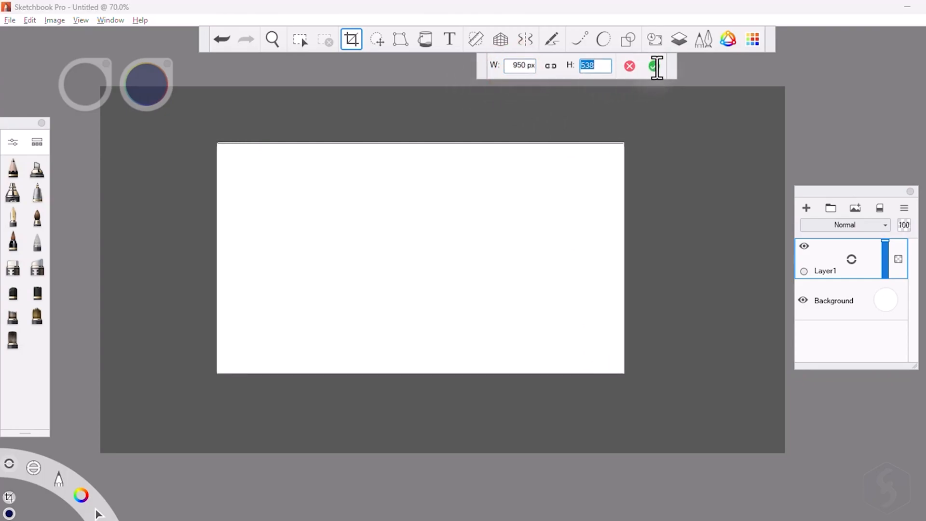
left_click(651, 65)
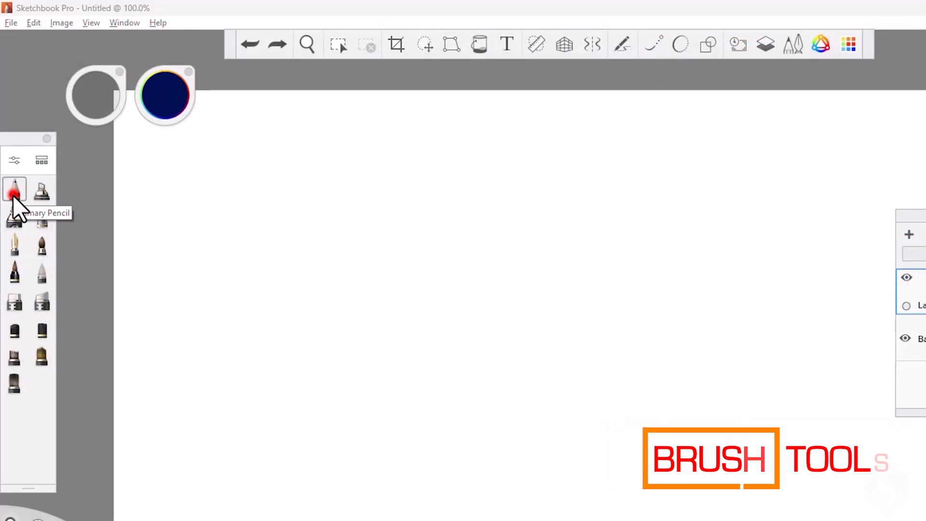
Draw wavy pencil strokes, then undo and redo the second stroke.
left_click_drag(174, 226, 490, 217)
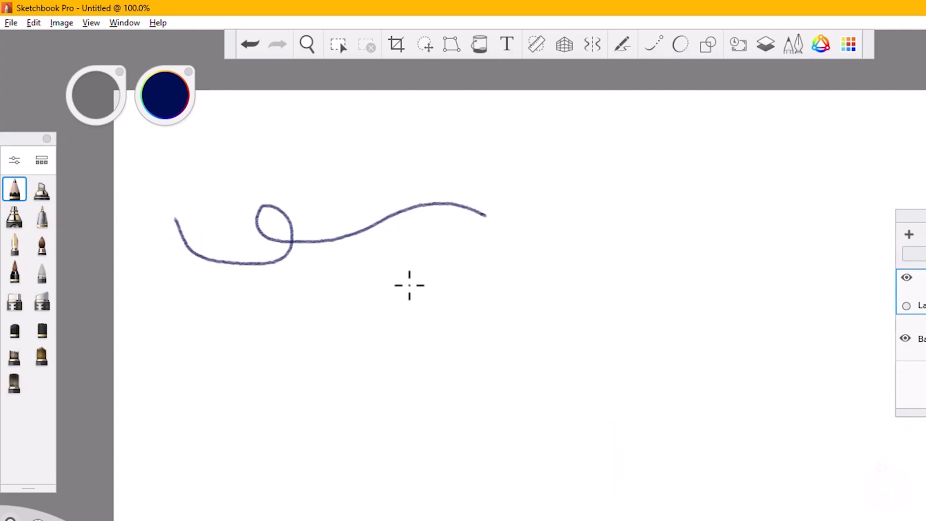
mouse_move(410, 279)
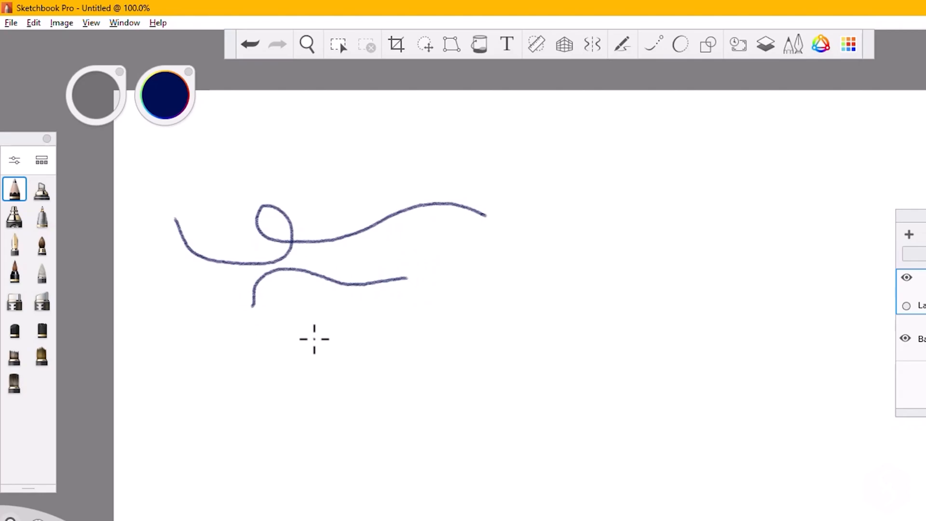
left_click(396, 44)
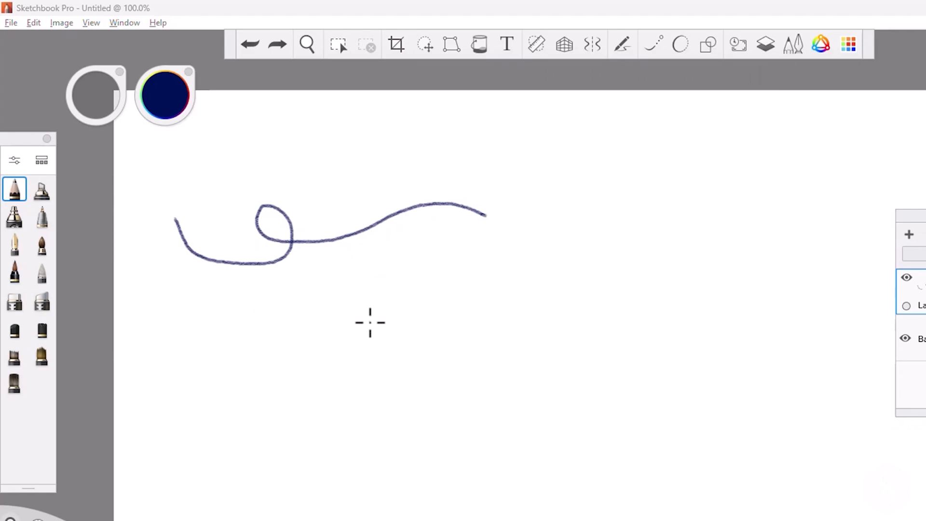
left_click(249, 45)
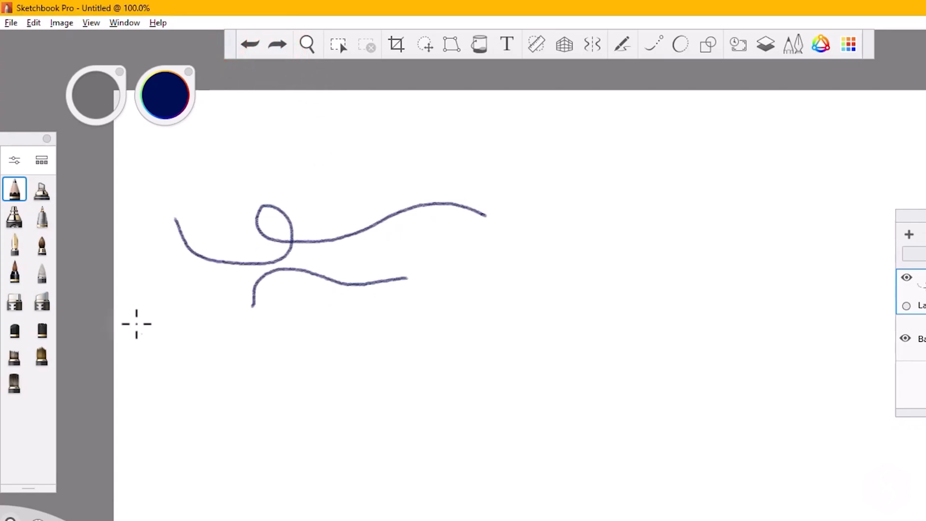
mouse_move(42, 160)
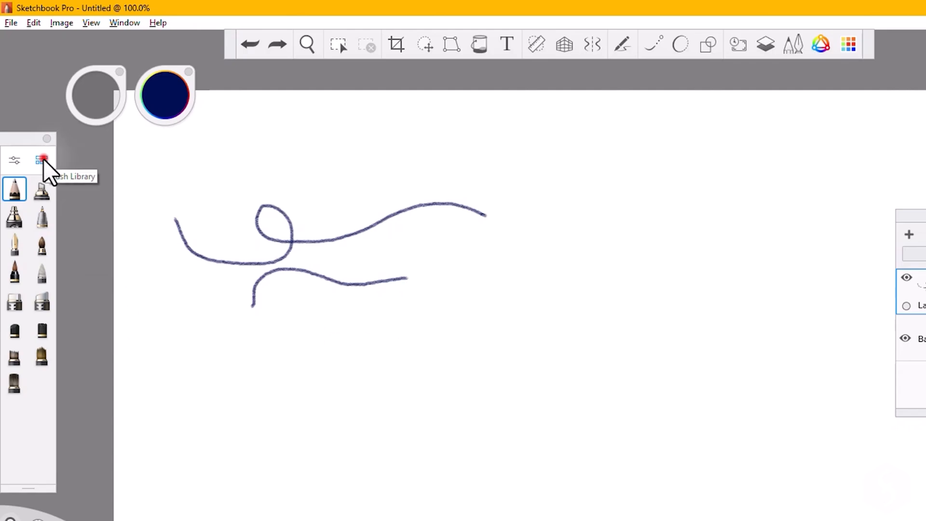
Test Flow Airbrush and Technical Pen, then pick Synthetic Round Bristle Brush and adjust its size.
left_click(42, 161)
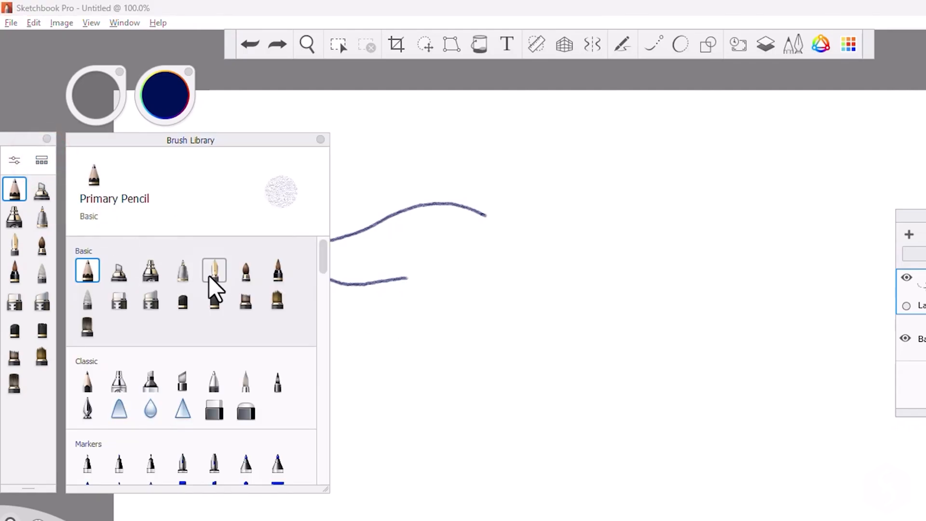
left_click(150, 271)
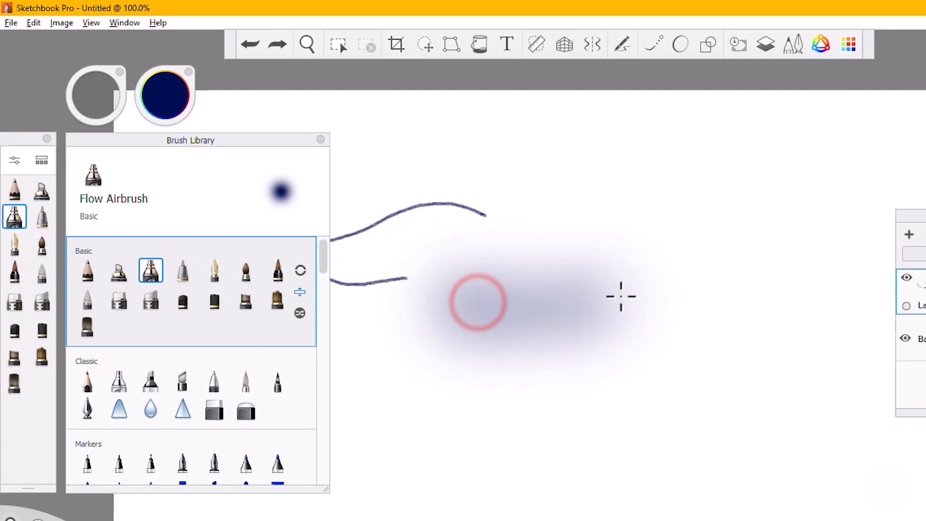
left_click(182, 270)
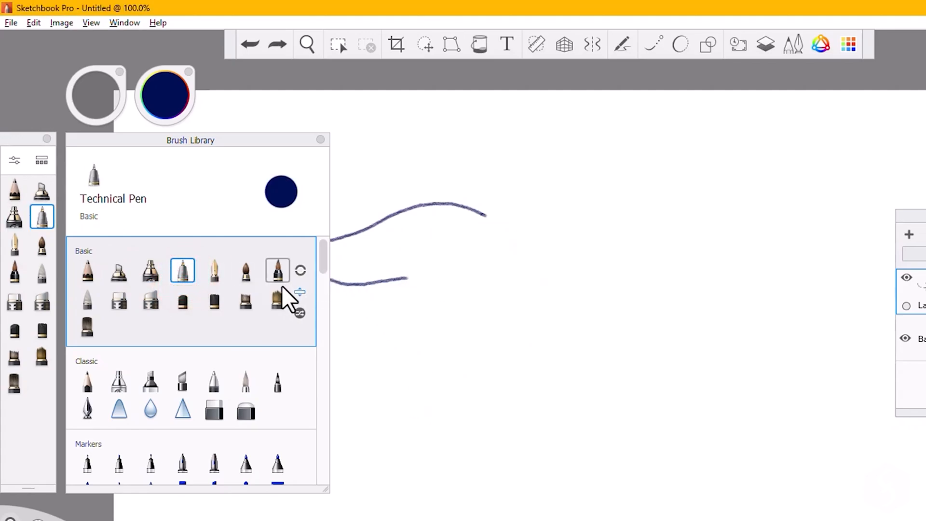
left_click(277, 299)
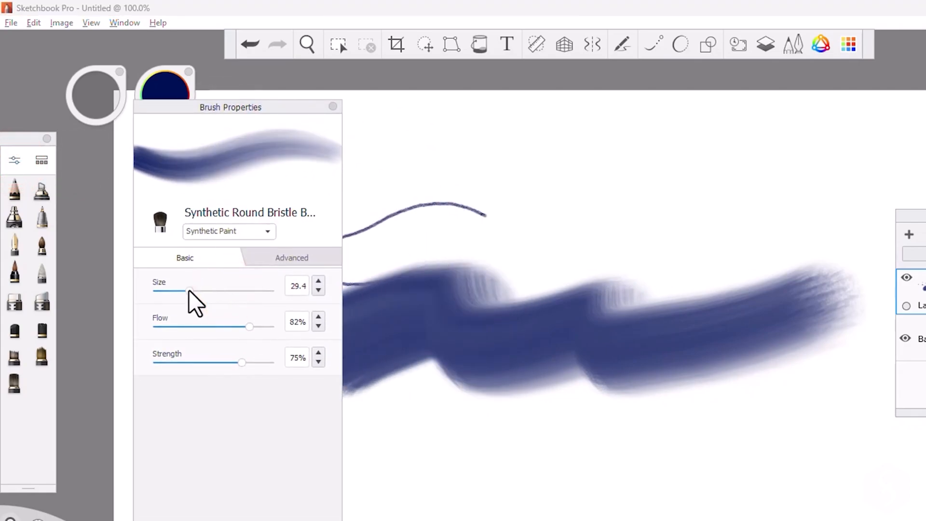
left_click_drag(250, 326, 239, 326)
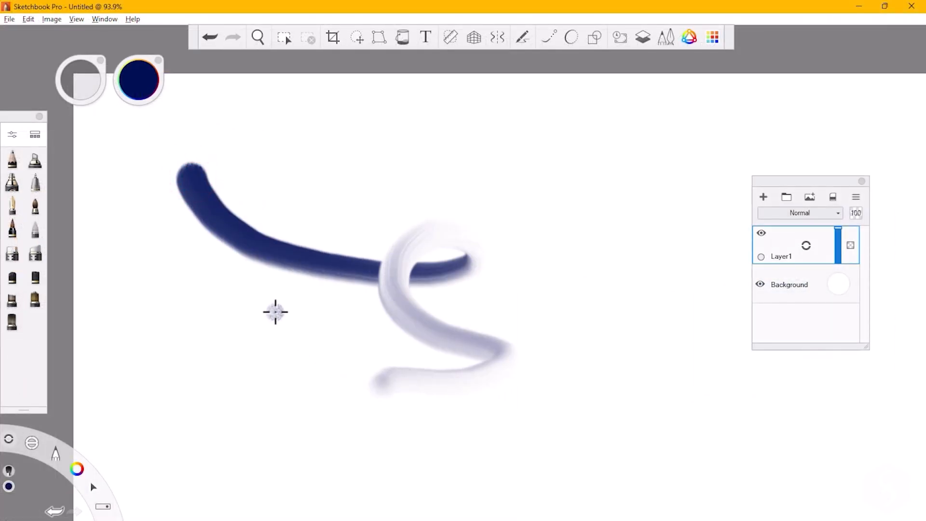
Adjust the brush and paint soft strokes beneath the thick navy wavy line.
left_click(258, 37)
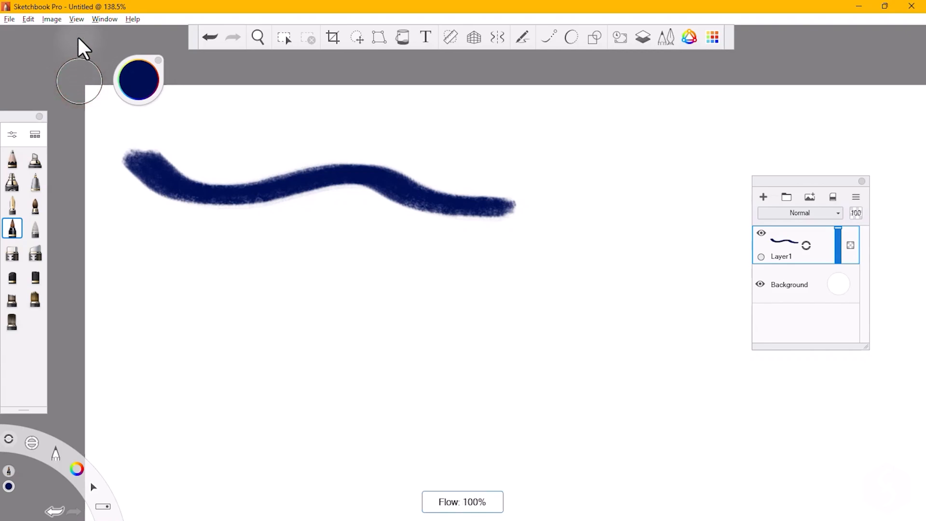
left_click_drag(121, 228, 171, 248)
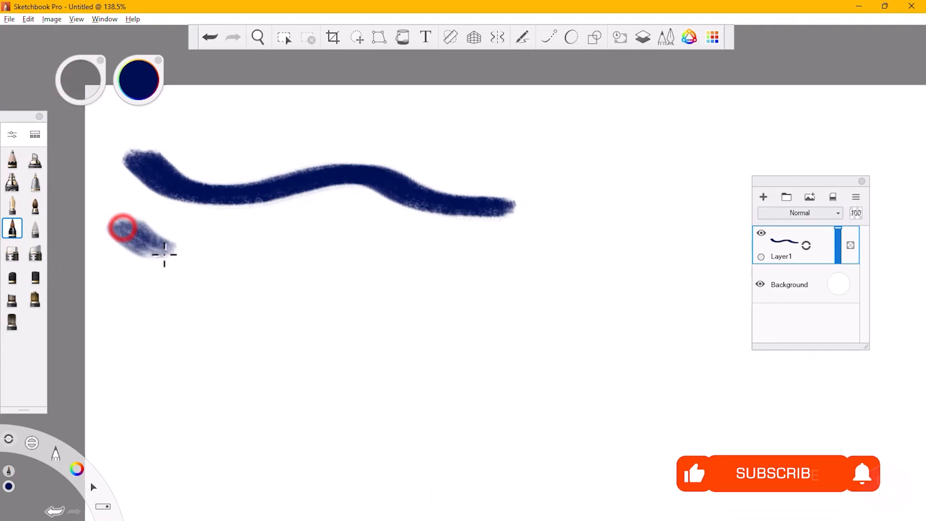
left_click_drag(124, 236, 467, 268)
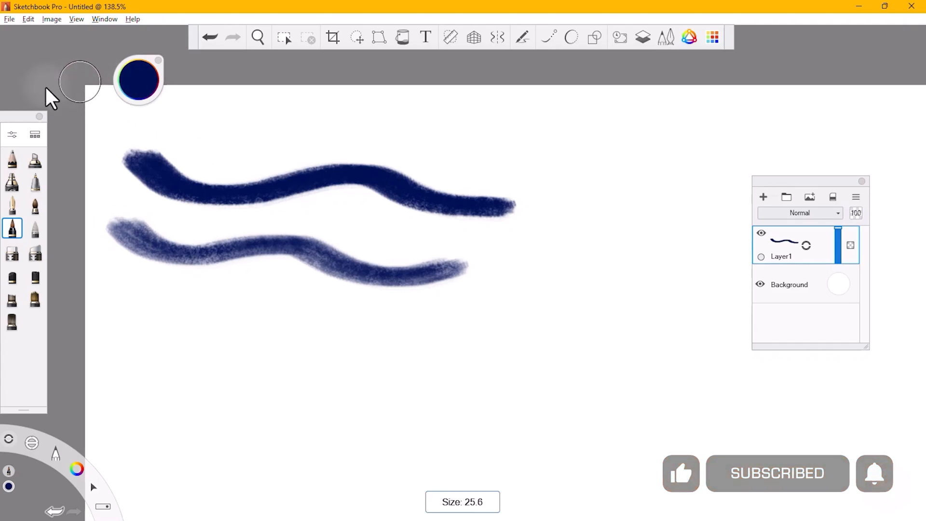
left_click_drag(103, 286, 373, 324)
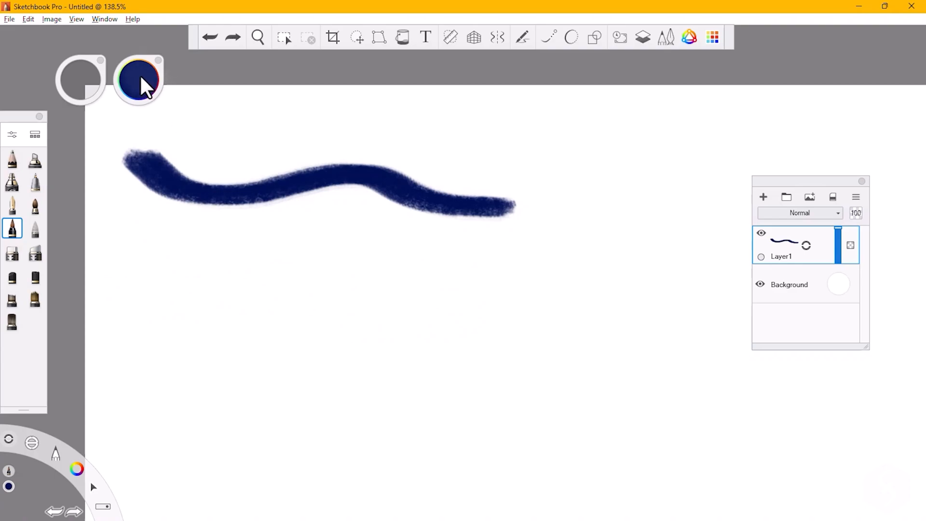
Paint maroon and grey wavy strokes below the navy one, then open the Color Editor.
left_click(138, 79)
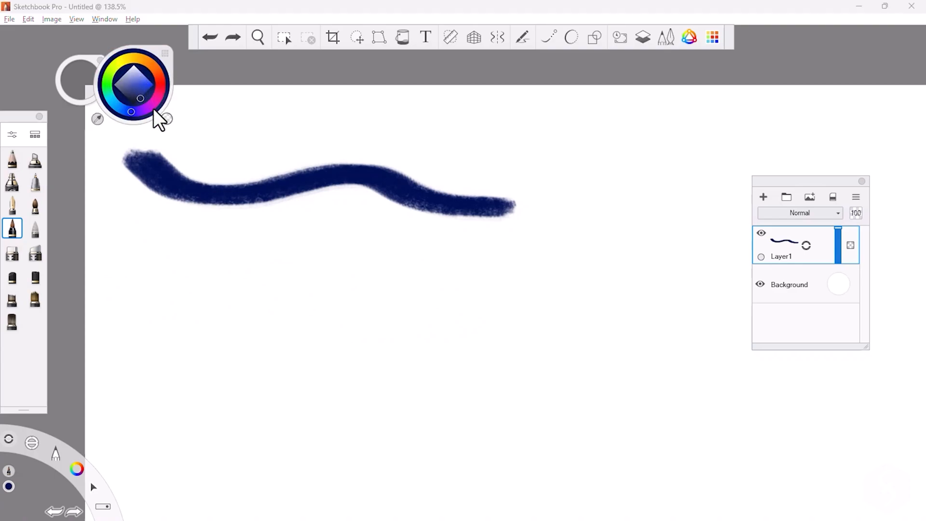
left_click(141, 97)
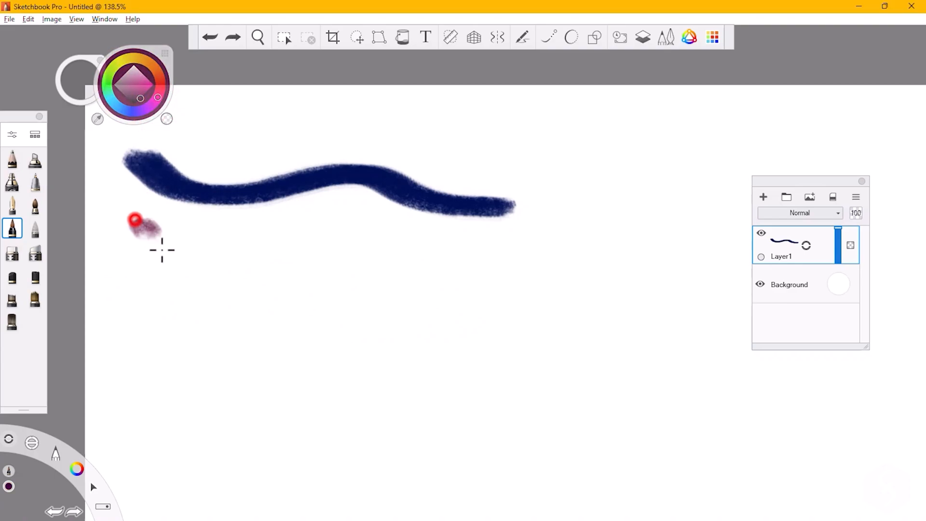
left_click_drag(136, 221, 479, 266)
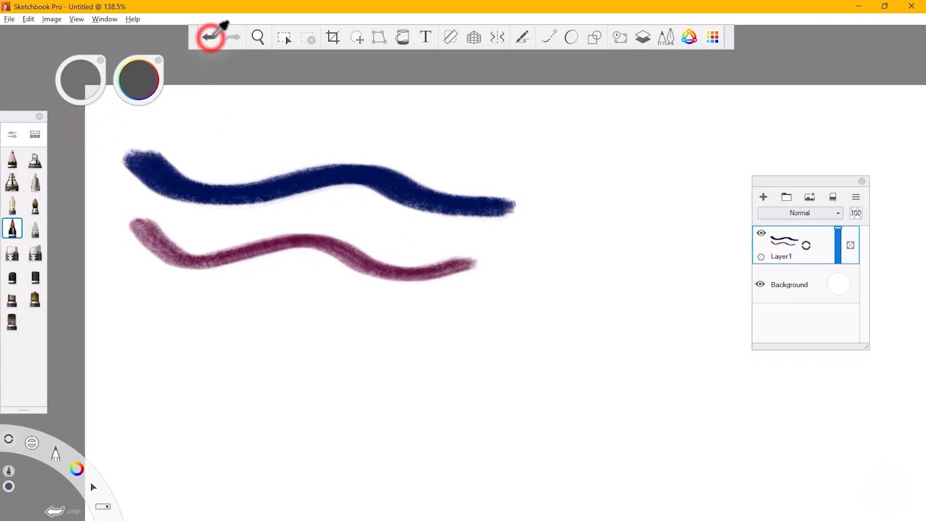
left_click_drag(124, 289, 461, 316)
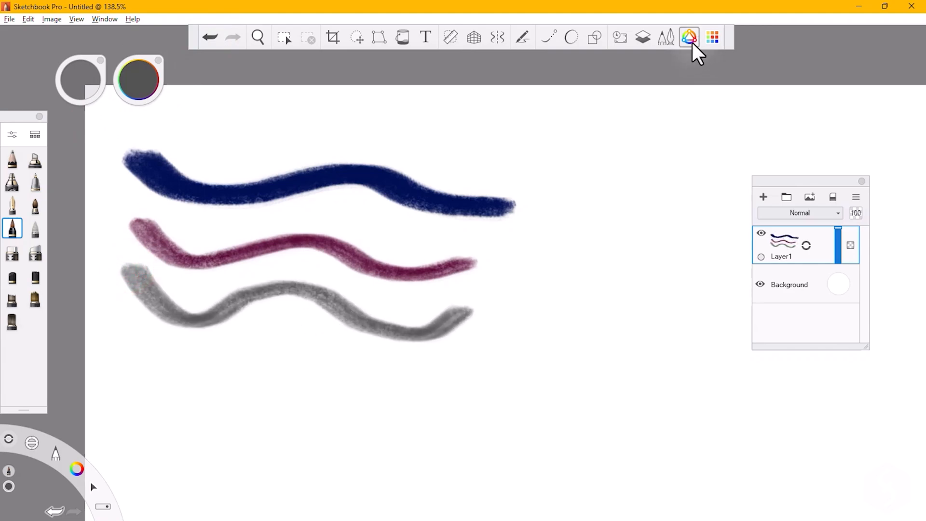
left_click(689, 37)
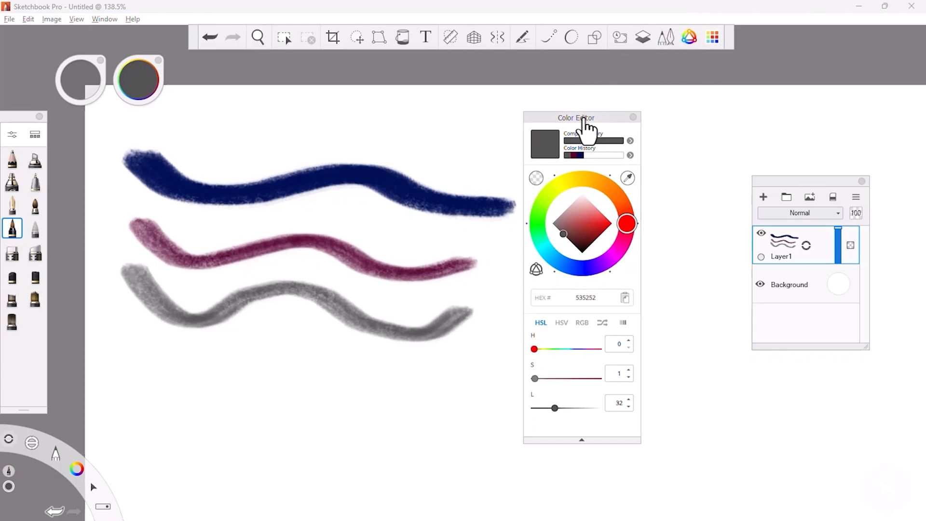
left_click(628, 318)
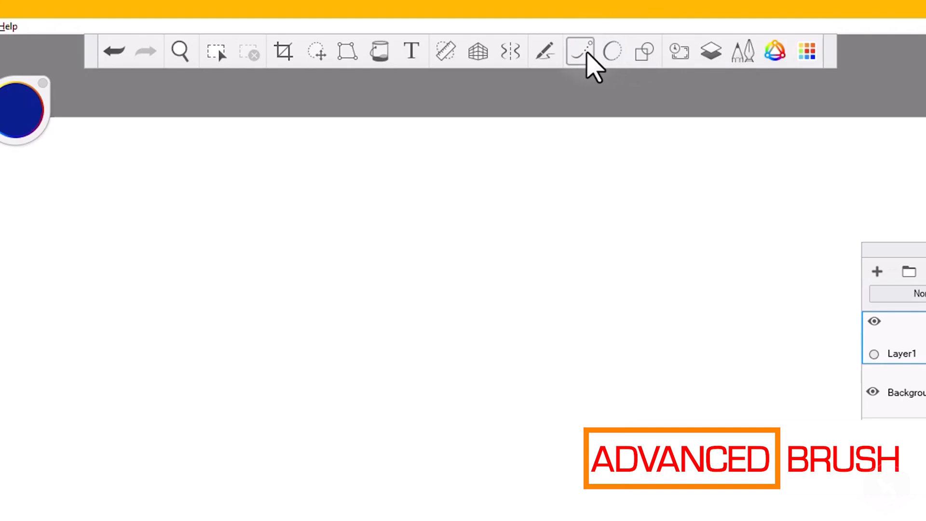
Enable Predictive Stroke, draw a stroke, then choose the Line and Rectangle shape tools.
left_click(579, 52)
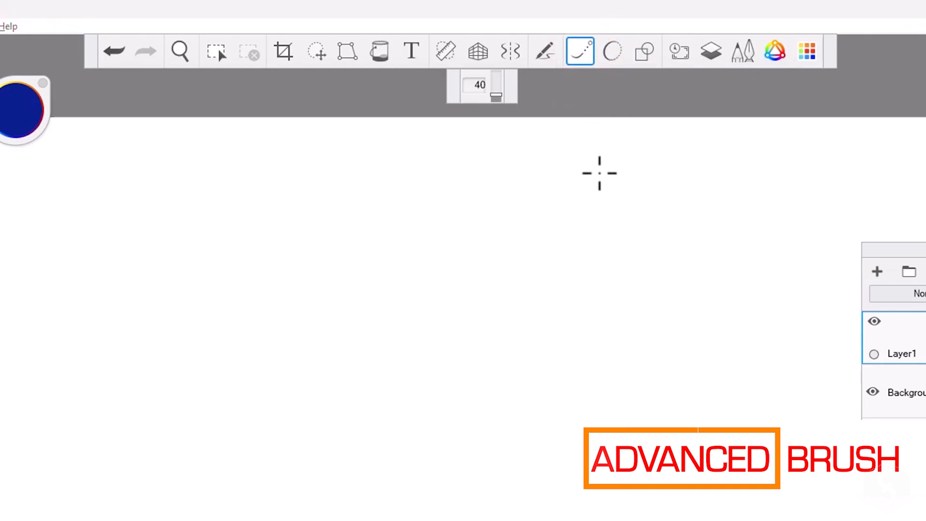
left_click_drag(599, 174, 431, 213)
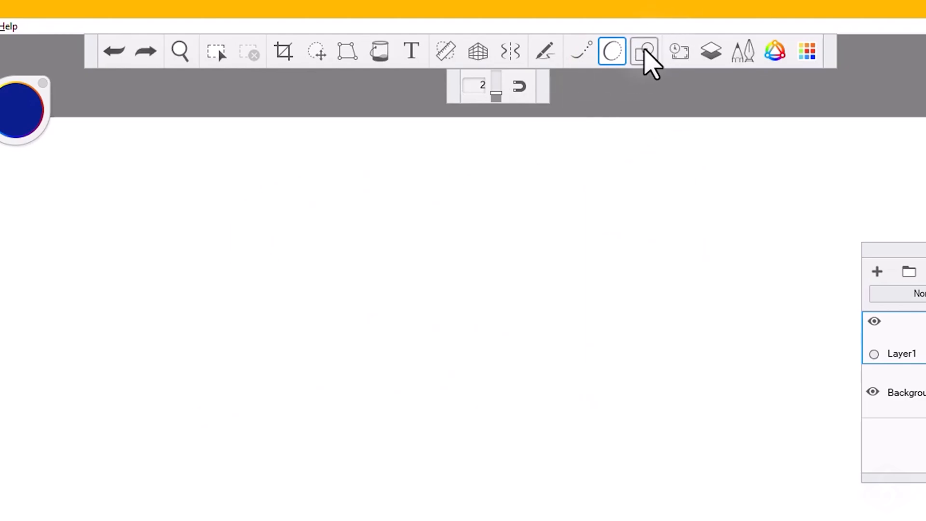
left_click(643, 51)
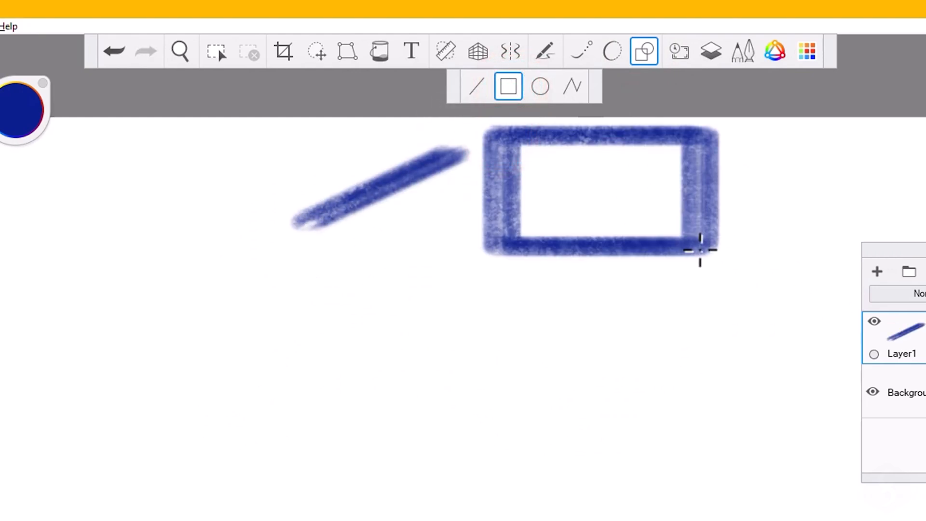
left_click(540, 86)
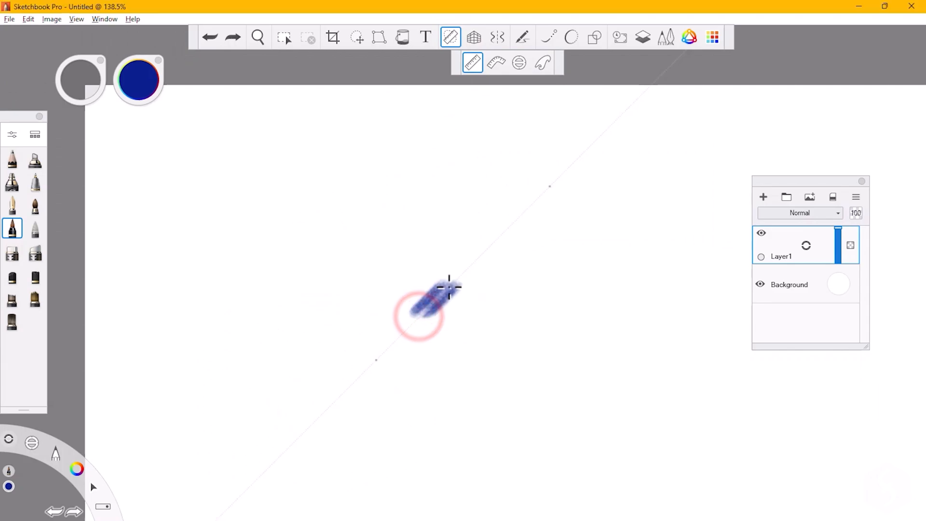
Paint a stroke along the straight ruler and reposition it to a shallower angle.
left_click_drag(419, 313, 549, 189)
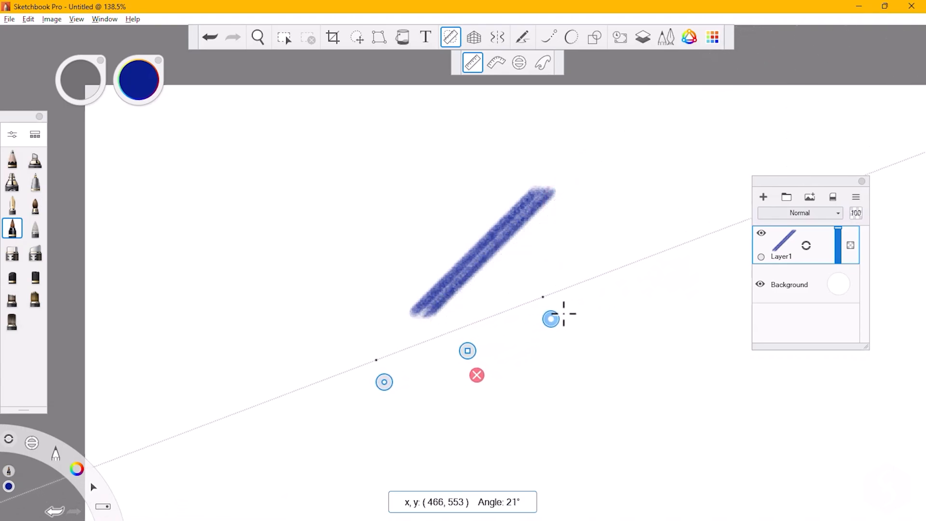
left_click_drag(551, 319, 394, 378)
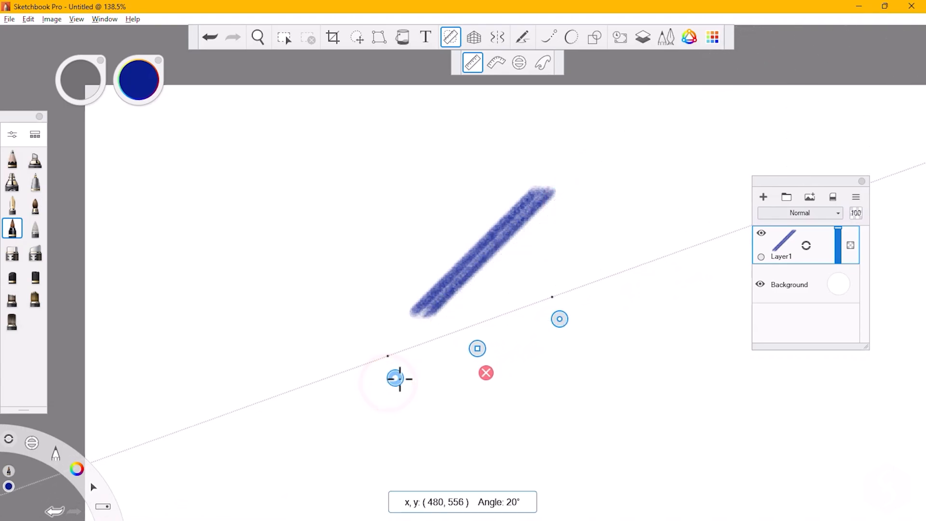
left_click_drag(387, 355, 552, 298)
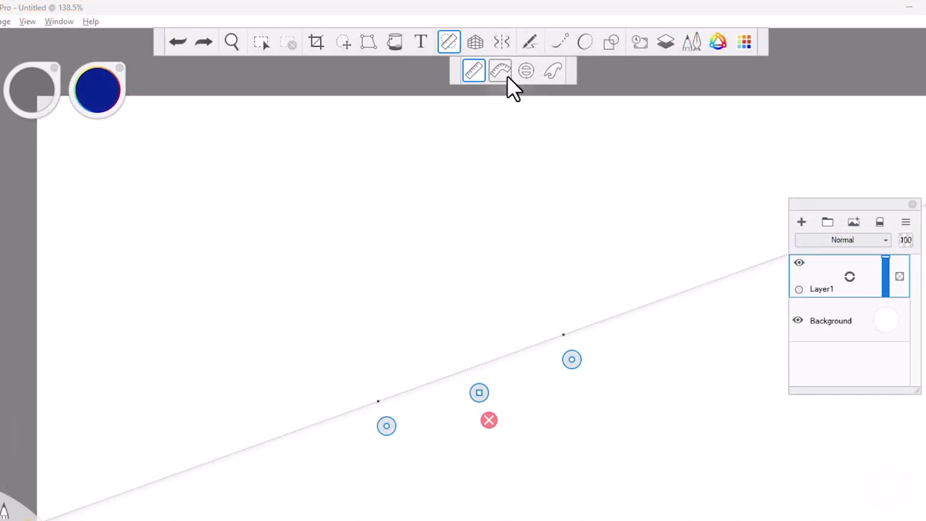
Cycle through Curve Ruler and Ellipse guides, then trace a stroke along the French Curve.
left_click(499, 71)
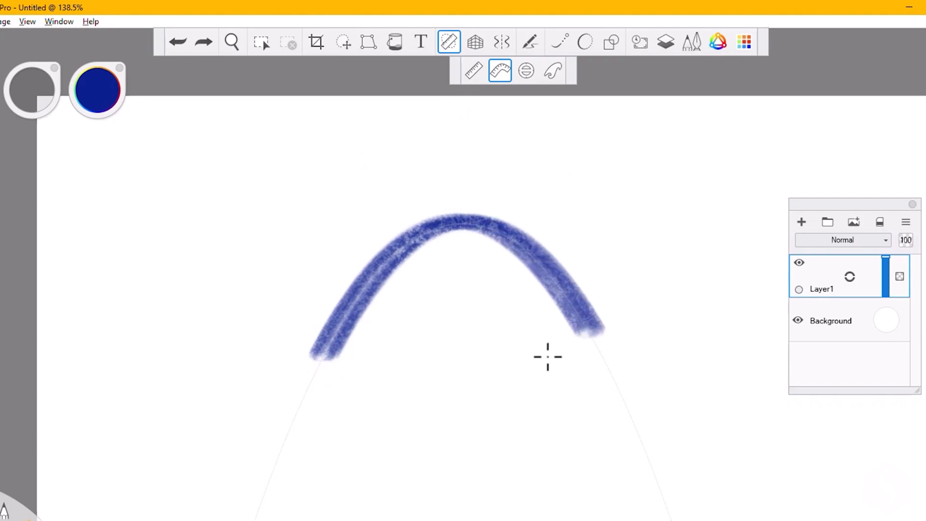
left_click(526, 70)
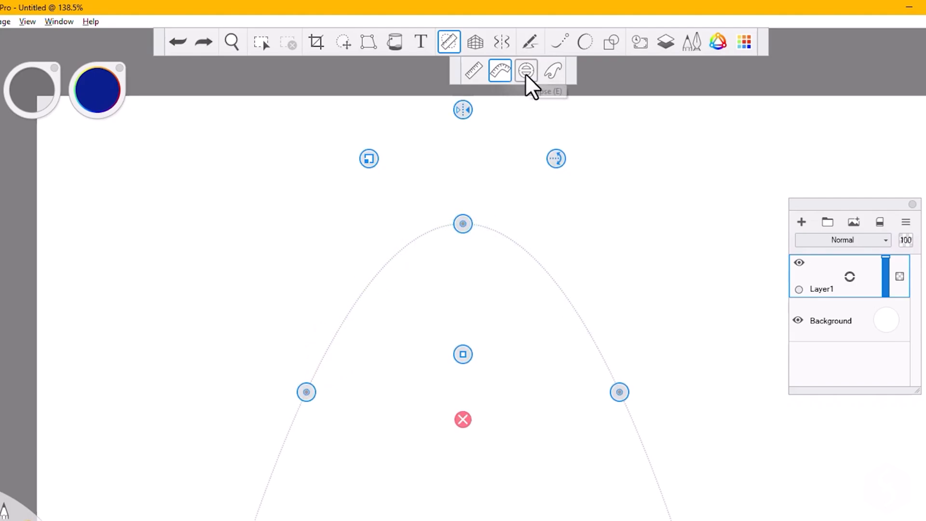
left_click(525, 70)
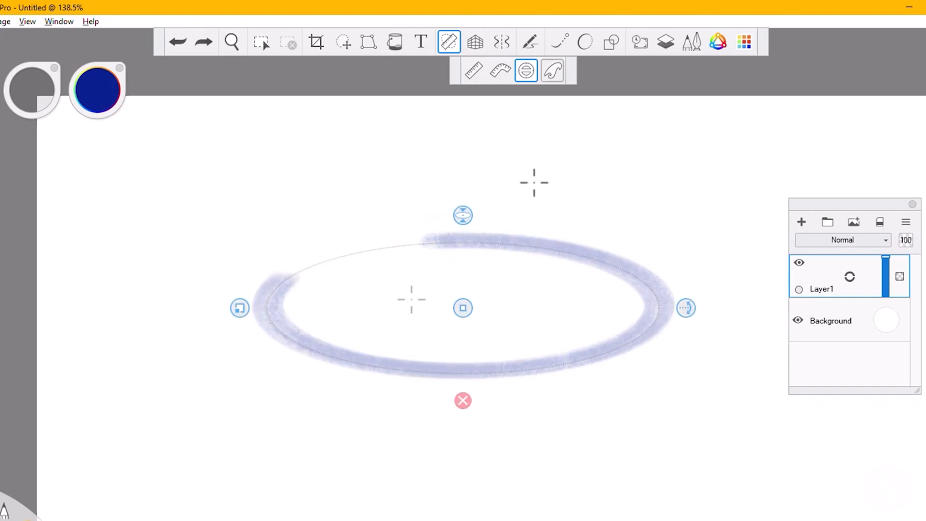
left_click(552, 70)
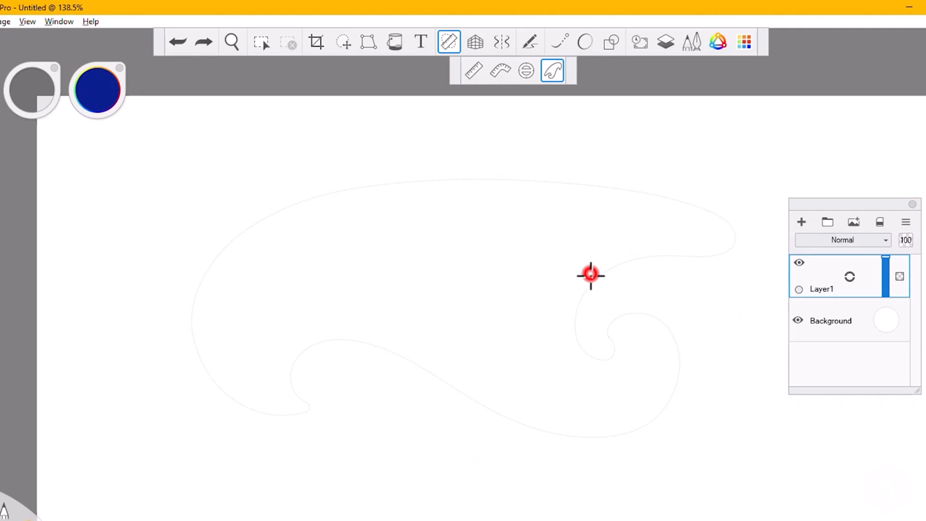
left_click_drag(590, 274, 408, 345)
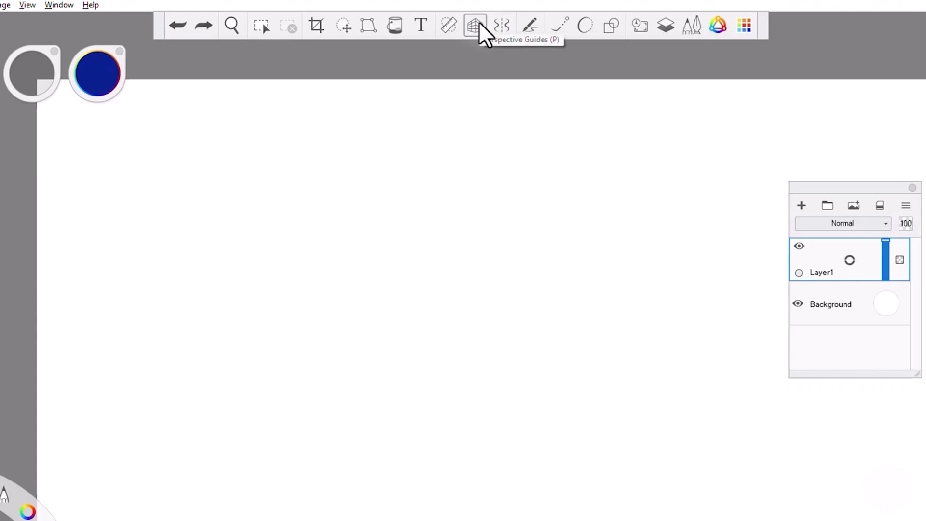
Draw three-point perspective strokes, lock the vanishing points, and turn the perspective guides off.
left_click(474, 26)
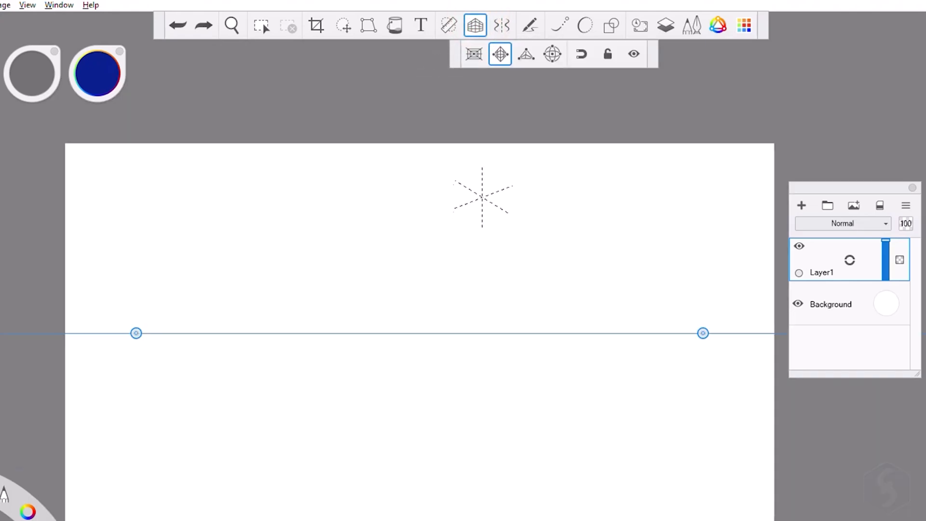
left_click(473, 54)
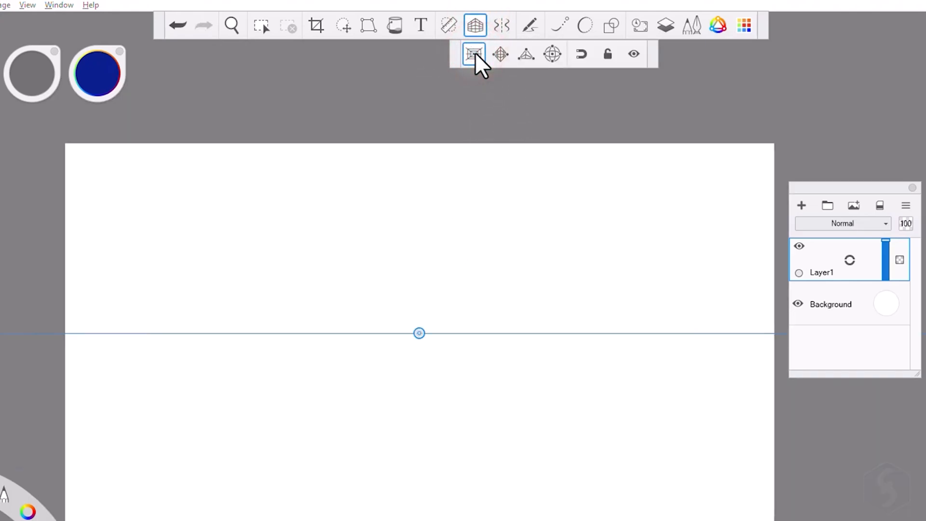
left_click(525, 54)
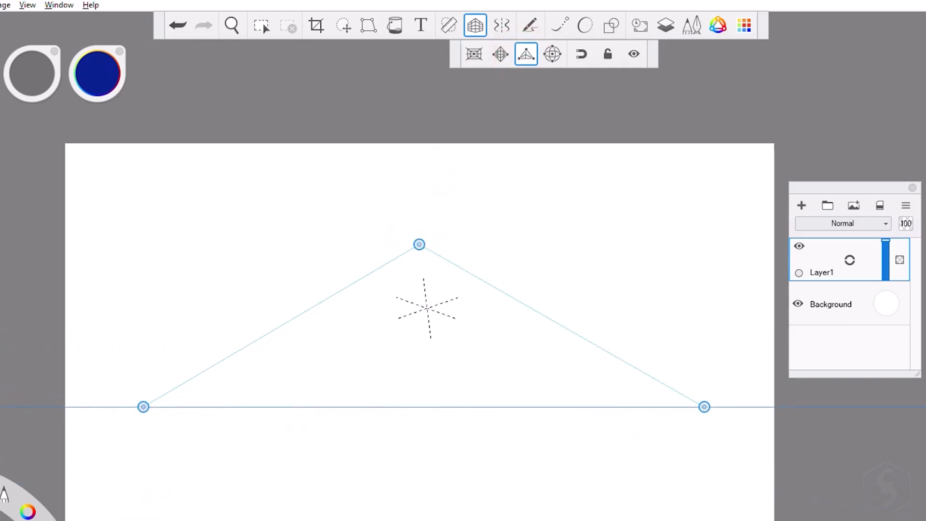
left_click_drag(334, 301, 430, 291)
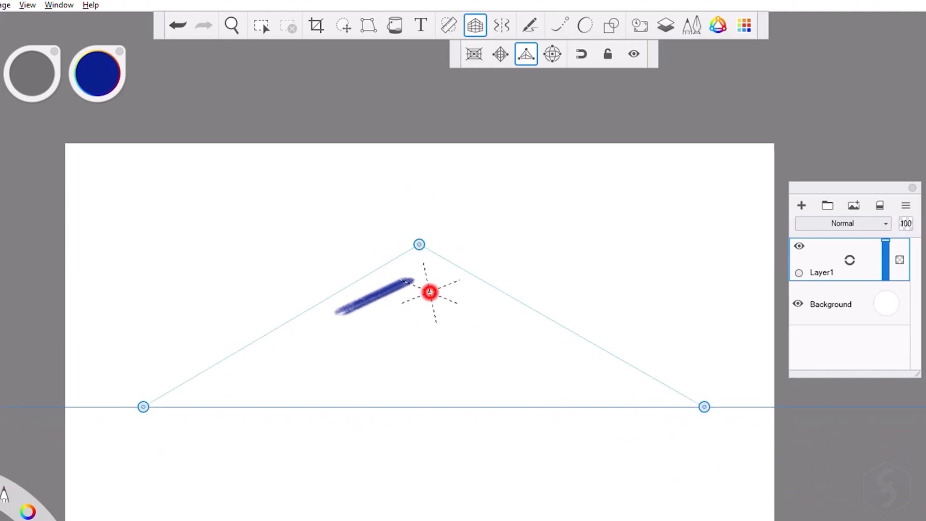
left_click_drag(431, 301, 544, 384)
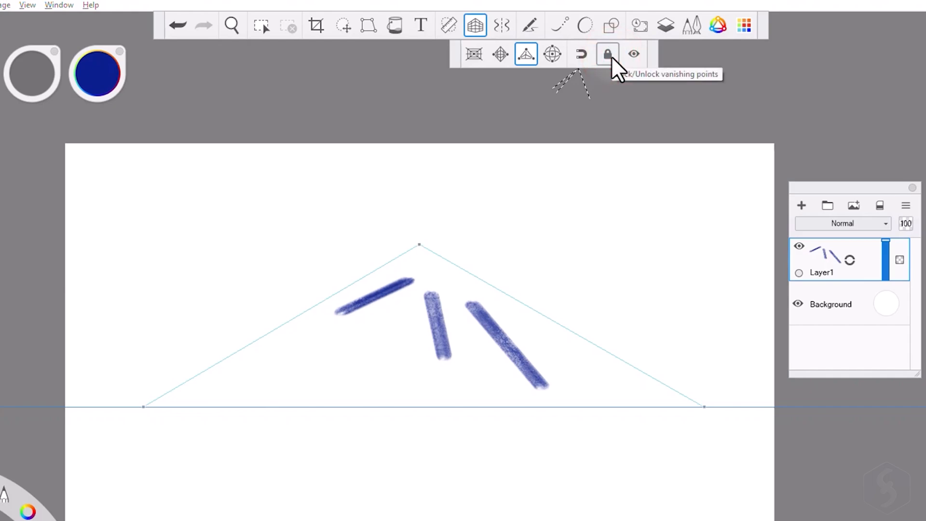
left_click(634, 53)
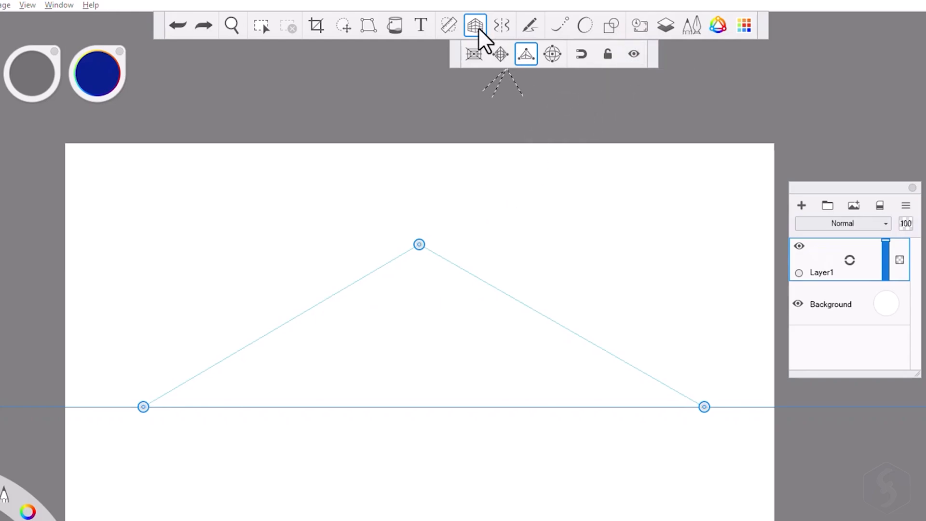
left_click(507, 26)
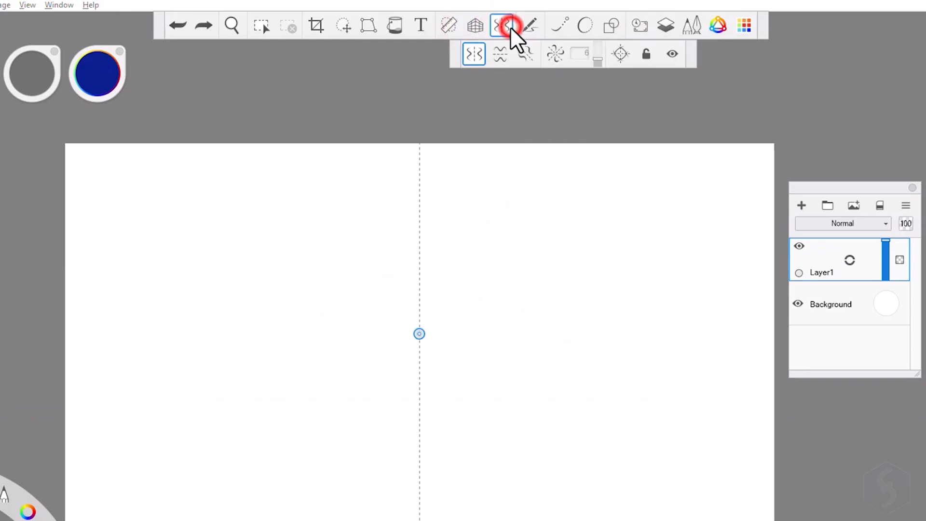
Turn on mirror symmetry, paint a mirrored wavy stroke, and add small mirrored marks.
left_click(502, 25)
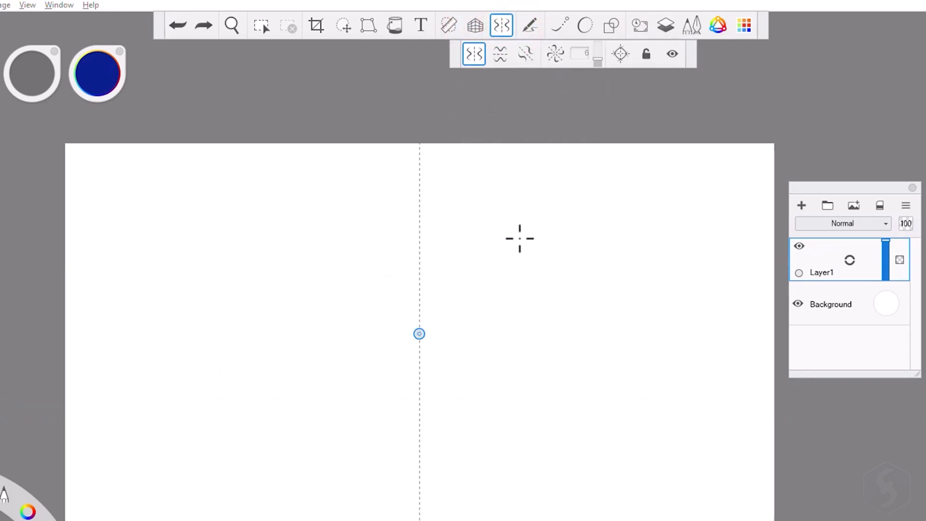
left_click_drag(520, 237, 567, 402)
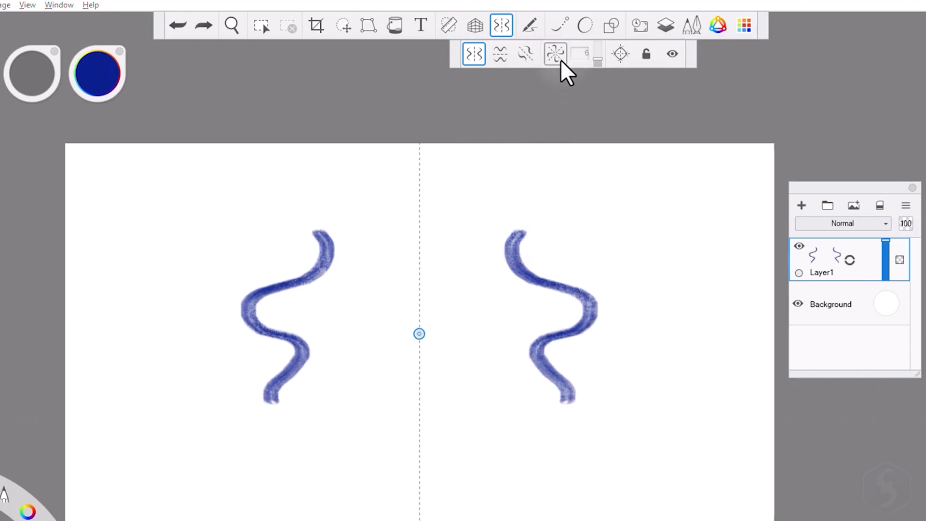
left_click(555, 53)
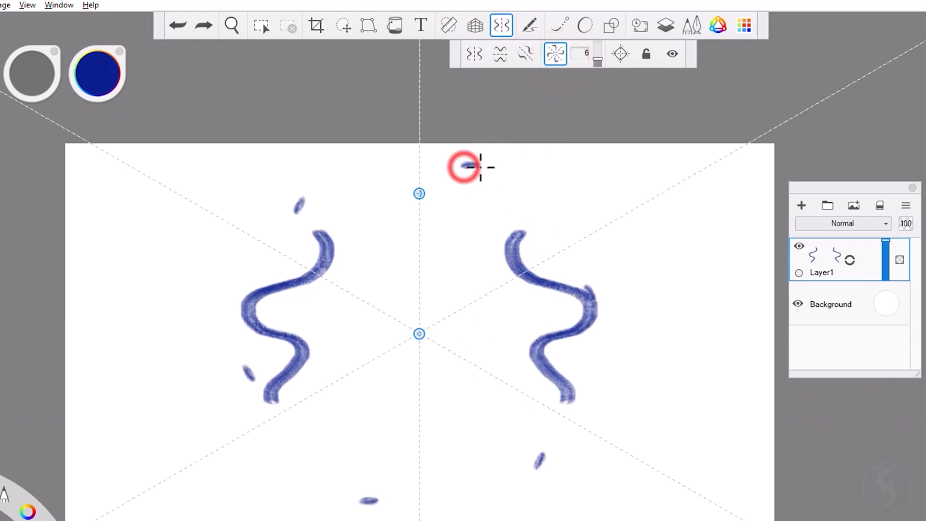
left_click(450, 26)
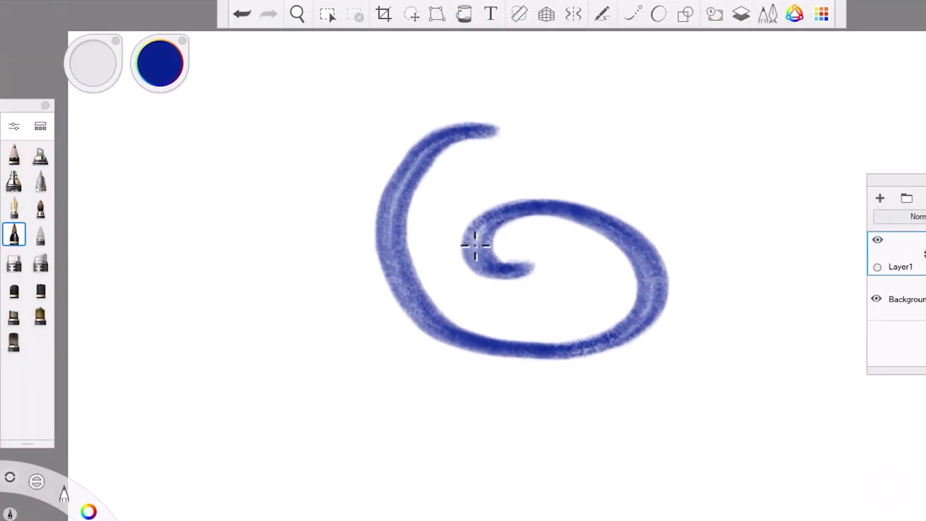
Apply Smear, Blur, Sharpen and Hard Eraser brushes, blurring the spiral's lower left and erasing a right-side notch.
left_click(40, 127)
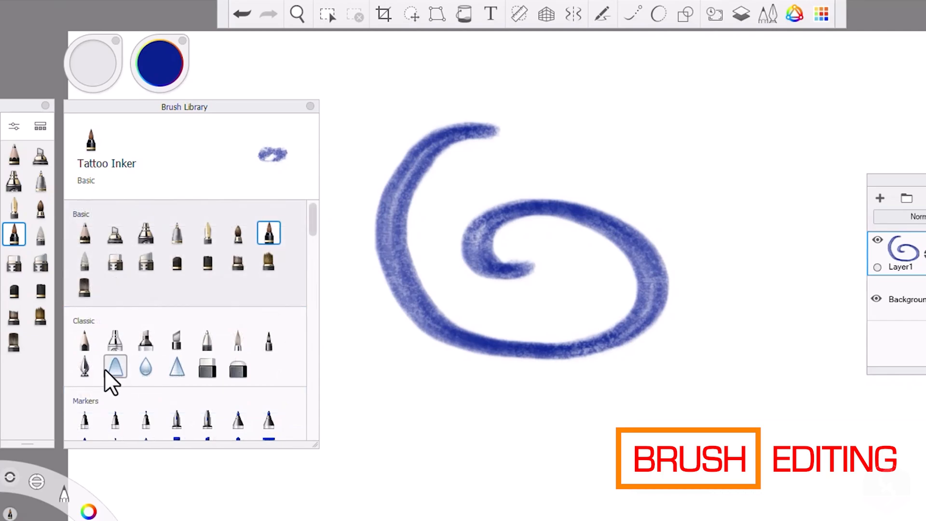
left_click(115, 366)
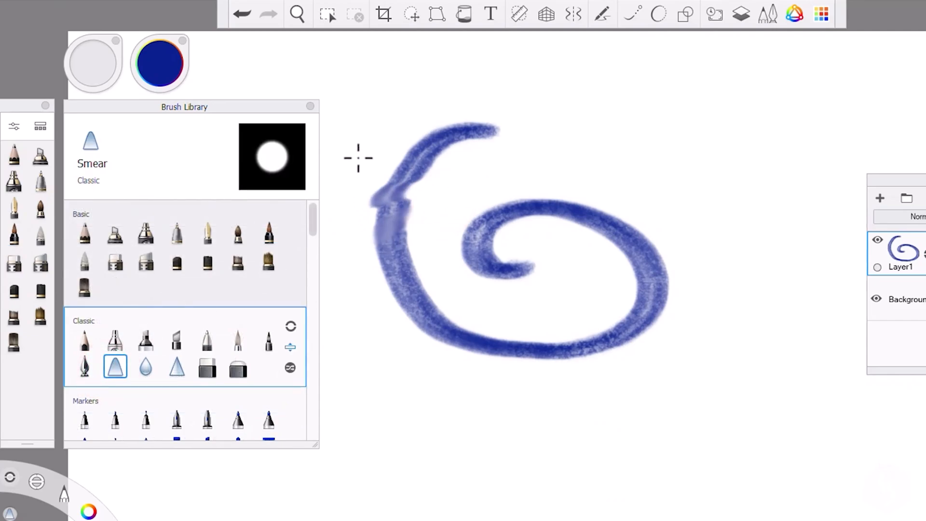
left_click(145, 366)
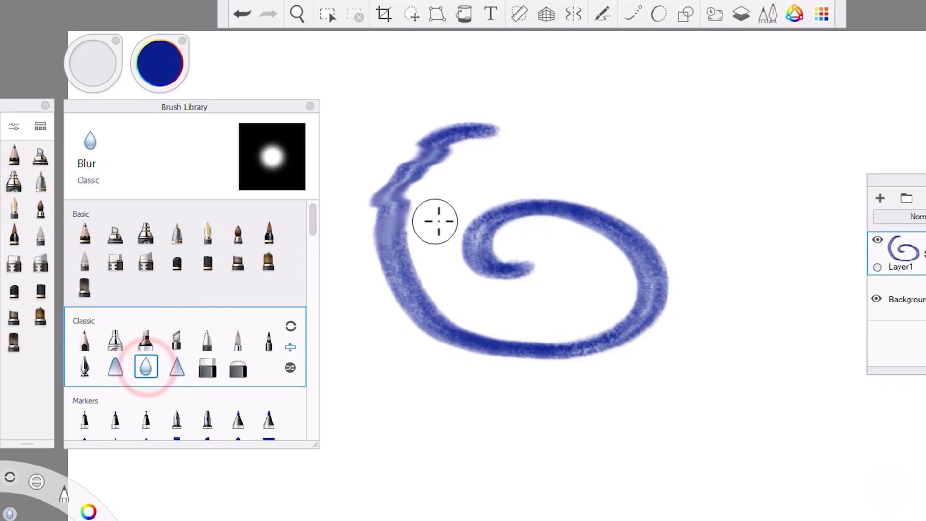
left_click_drag(435, 220, 424, 349)
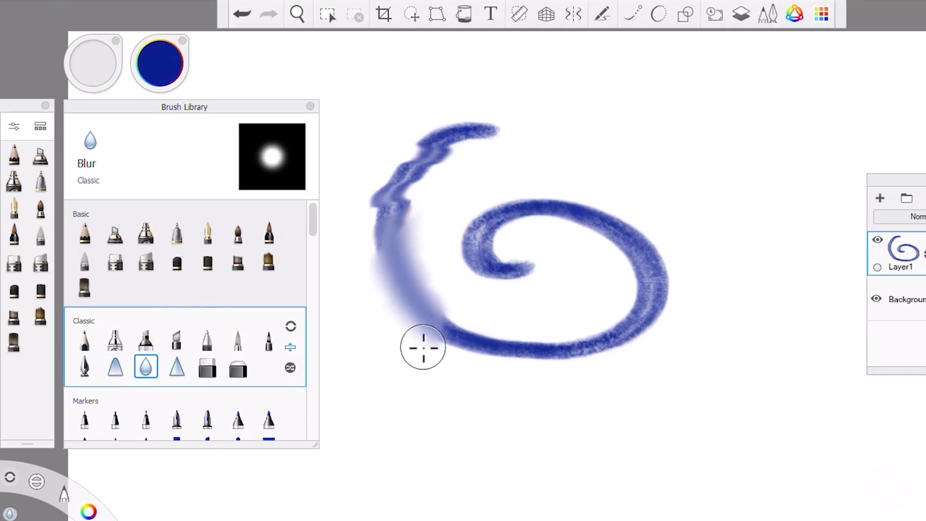
left_click(176, 366)
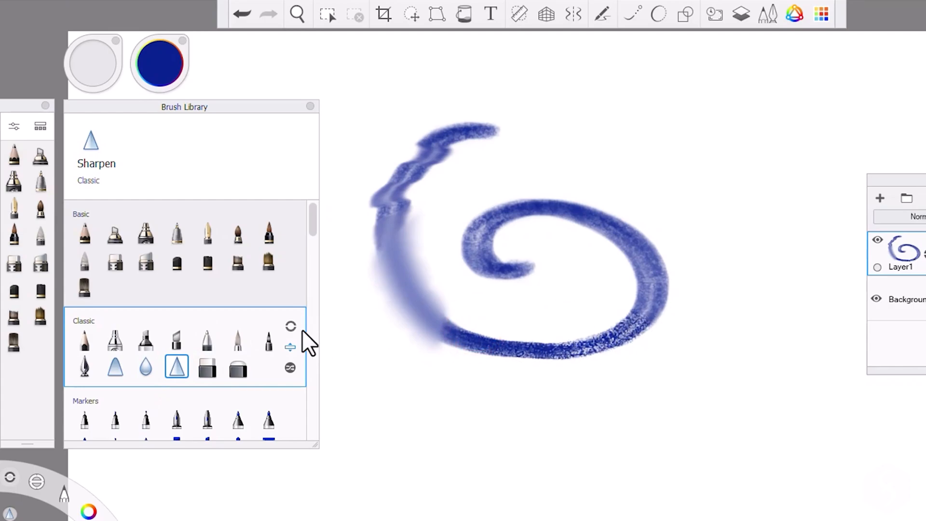
left_click(207, 367)
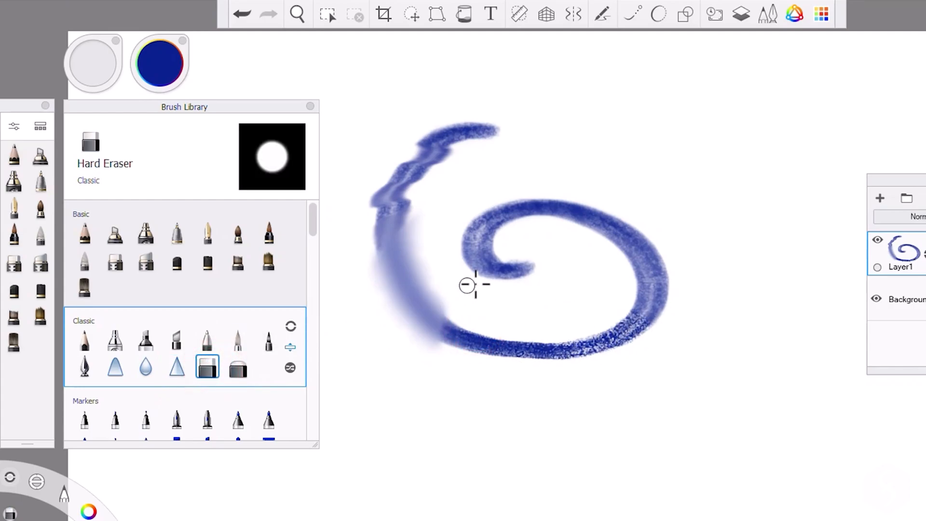
left_click_drag(466, 285, 608, 247)
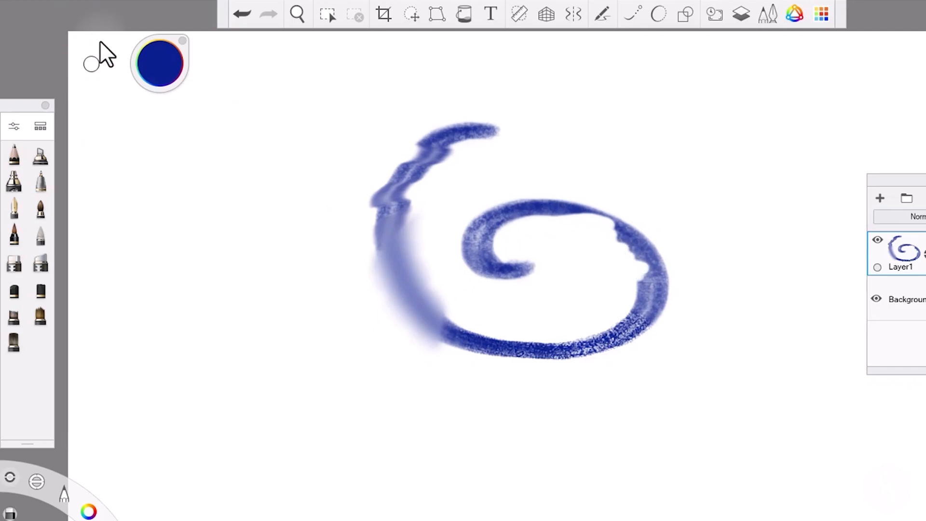
mouse_move(103, 109)
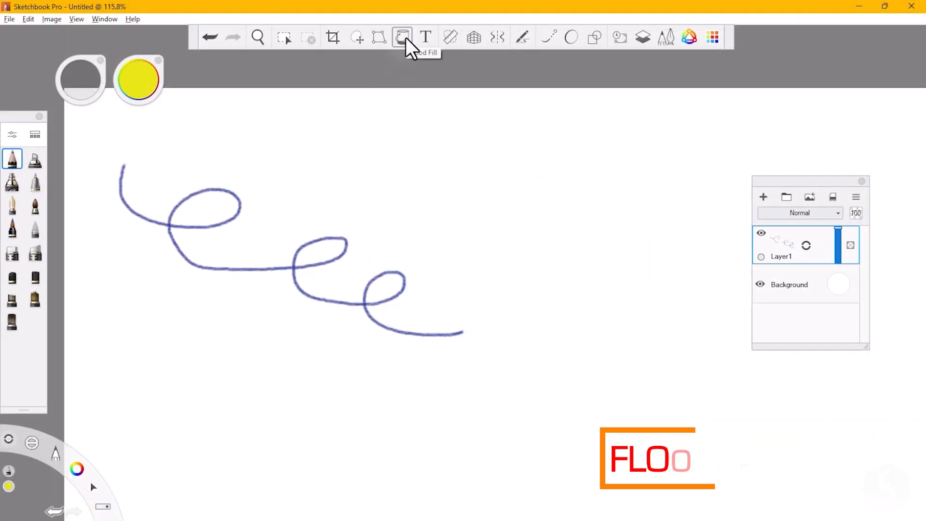
Flood-fill the squiggle's first loop with a gradient and reposition the gradient's colour stop.
left_click(402, 37)
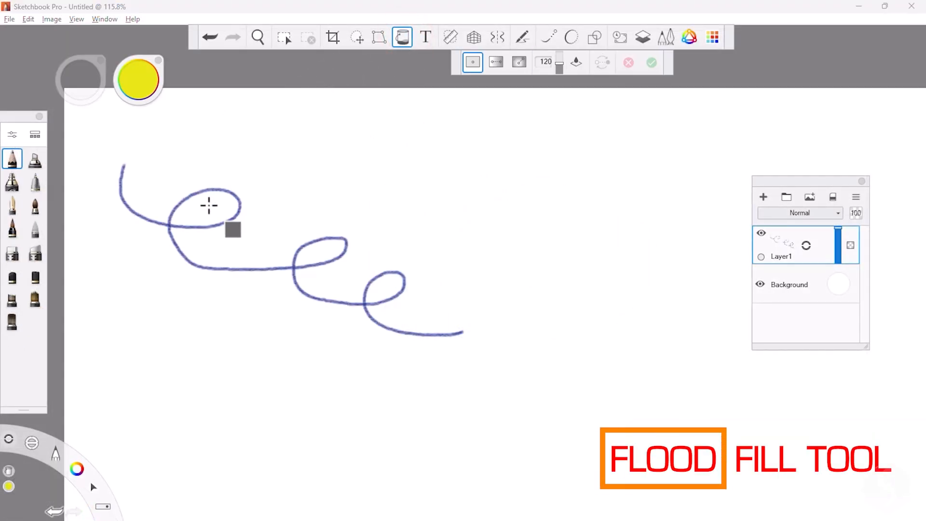
left_click(318, 254)
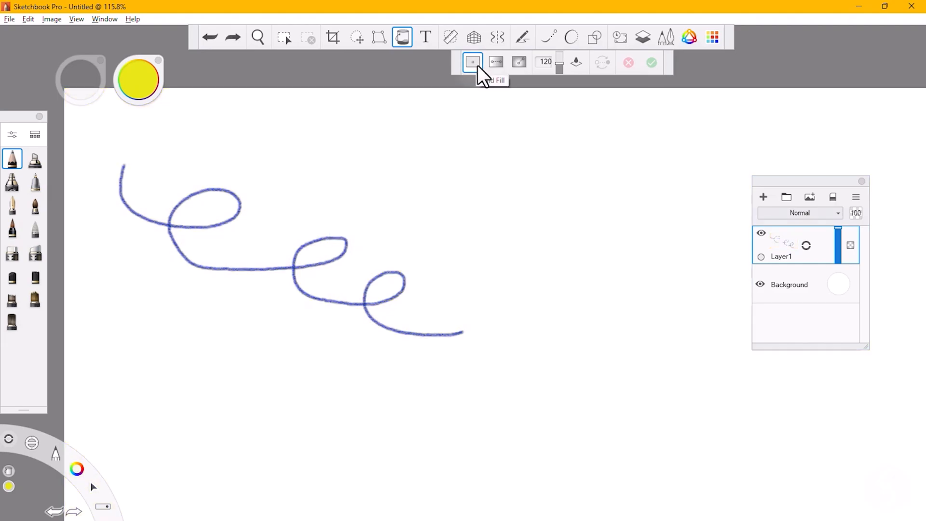
left_click(497, 63)
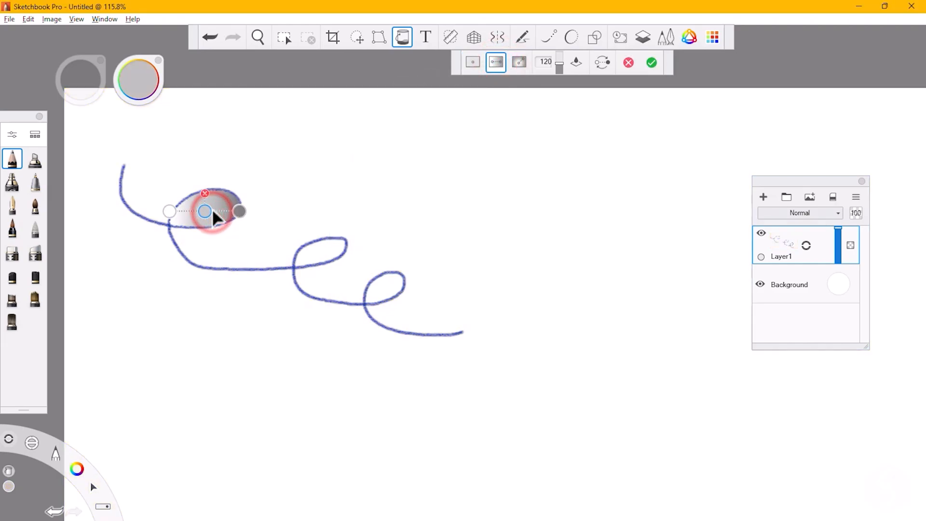
left_click(519, 63)
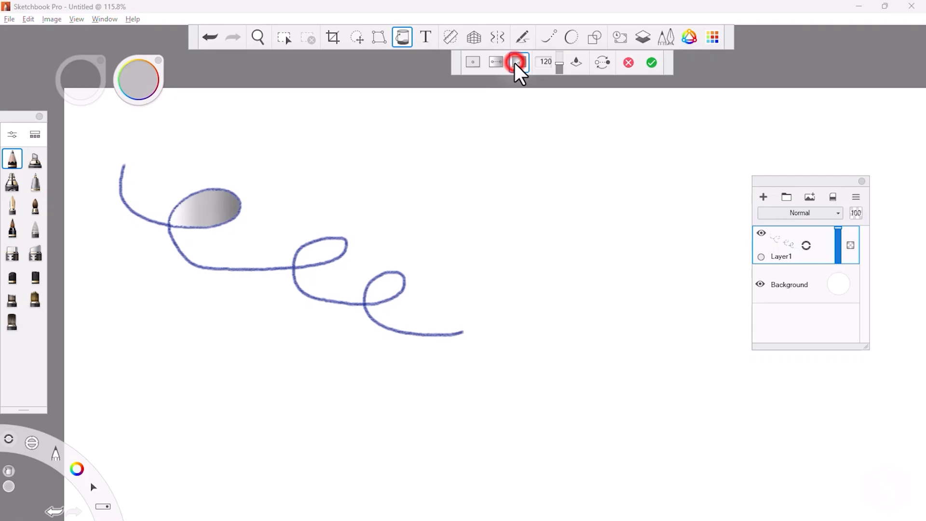
left_click(519, 62)
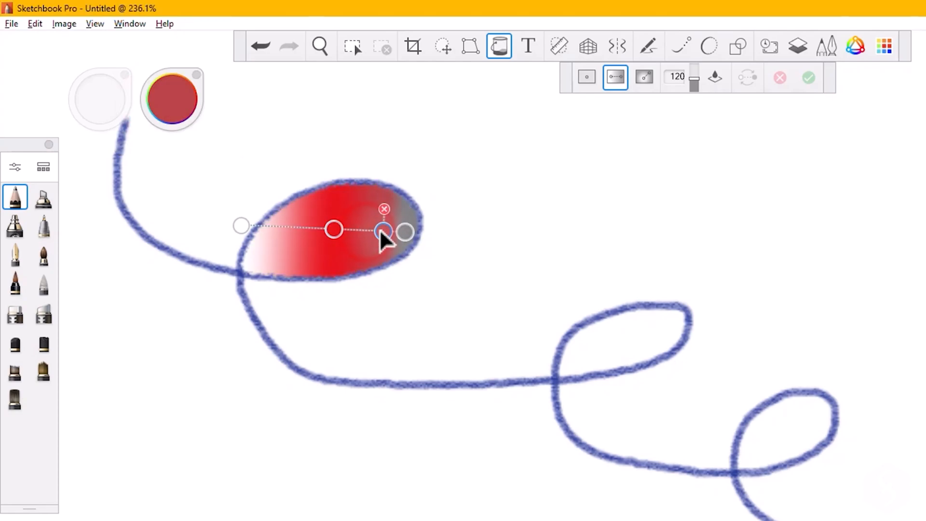
left_click_drag(383, 231, 371, 231)
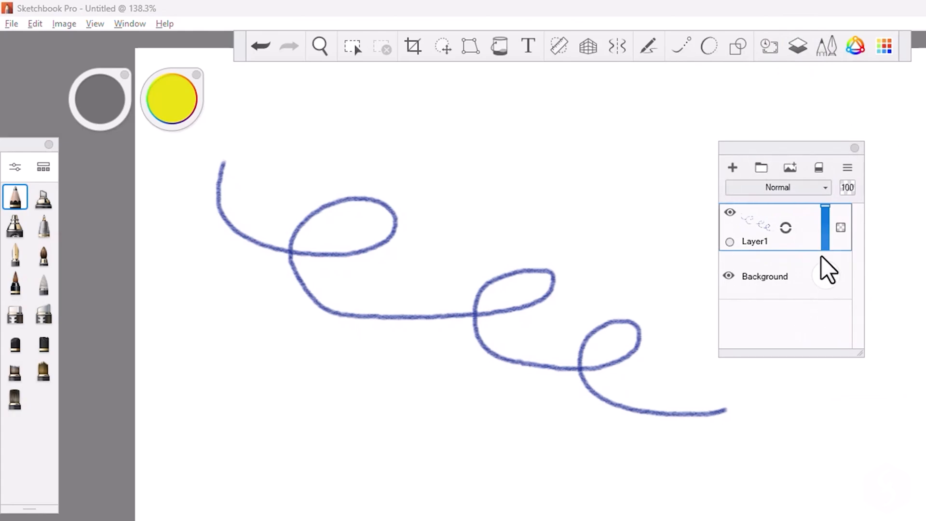
Toggle layer visibility, add a new layer and spray a broad pink stroke across the squiggle.
left_click(731, 214)
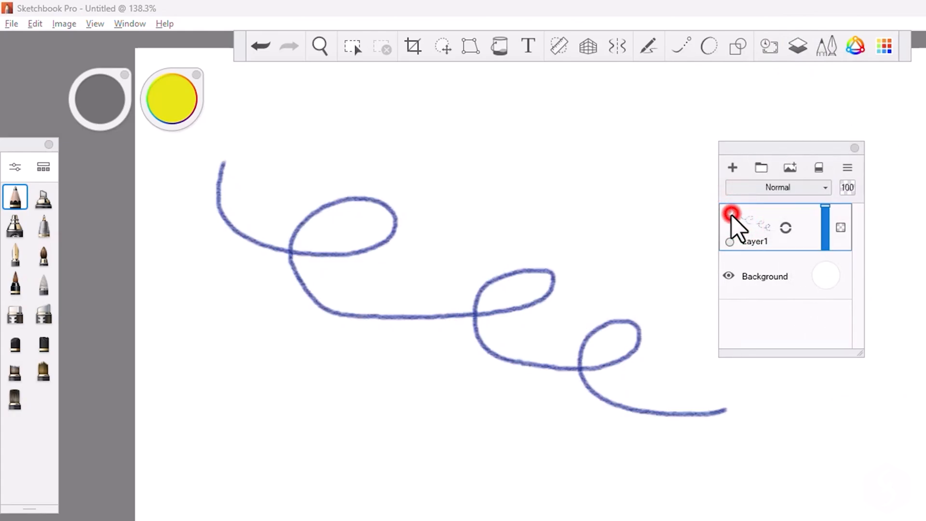
left_click(731, 212)
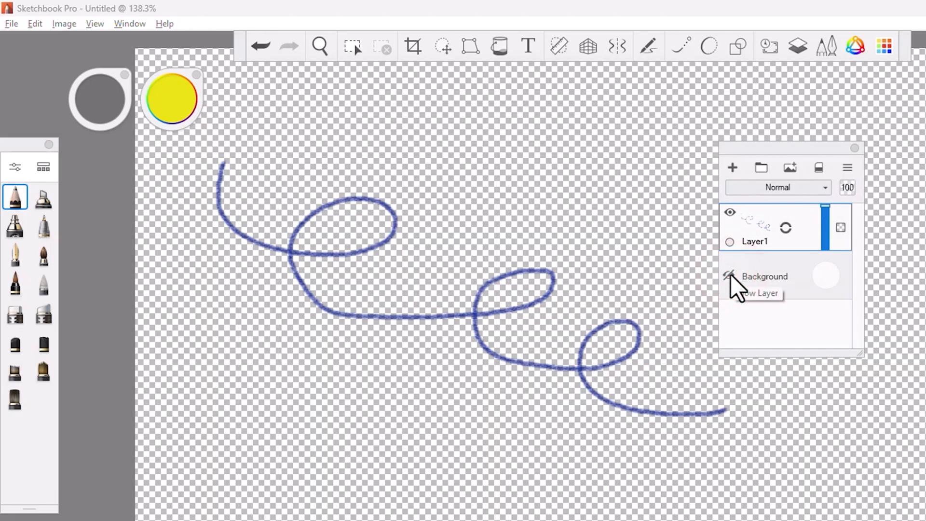
left_click(731, 276)
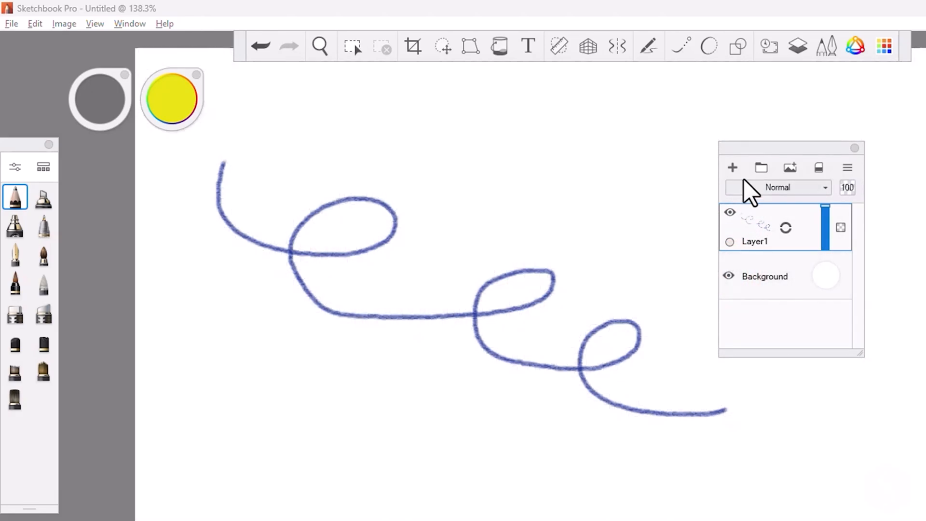
left_click(732, 168)
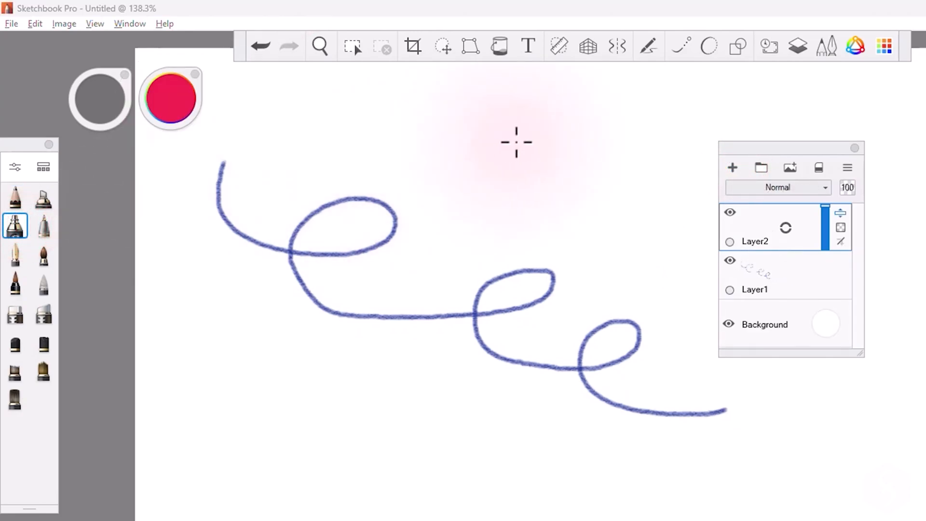
left_click_drag(516, 142, 339, 474)
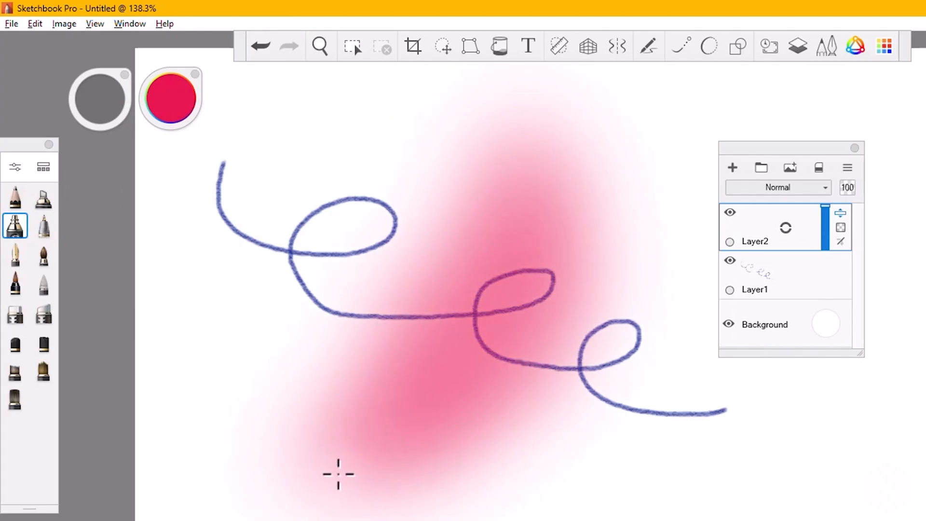
mouse_move(656, 249)
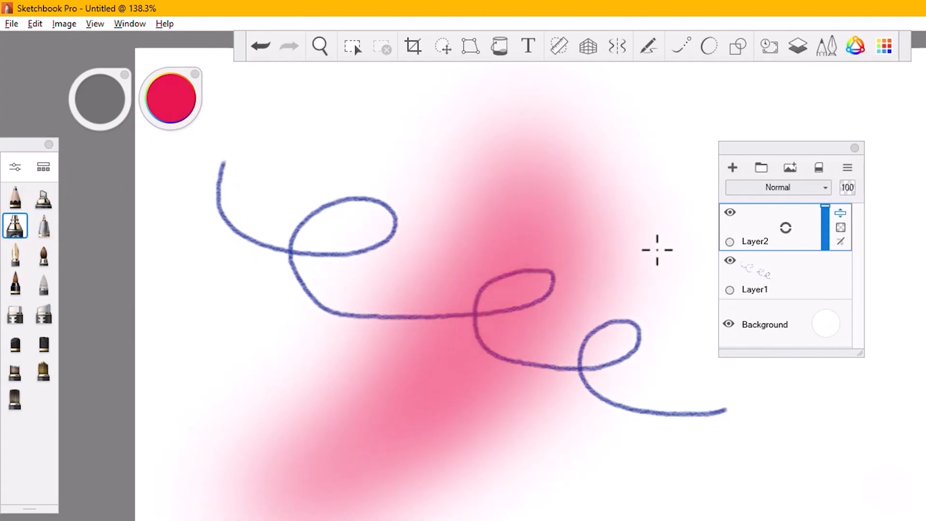
Check layer visibility, paint a solid red marker blob, and move the pink layer beneath the squiggle layer.
left_click(730, 213)
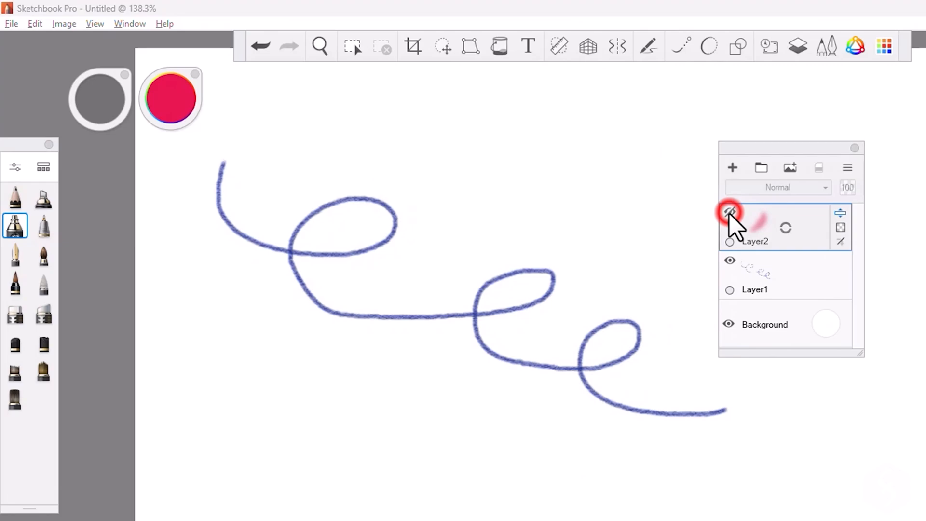
left_click(729, 213)
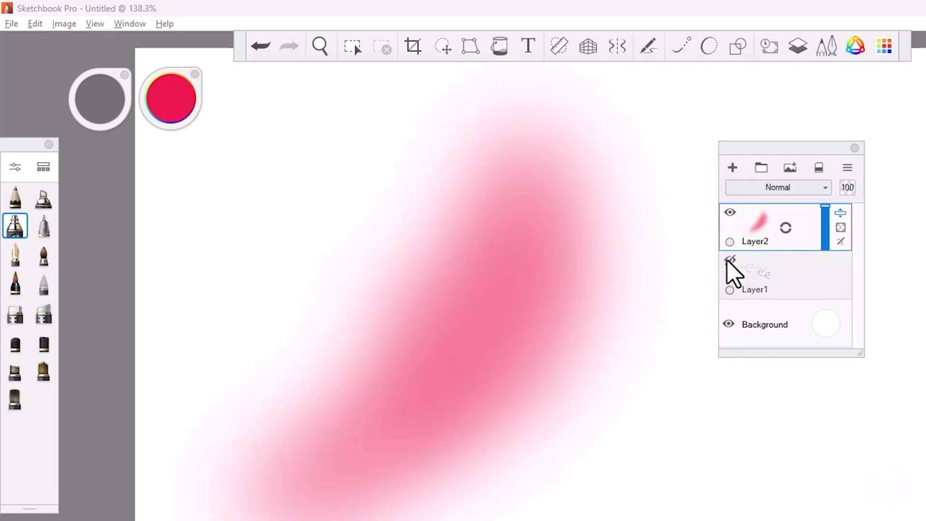
left_click_drag(219, 163, 726, 410)
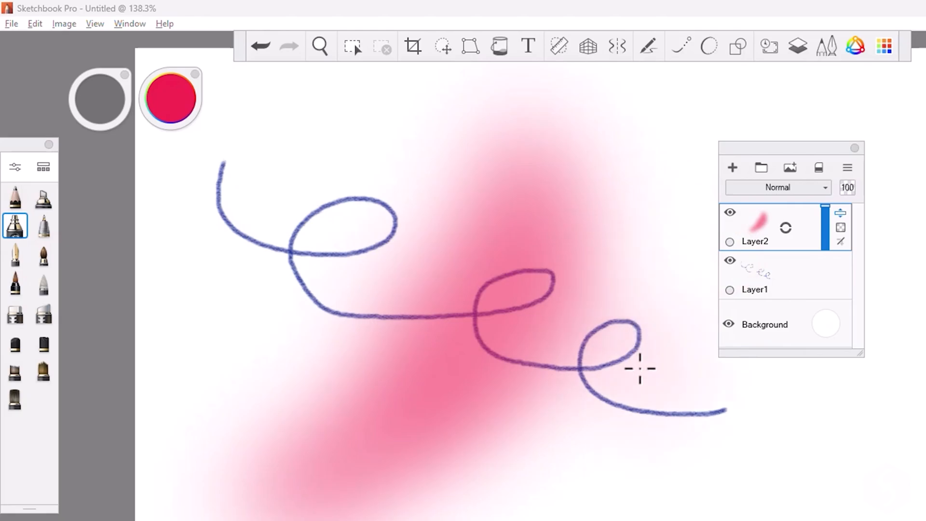
left_click(730, 324)
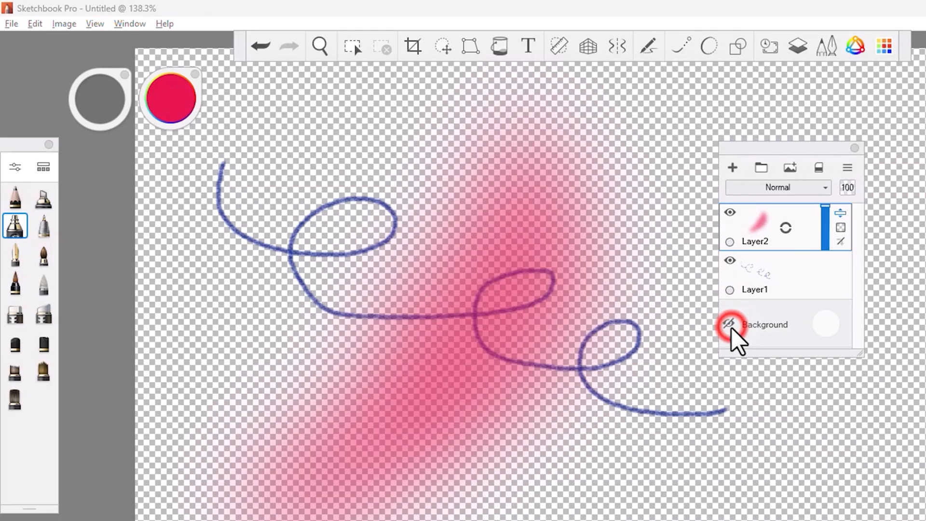
left_click(730, 324)
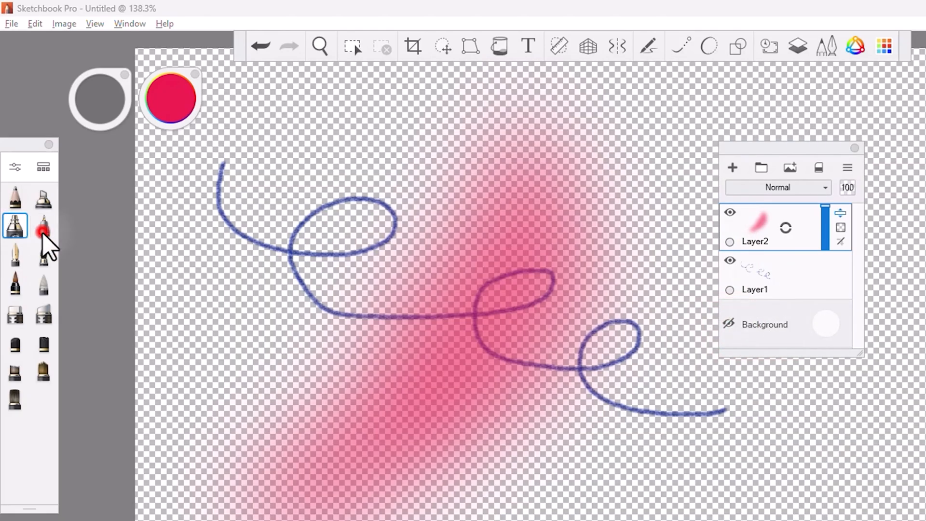
left_click(44, 226)
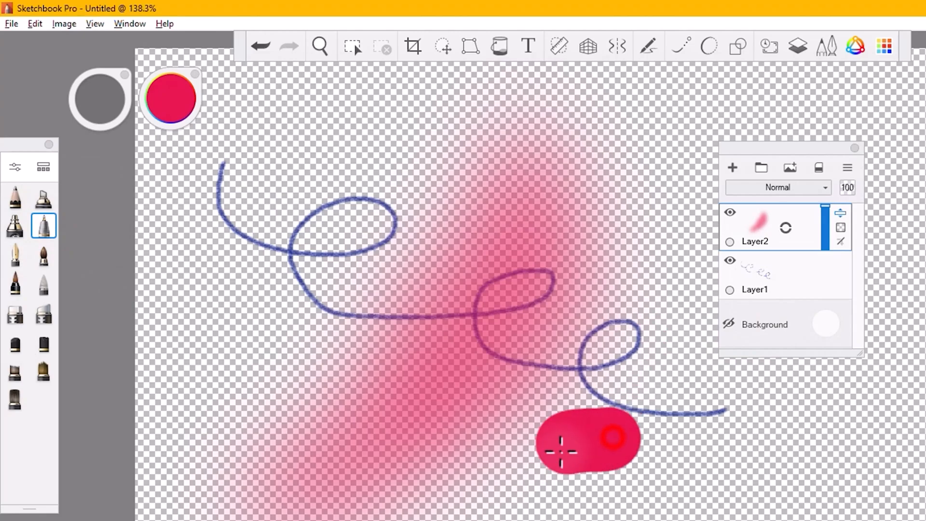
left_click_drag(585, 440, 597, 485)
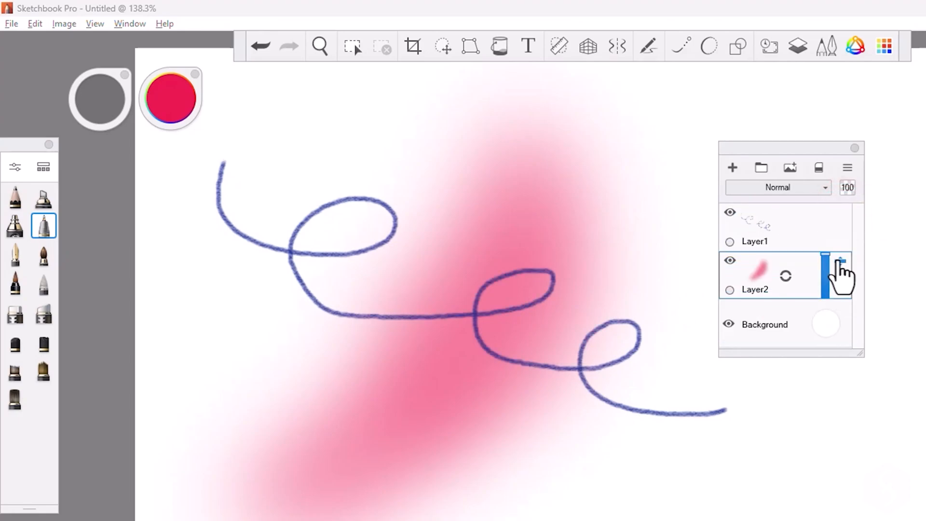
left_click_drag(768, 275, 768, 226)
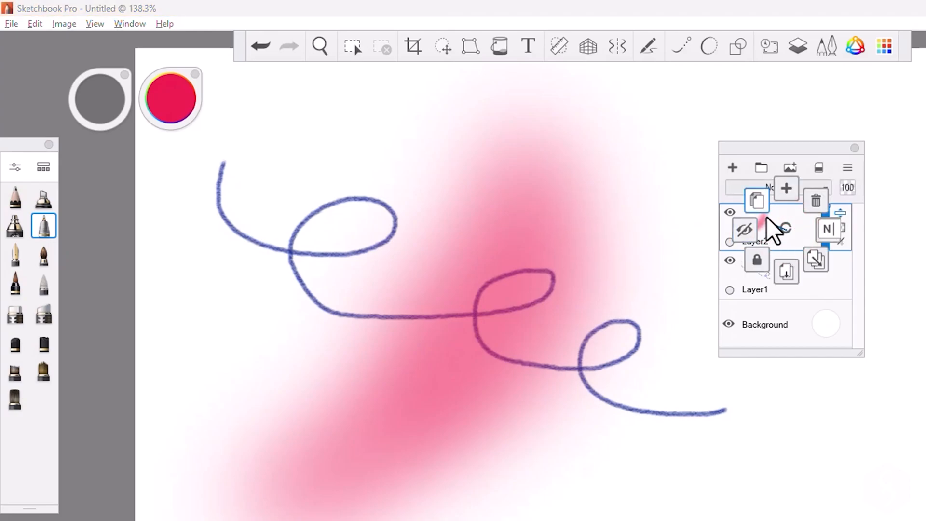
mouse_move(815, 200)
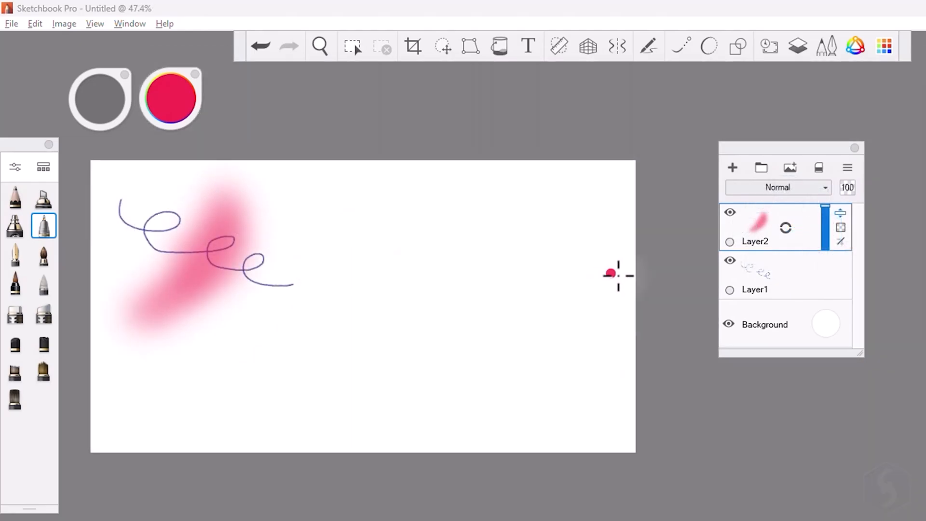
Make Layer1, the squiggle layer, current and apply Move/Rotate/Scale to its contents.
left_click(754, 290)
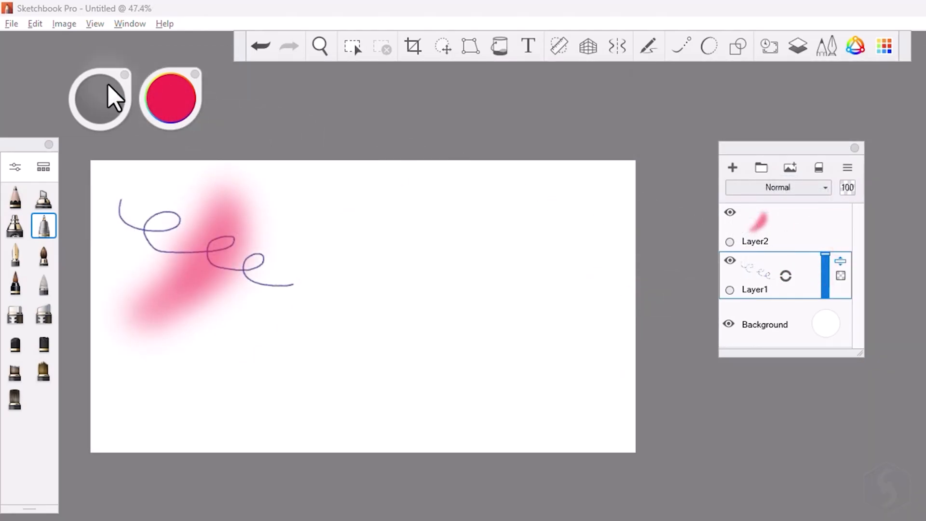
left_click(63, 24)
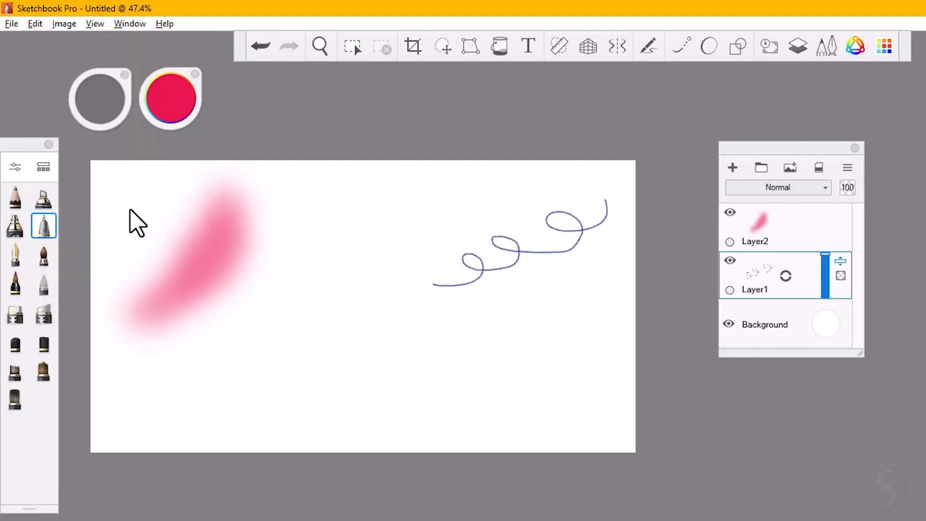
left_click(64, 23)
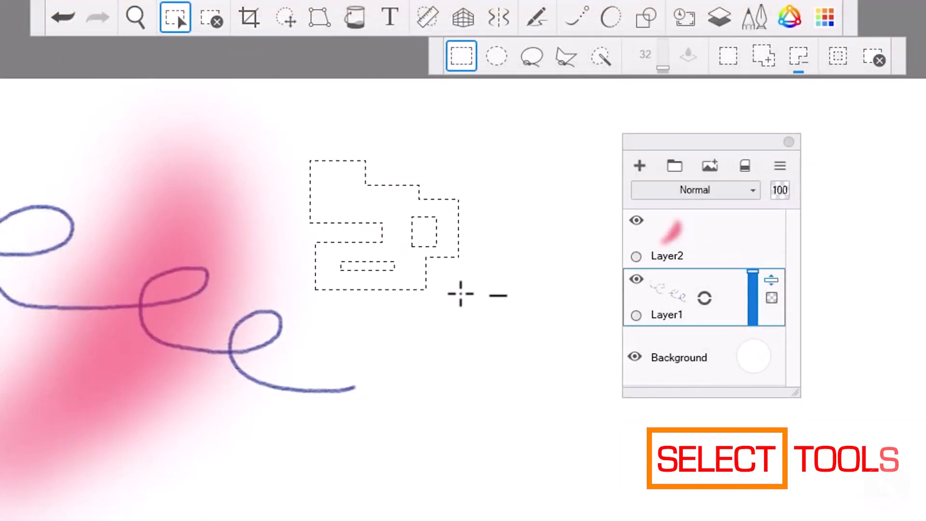
mouse_move(498, 191)
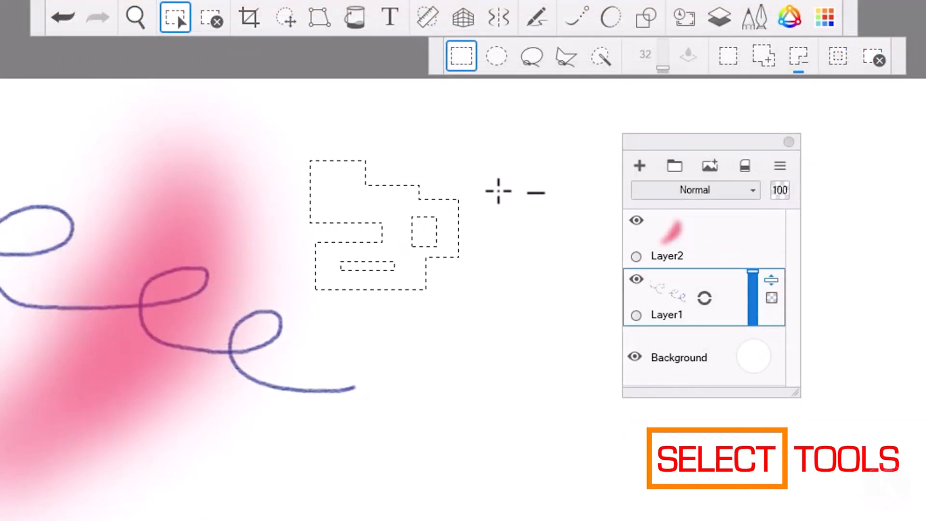
mouse_move(542, 151)
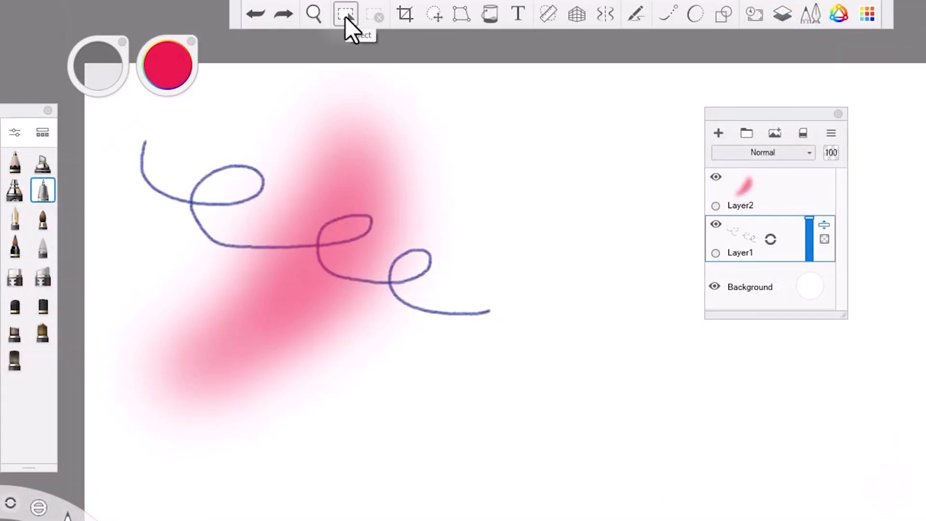
left_click(345, 13)
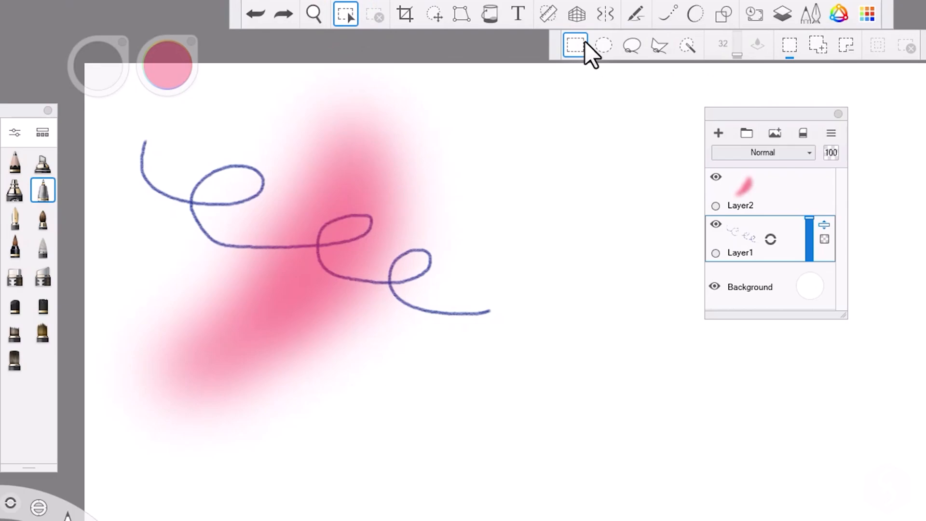
left_click_drag(409, 124, 588, 194)
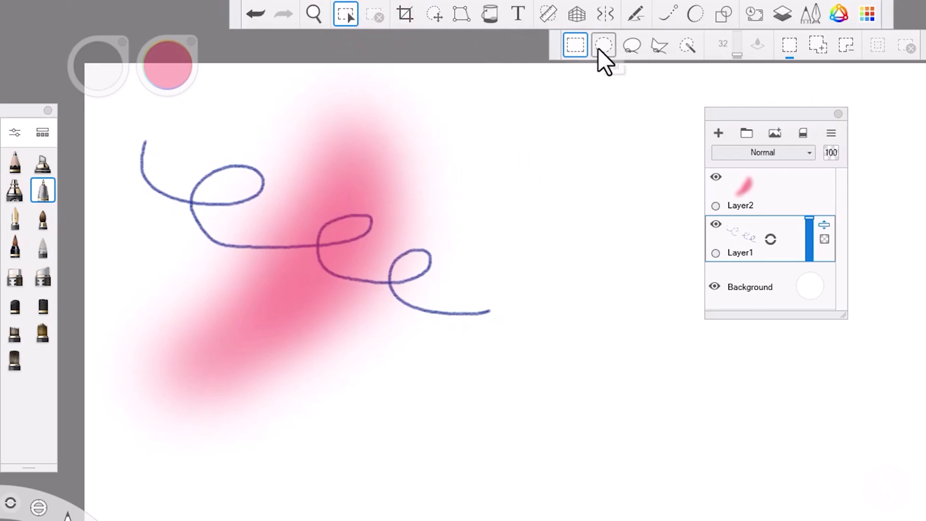
left_click(603, 45)
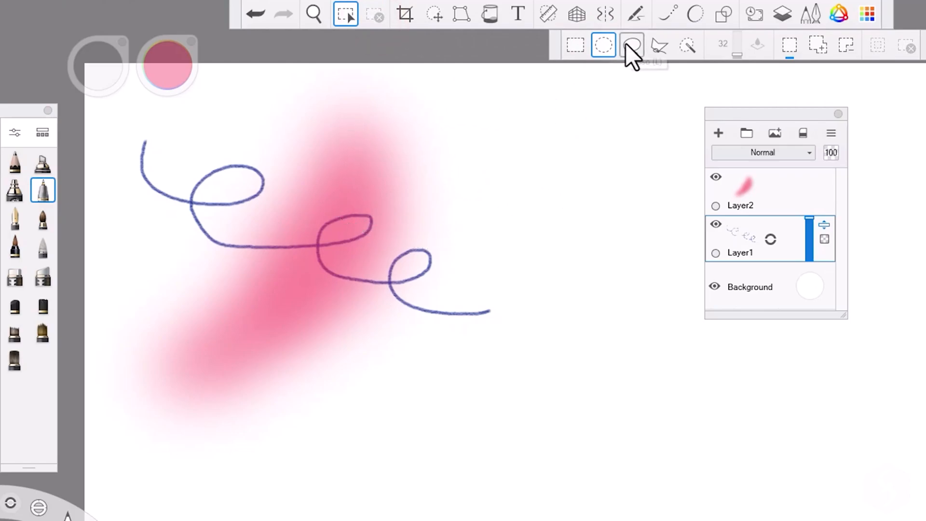
left_click(632, 44)
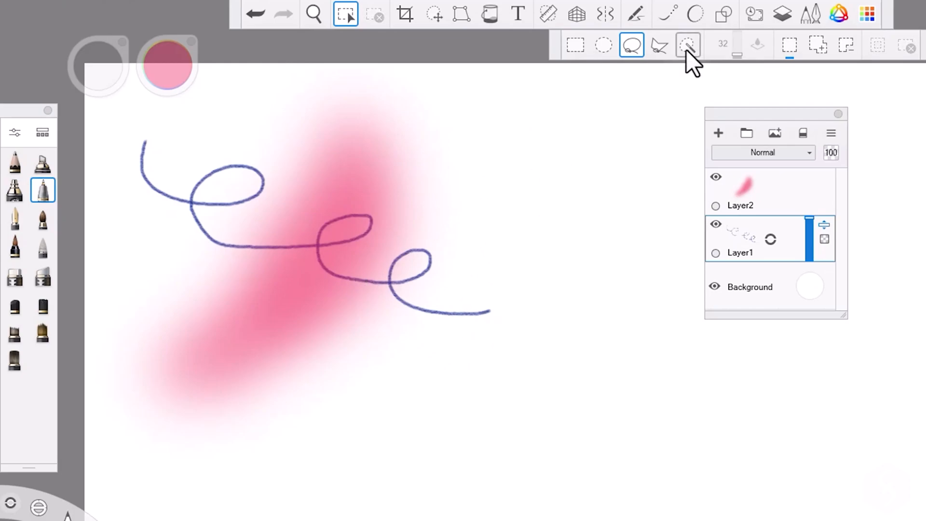
left_click(687, 45)
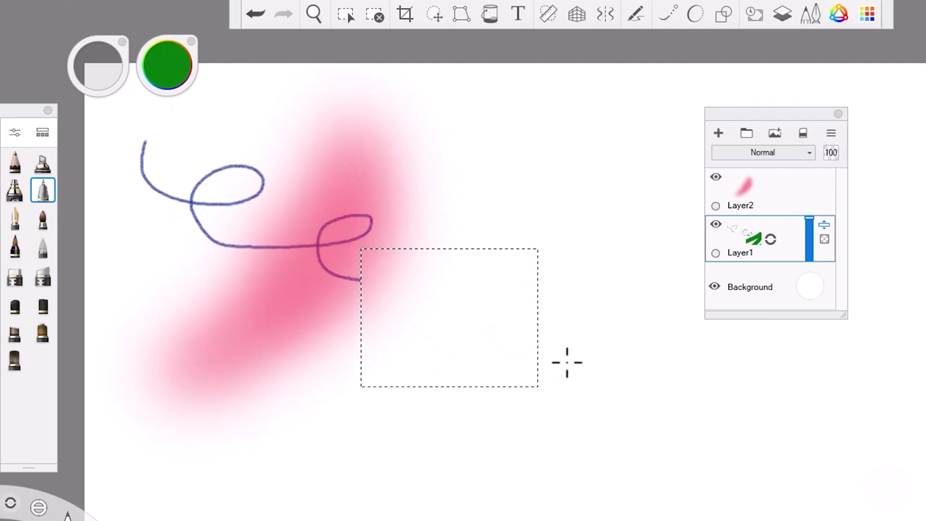
left_click(434, 14)
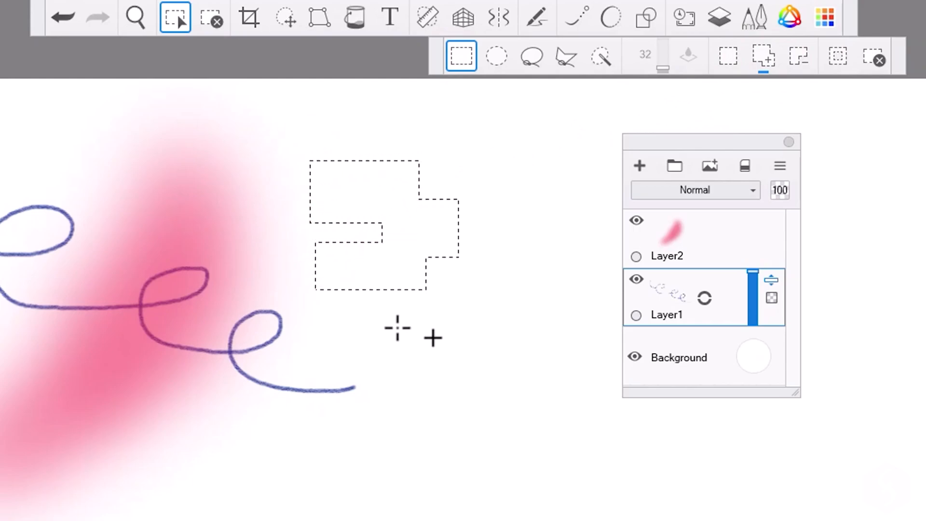
left_click(800, 56)
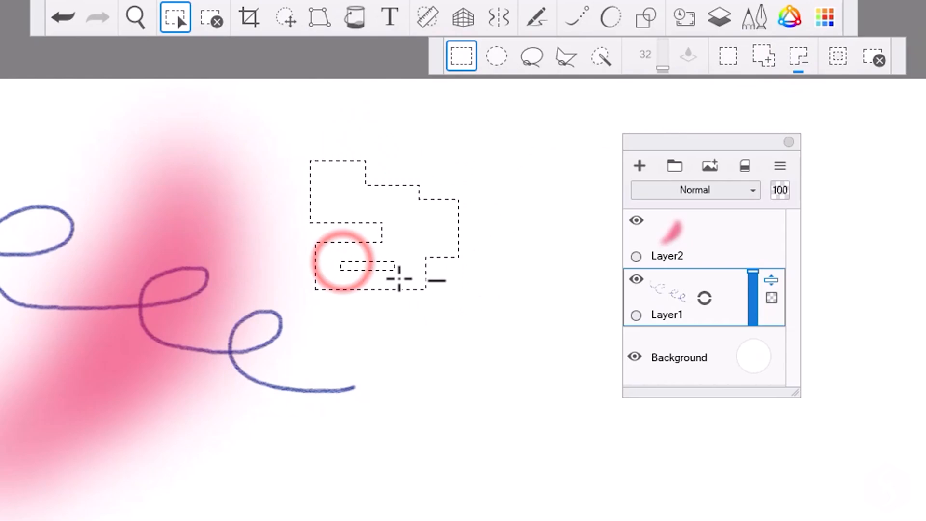
left_click(837, 56)
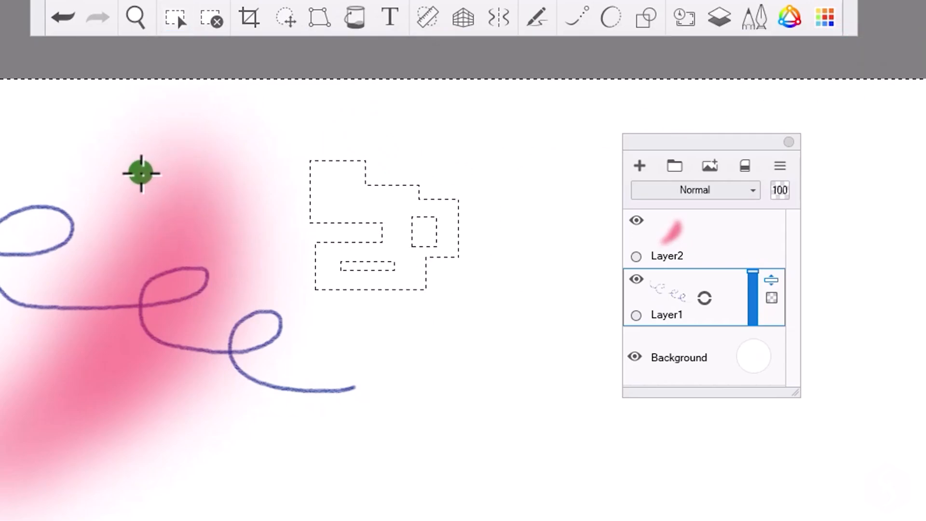
left_click_drag(142, 173, 473, 290)
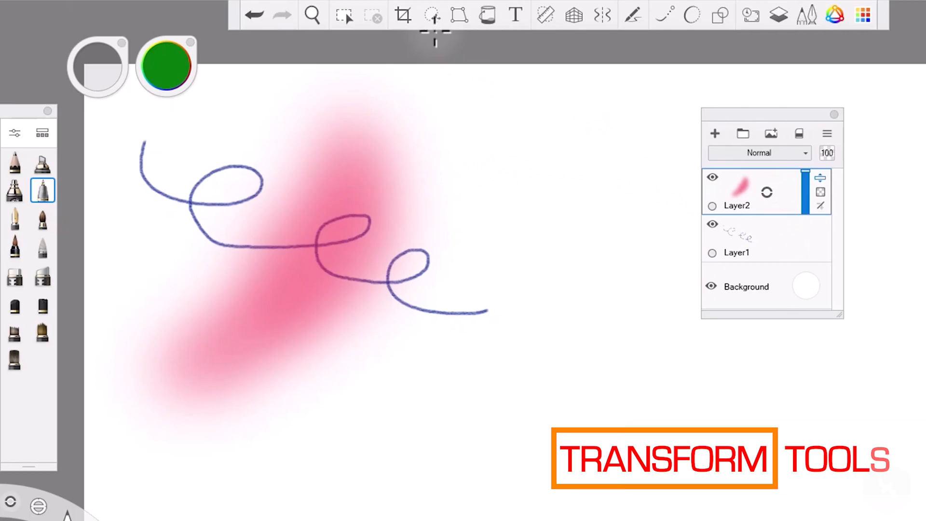
Shift the pink stroke down-right with Move/Rotate/Scale, then rotate it with Freeform Transform.
left_click(432, 15)
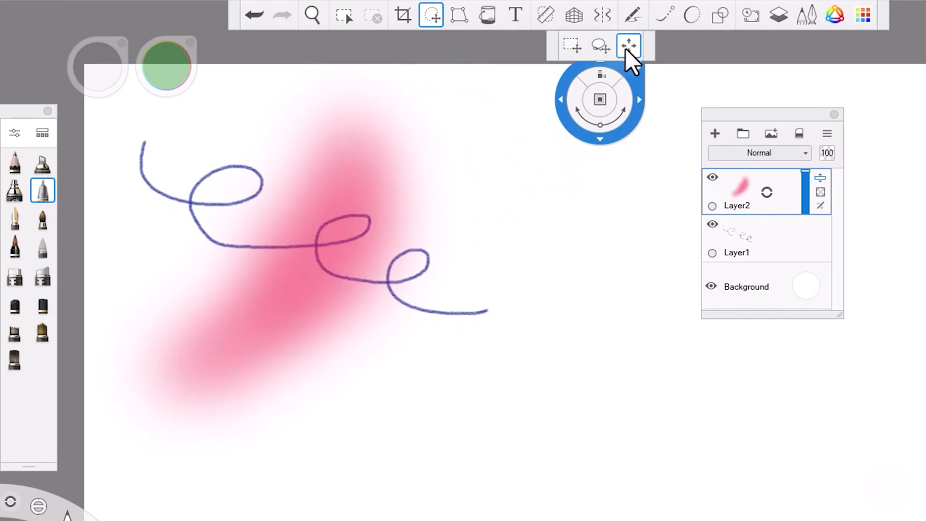
left_click_drag(600, 100, 518, 168)
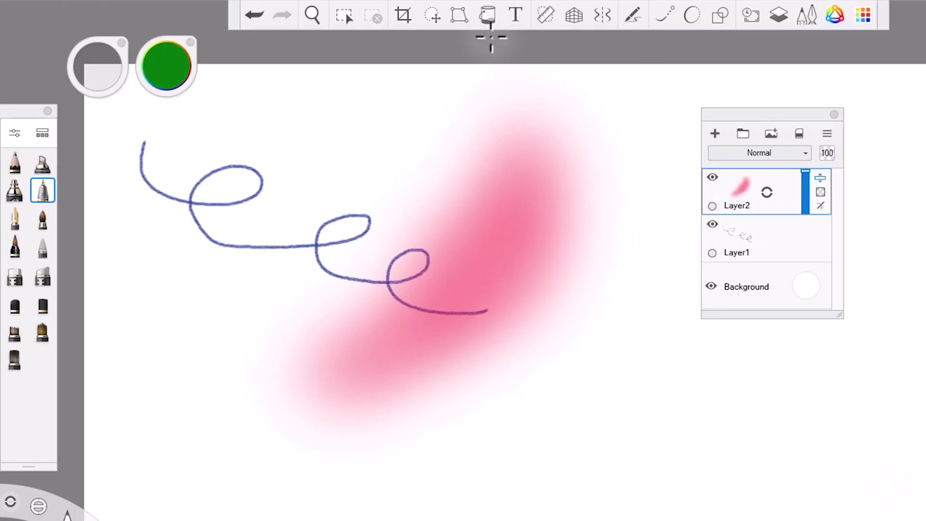
left_click(459, 15)
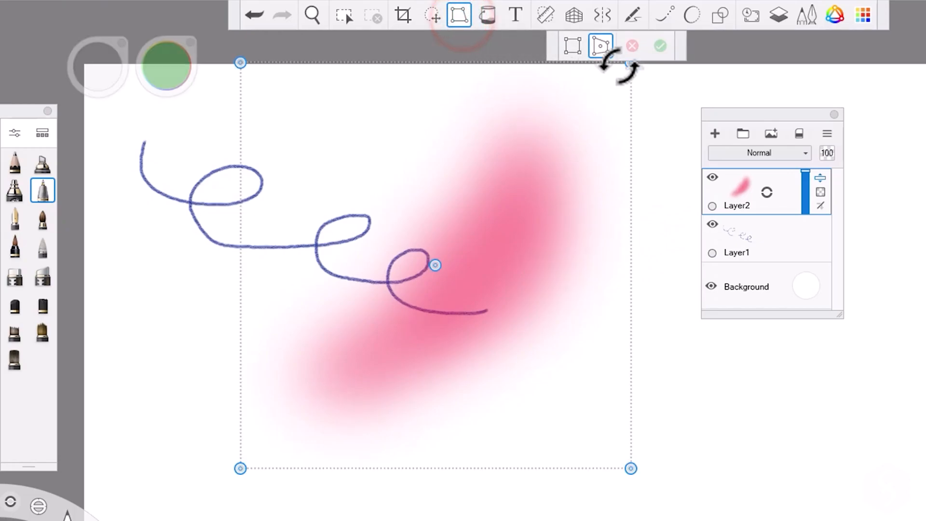
left_click_drag(629, 54, 609, 131)
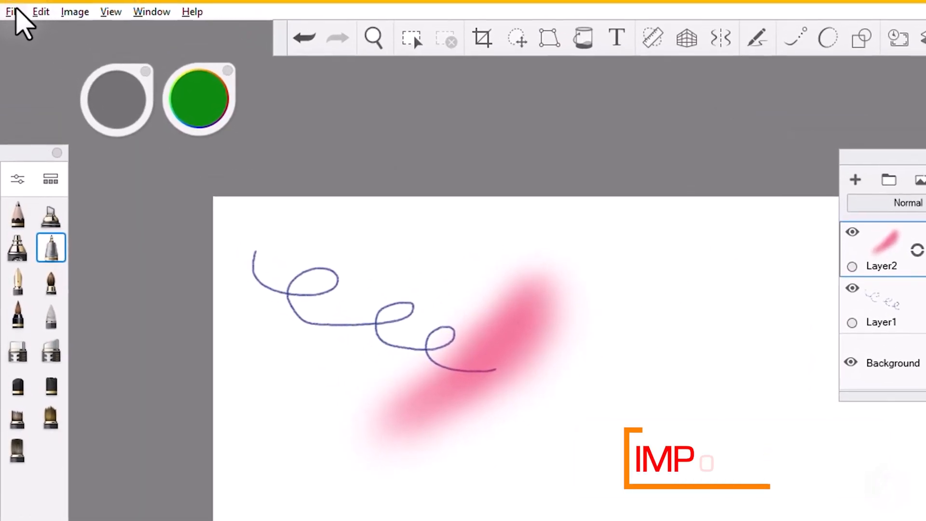
Add the seaside town photo via File > Add Image, place it, and open Image Adjust.
left_click(11, 11)
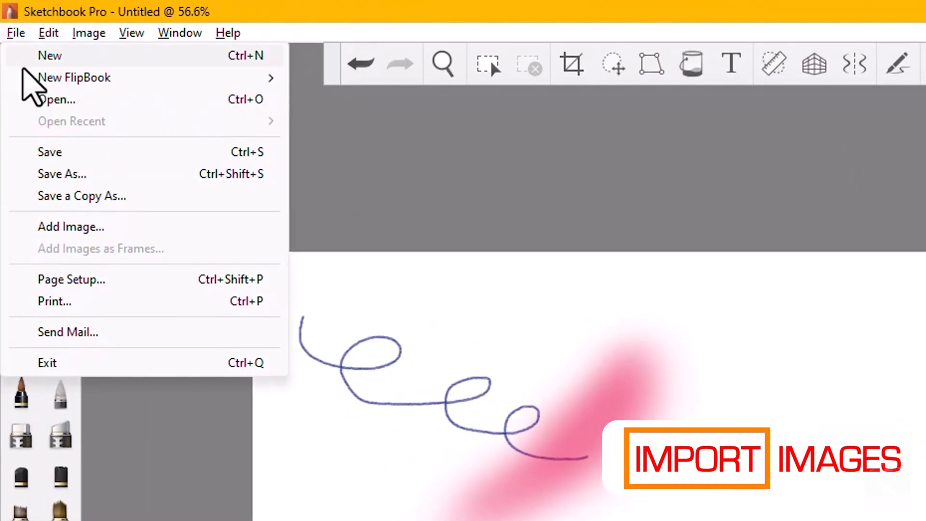
left_click(58, 99)
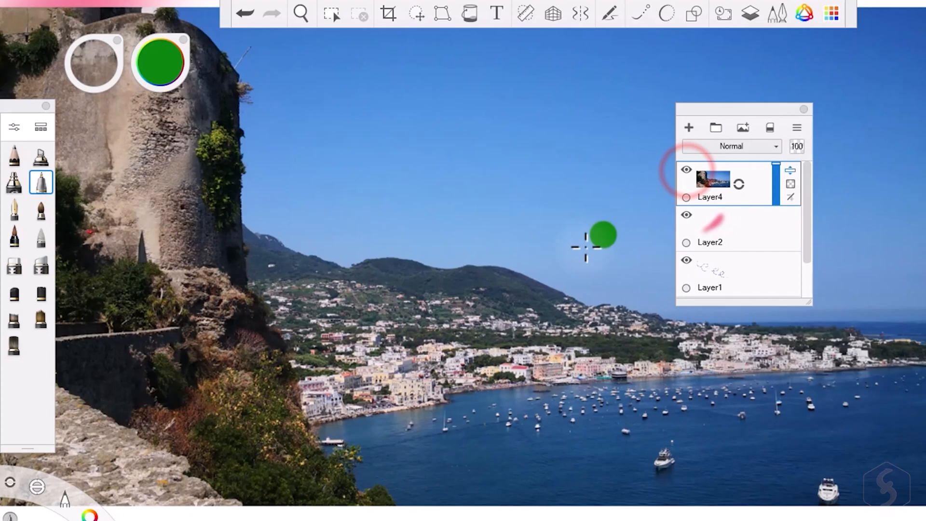
left_click(13, 156)
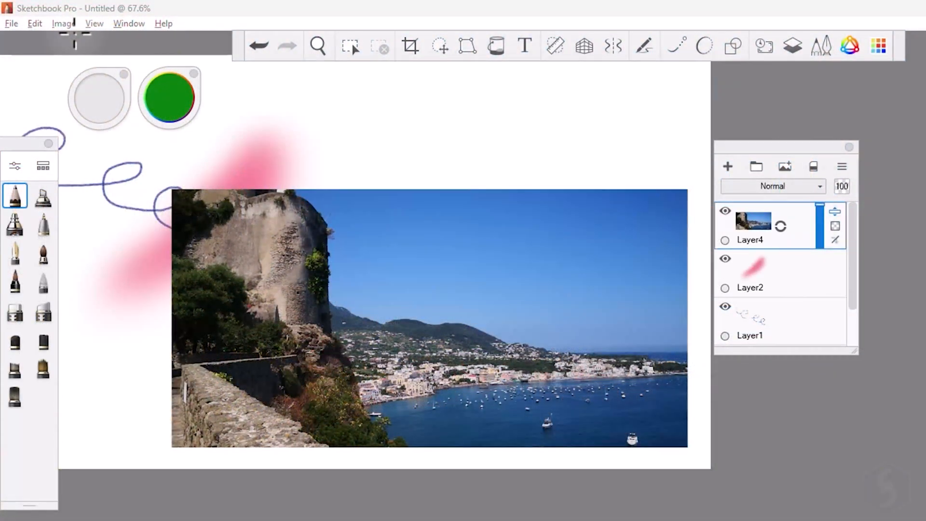
left_click(64, 23)
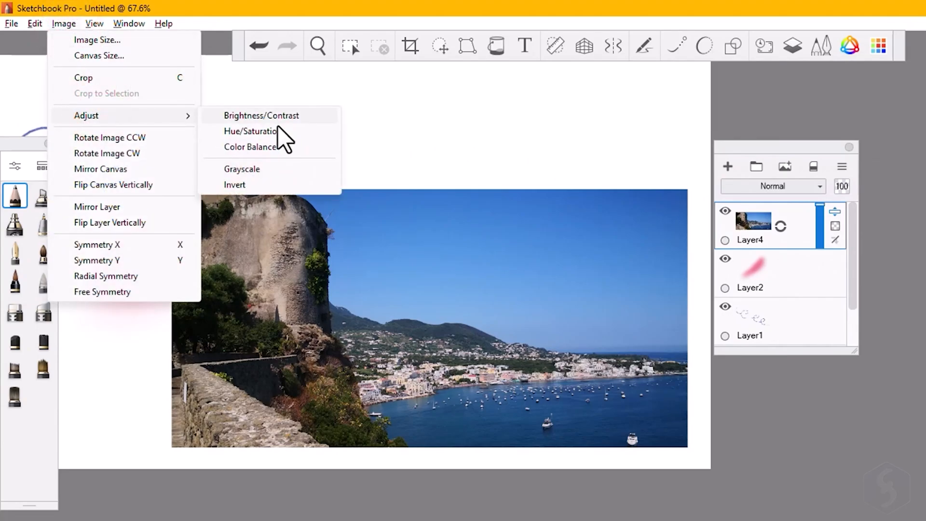
left_click(250, 130)
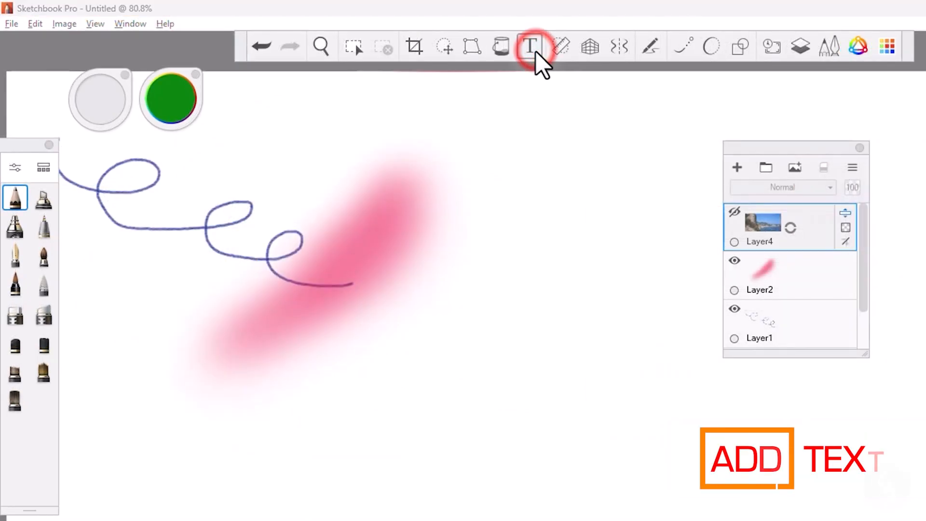
Create a maroon text layer reading 'This is Sketchbook Pro' and drag it toward the lower right.
left_click(529, 46)
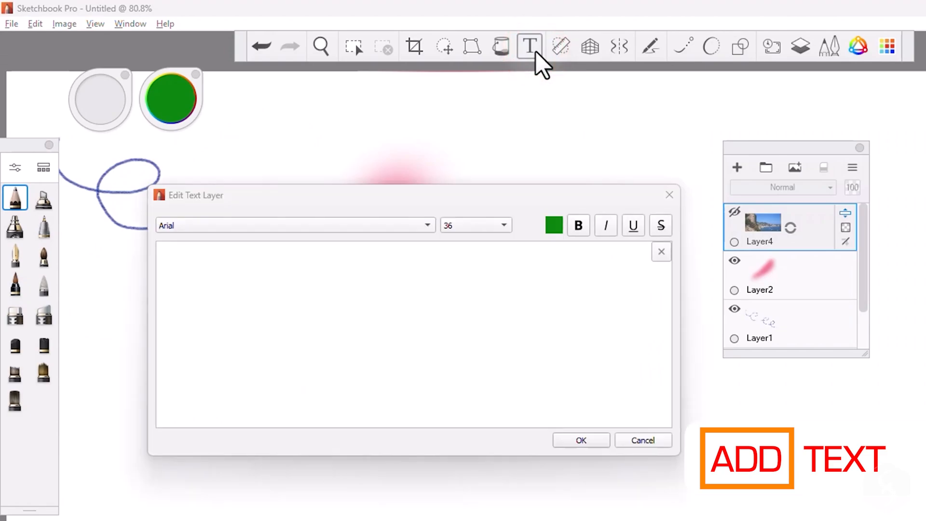
type("This is")
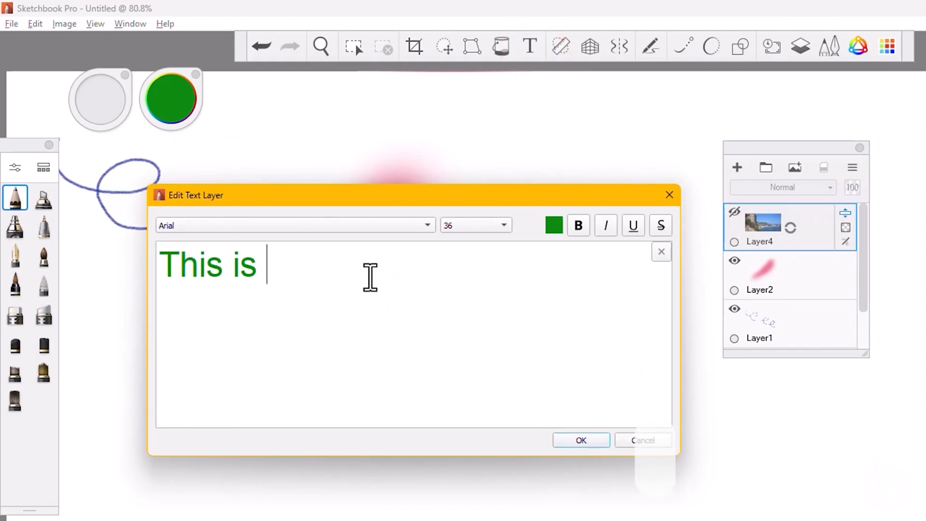
type("Sketchbook Pro")
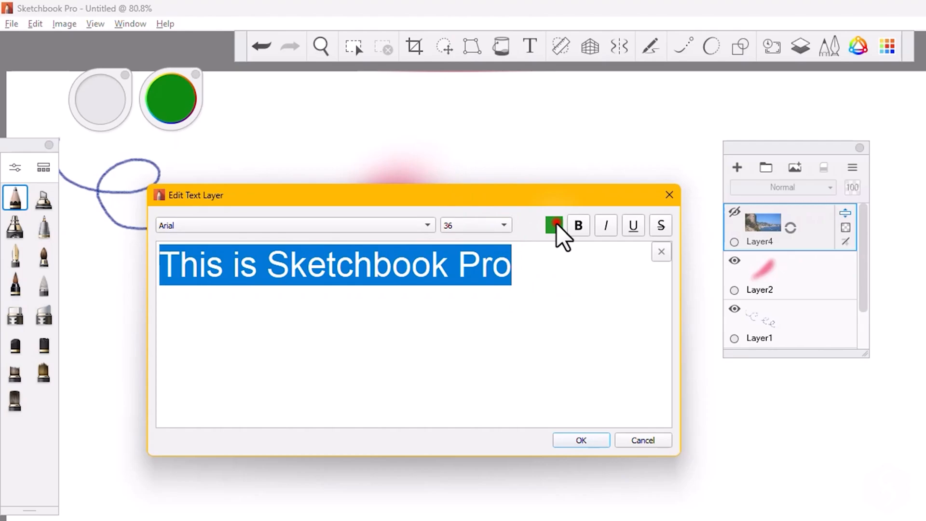
left_click(554, 225)
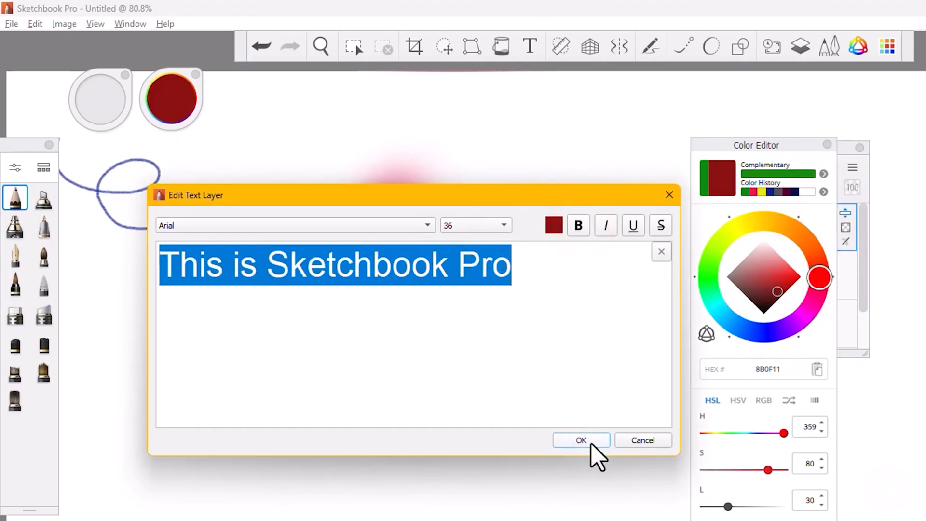
left_click(580, 440)
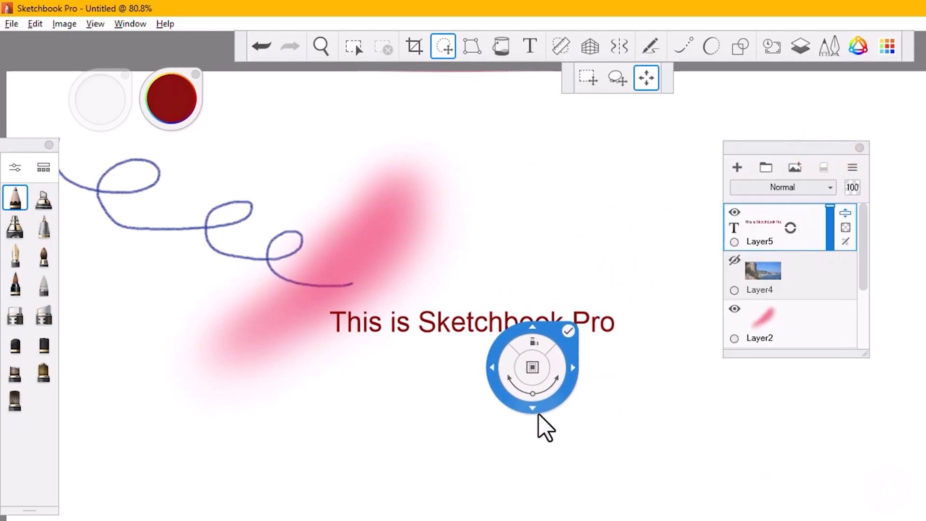
left_click_drag(532, 367, 560, 373)
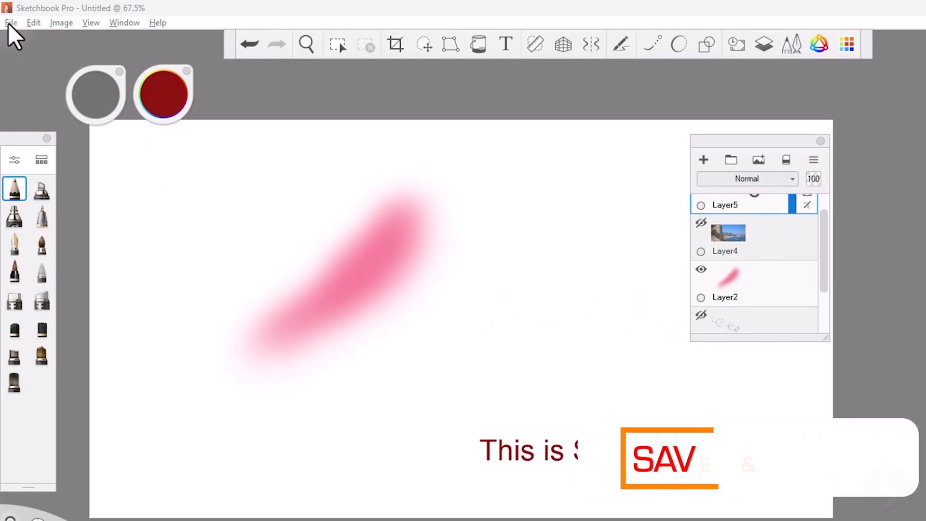
Choose File > Save As to save the layered drawing under a new name.
left_click(10, 22)
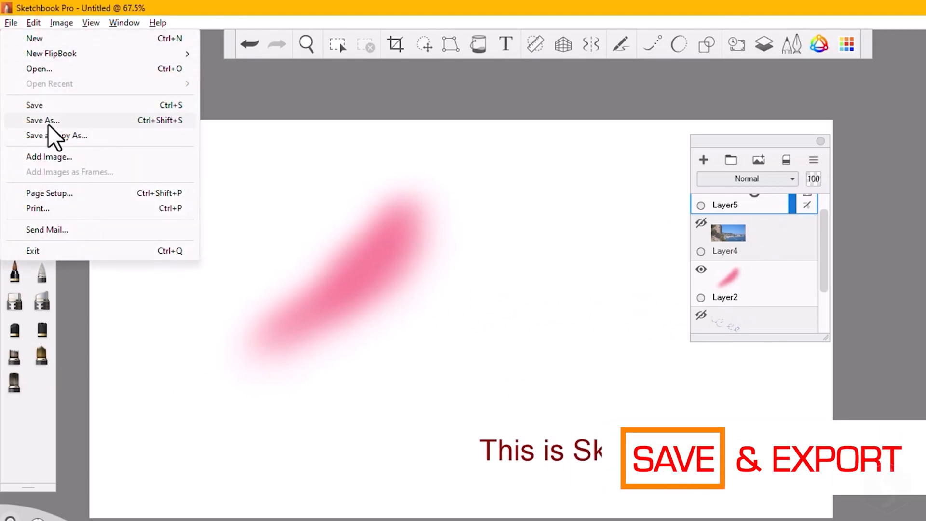
left_click(42, 120)
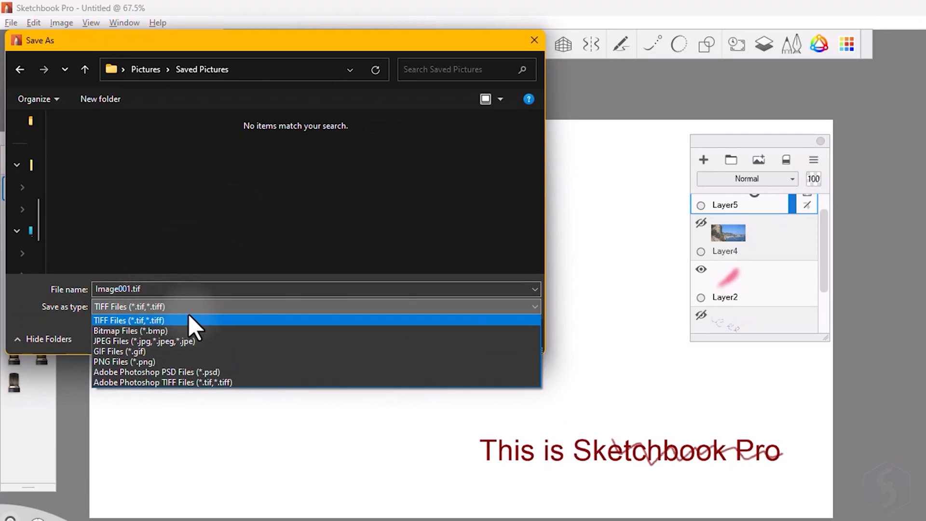
mouse_move(171, 331)
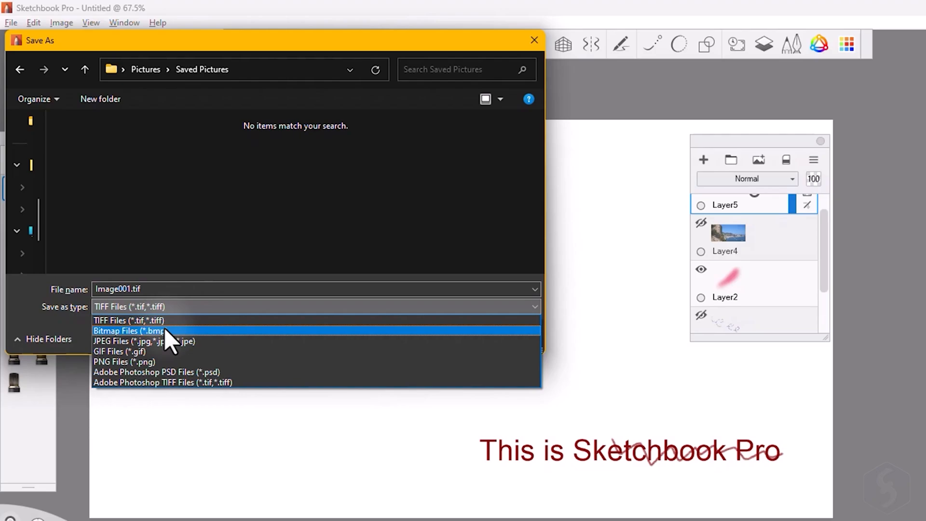
mouse_move(171, 346)
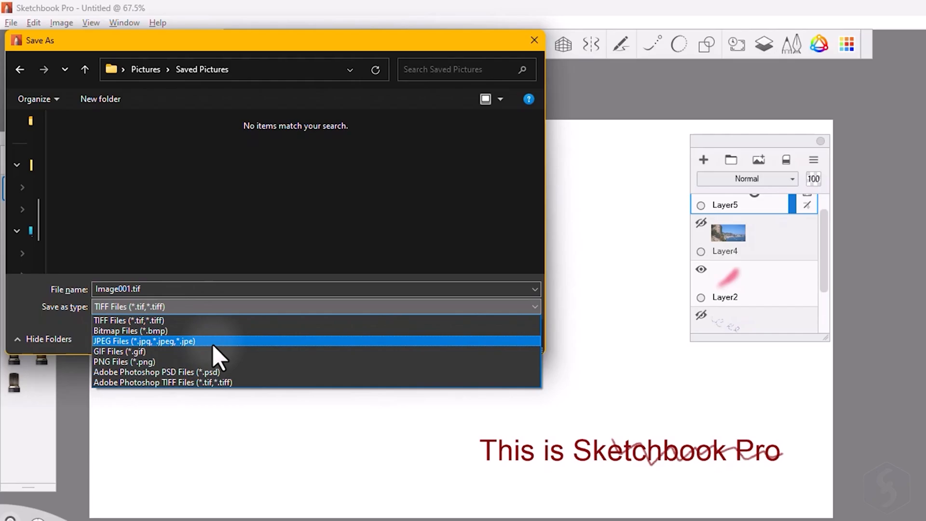
mouse_move(145, 331)
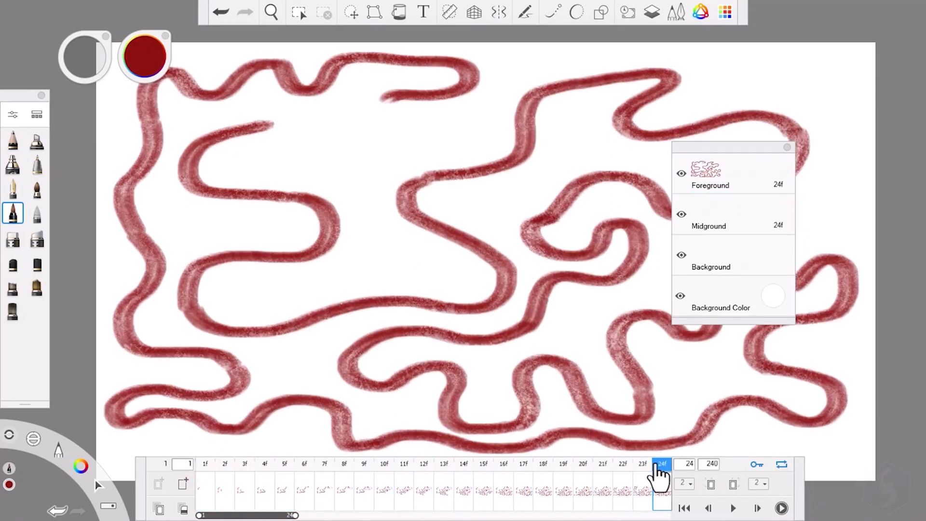
Create a new empty FlipBook at HD 1280x720, 24 fps, 240 frames.
left_click(11, 22)
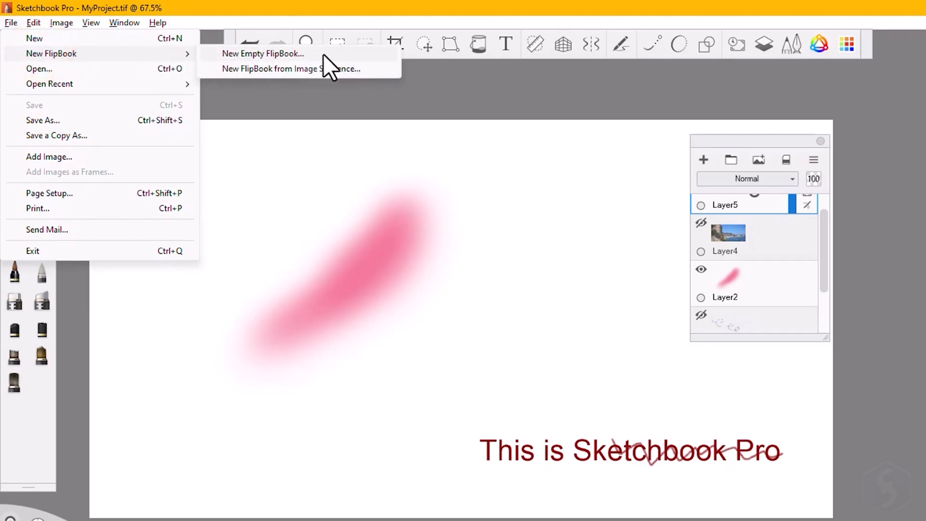
left_click(262, 53)
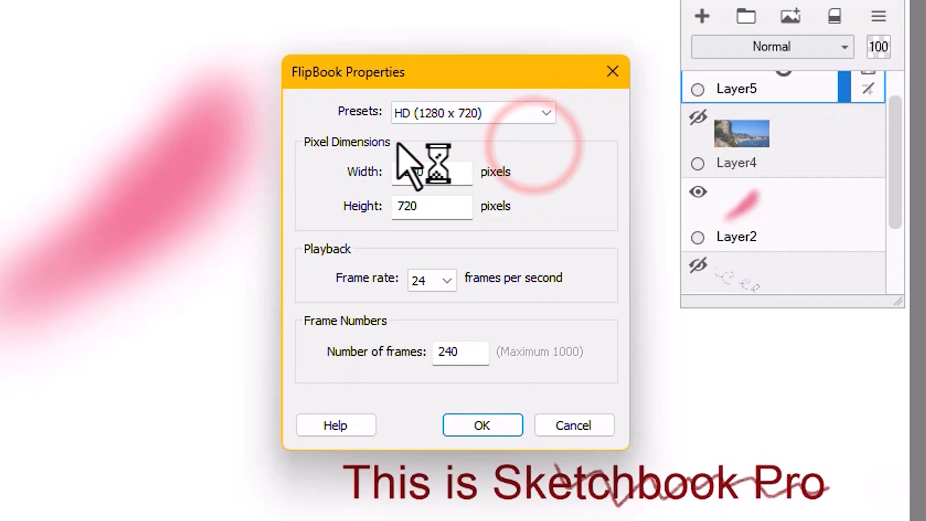
left_click(431, 280)
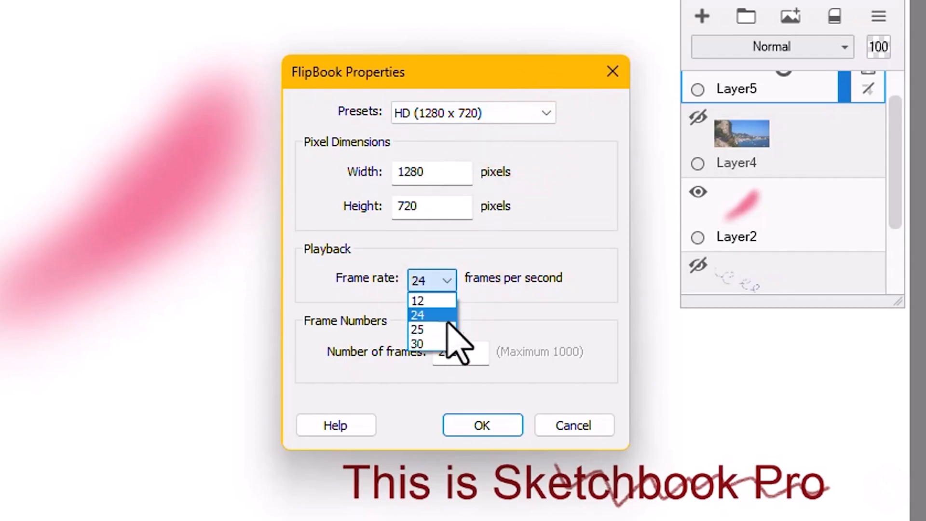
left_click(482, 426)
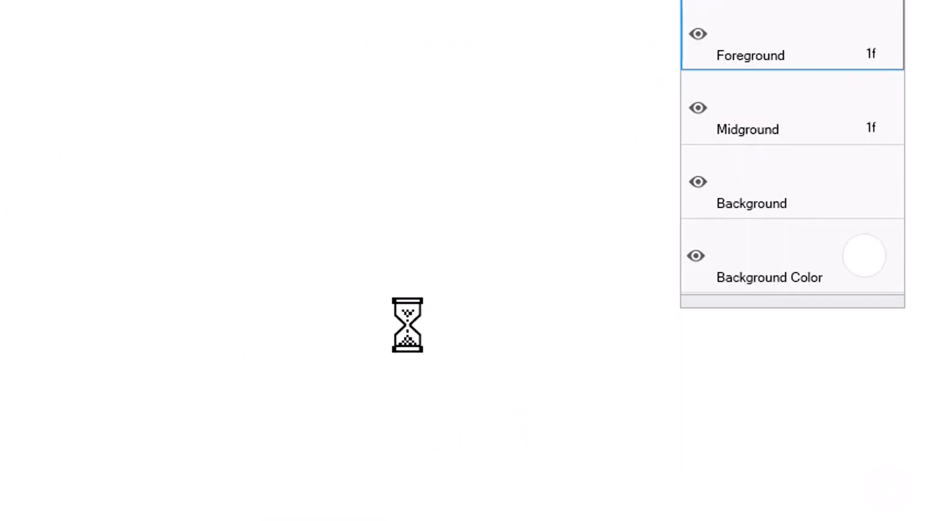
Step through timeline frames up to frame 27, adding small dabs on the later frames.
left_click(245, 463)
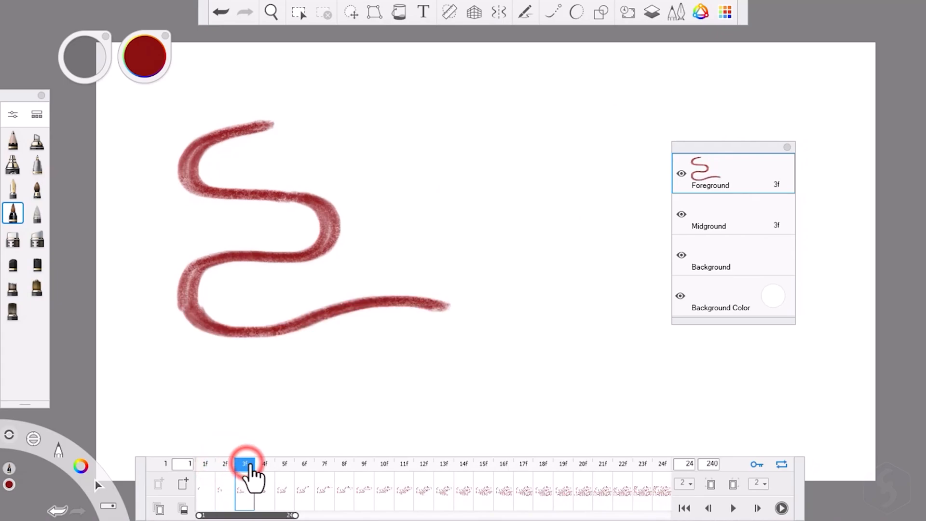
left_click(284, 463)
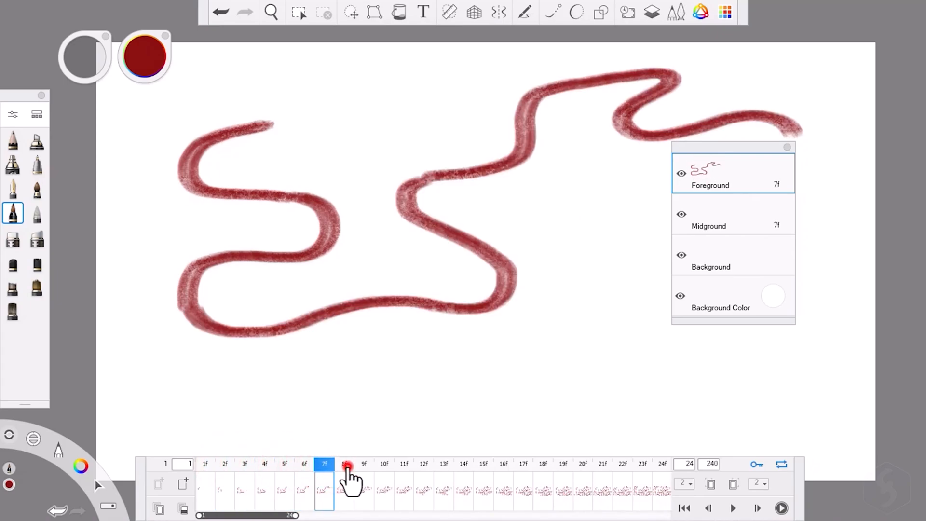
left_click(363, 464)
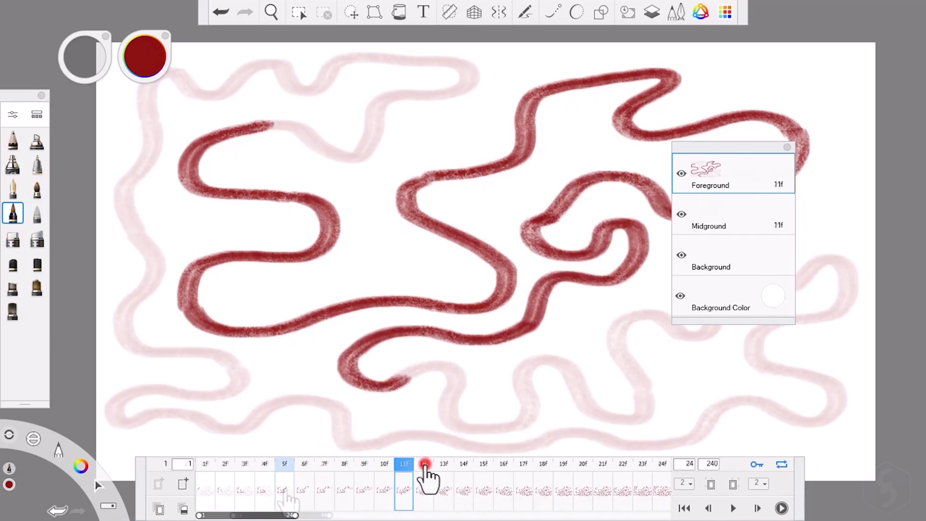
left_click(158, 508)
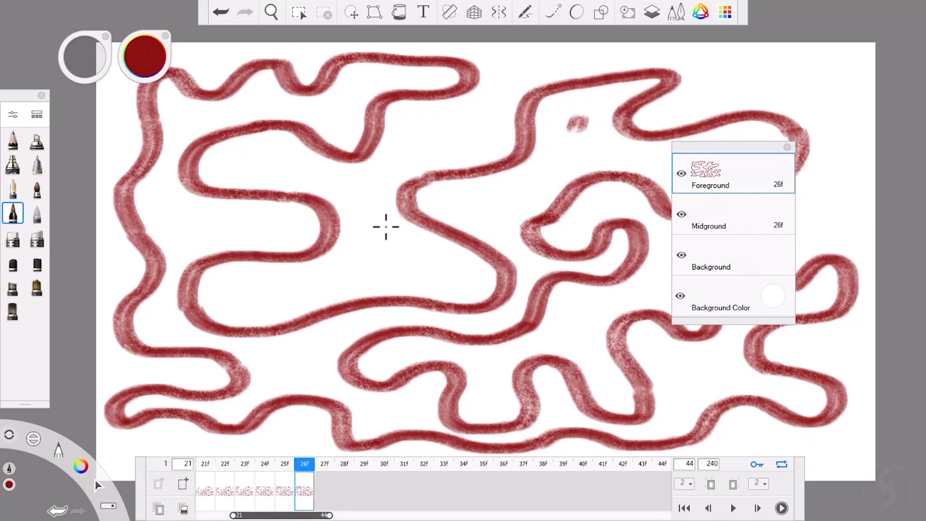
left_click(324, 464)
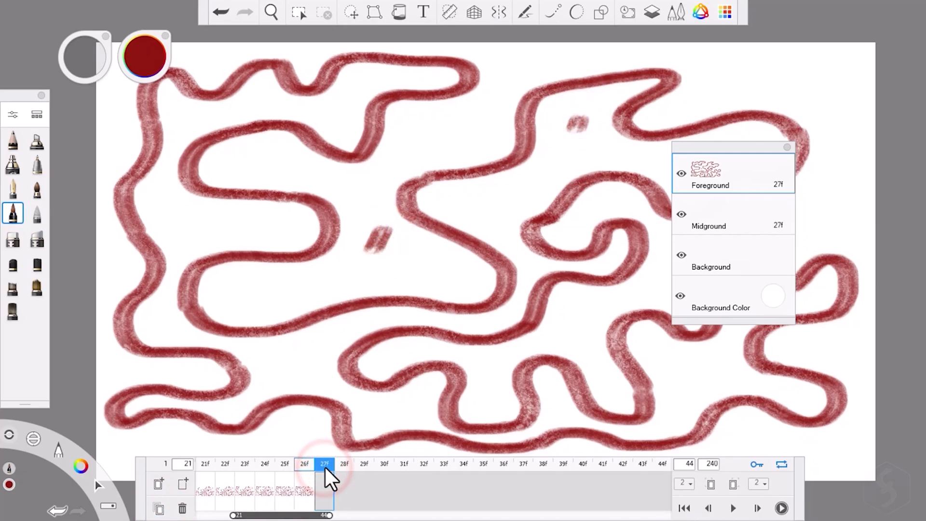
left_click(304, 463)
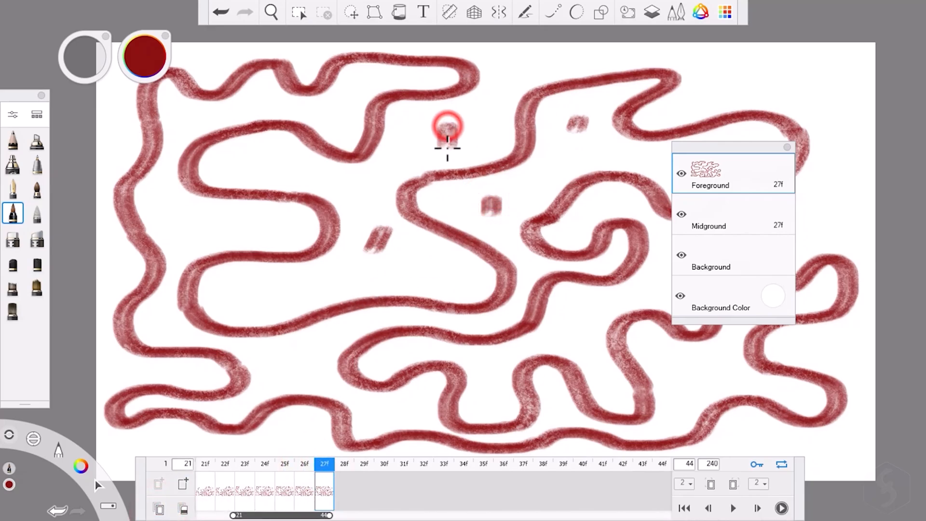
left_click(284, 463)
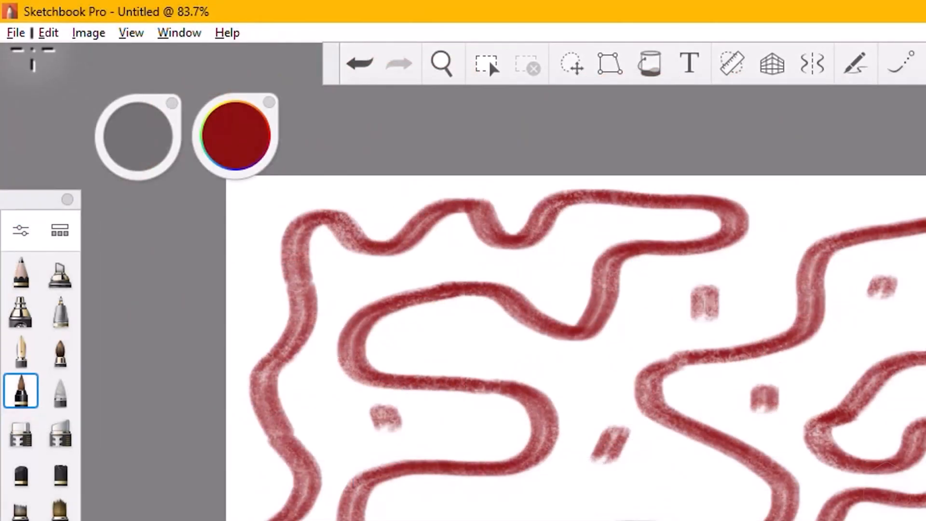
Save the animation as a .skba file and set the FlipBook export format to Animated GIF.
left_click(15, 33)
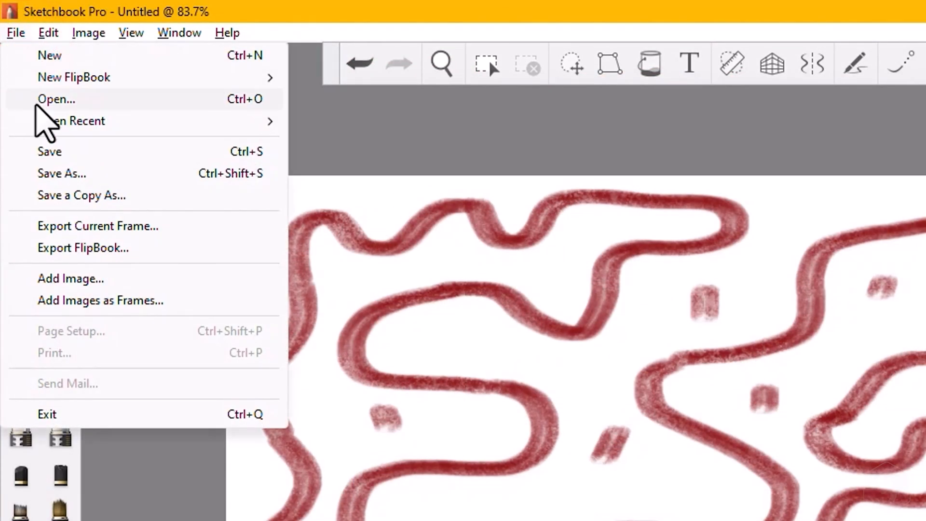
mouse_move(113, 210)
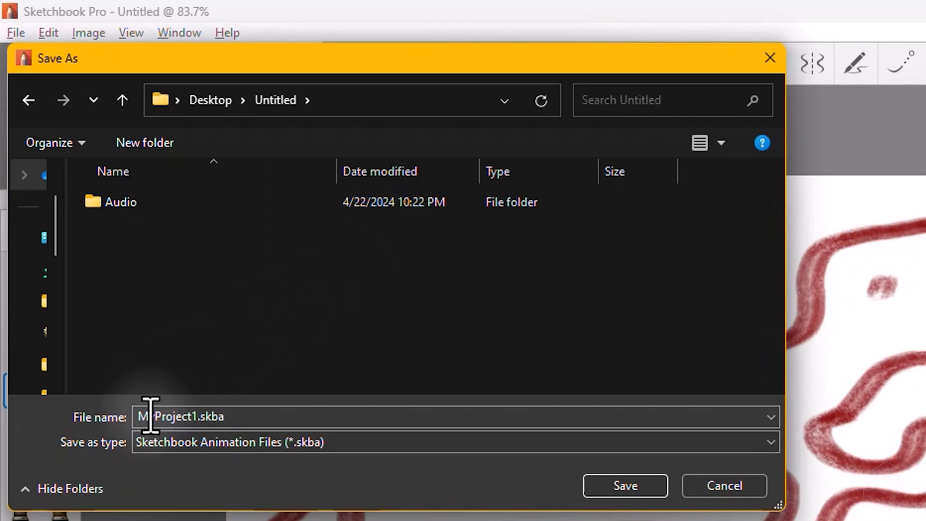
left_click(455, 442)
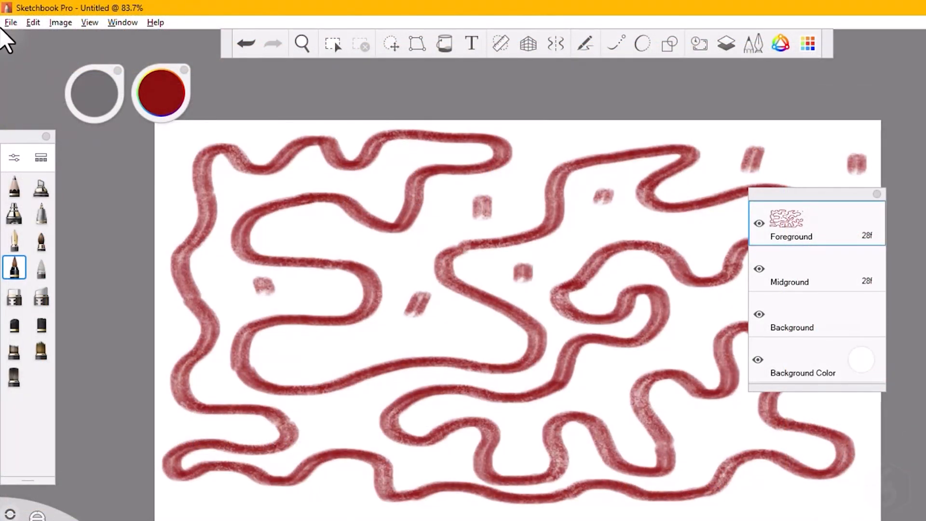
left_click(10, 21)
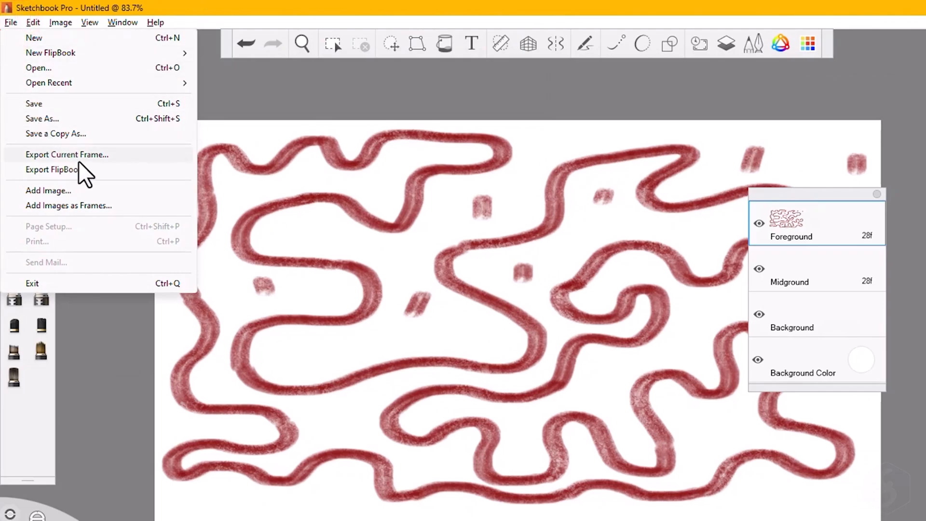
left_click(52, 170)
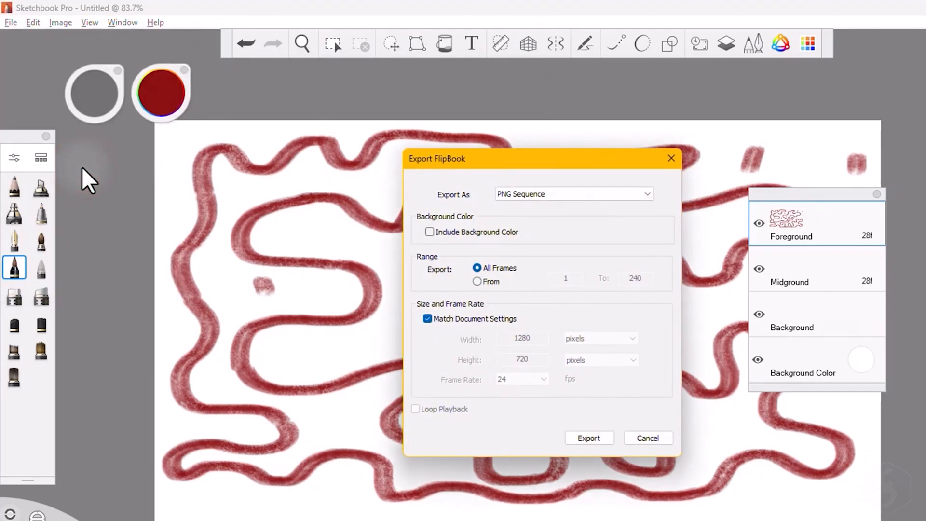
left_click(571, 193)
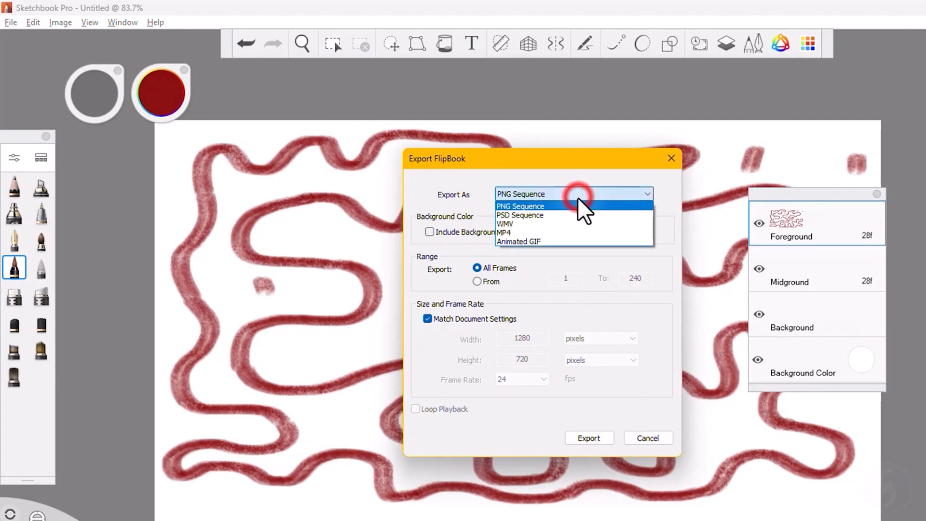
left_click(517, 241)
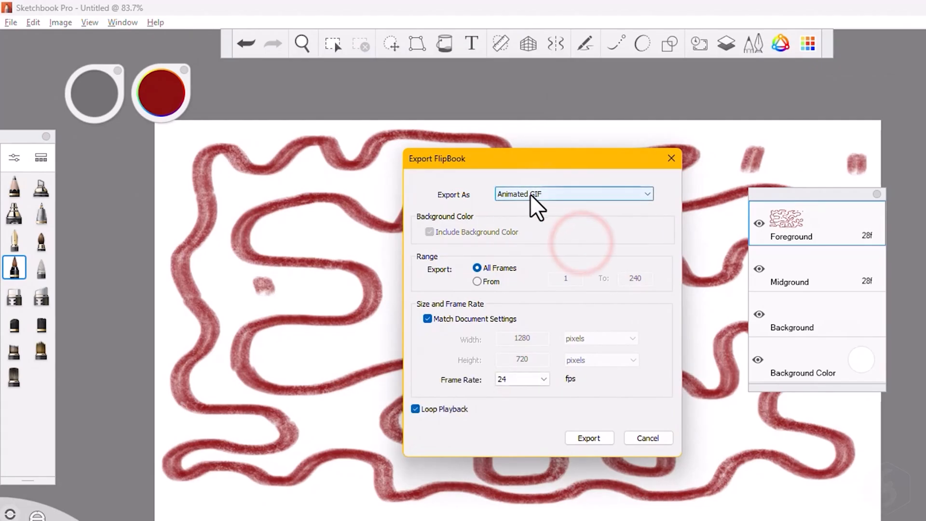